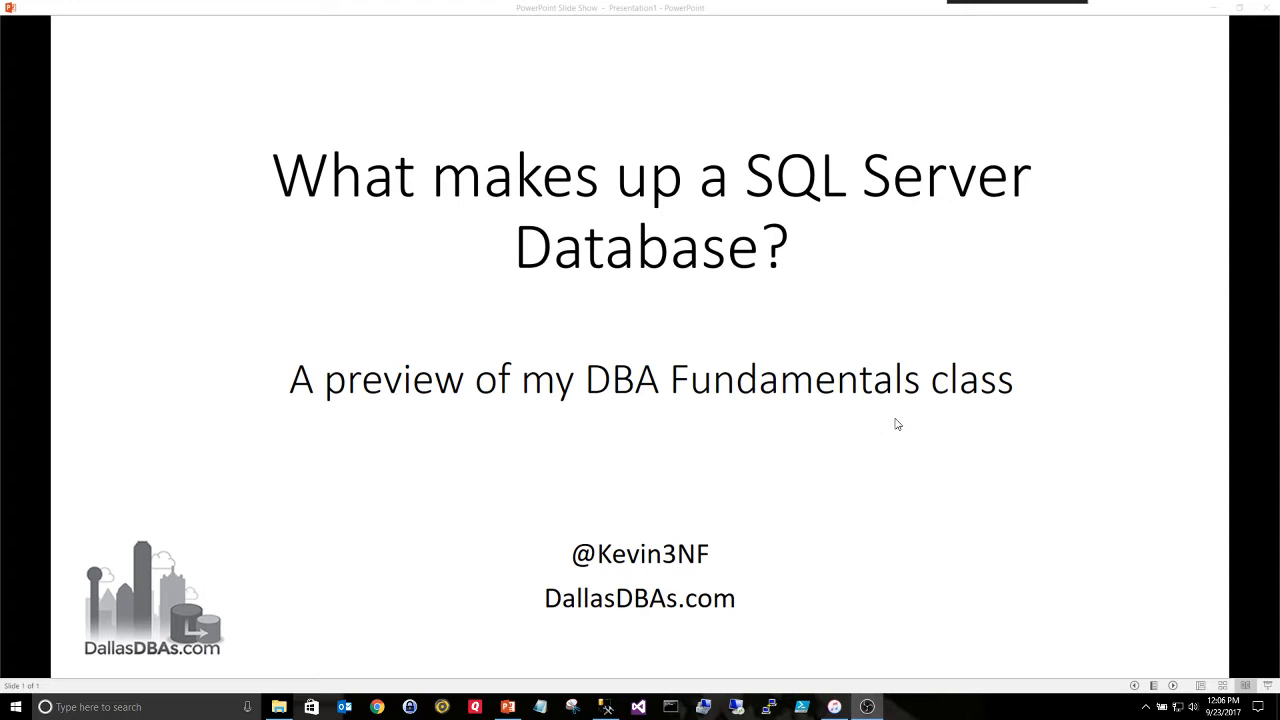
{"action": "mouse_move", "coordinate": [780, 450]}
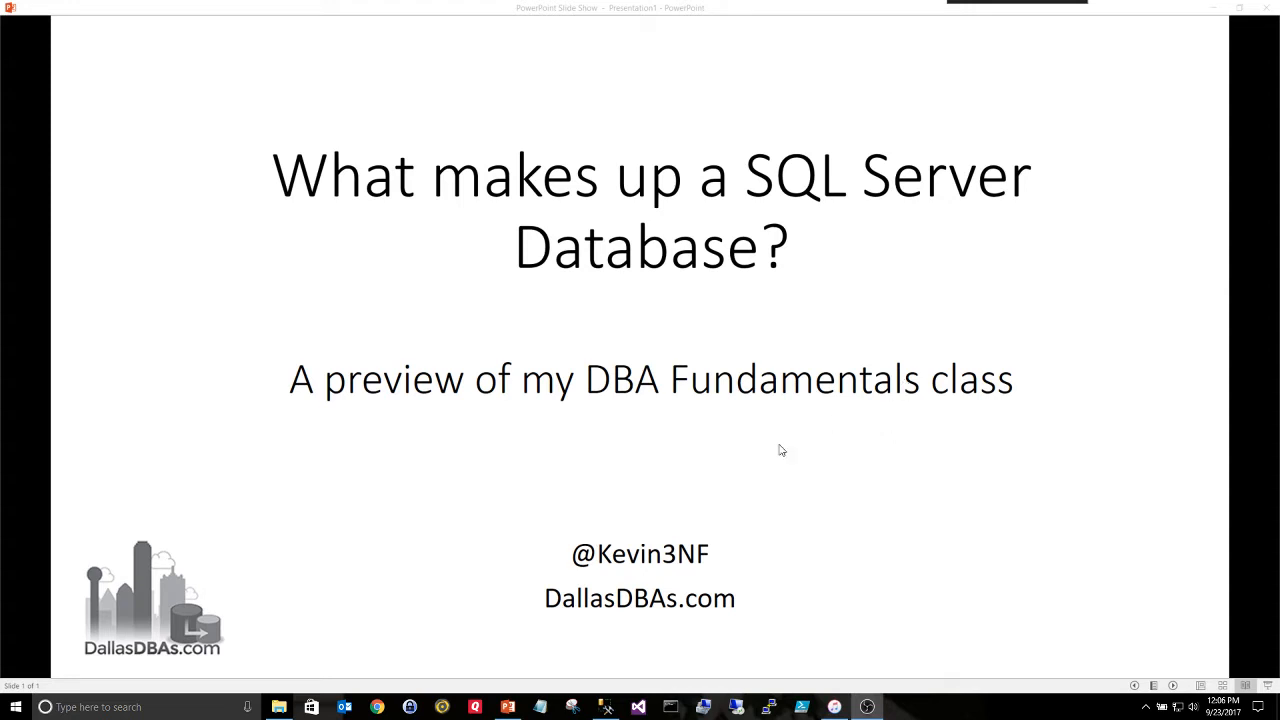
{"action": "mouse_move", "coordinate": [788, 388]}
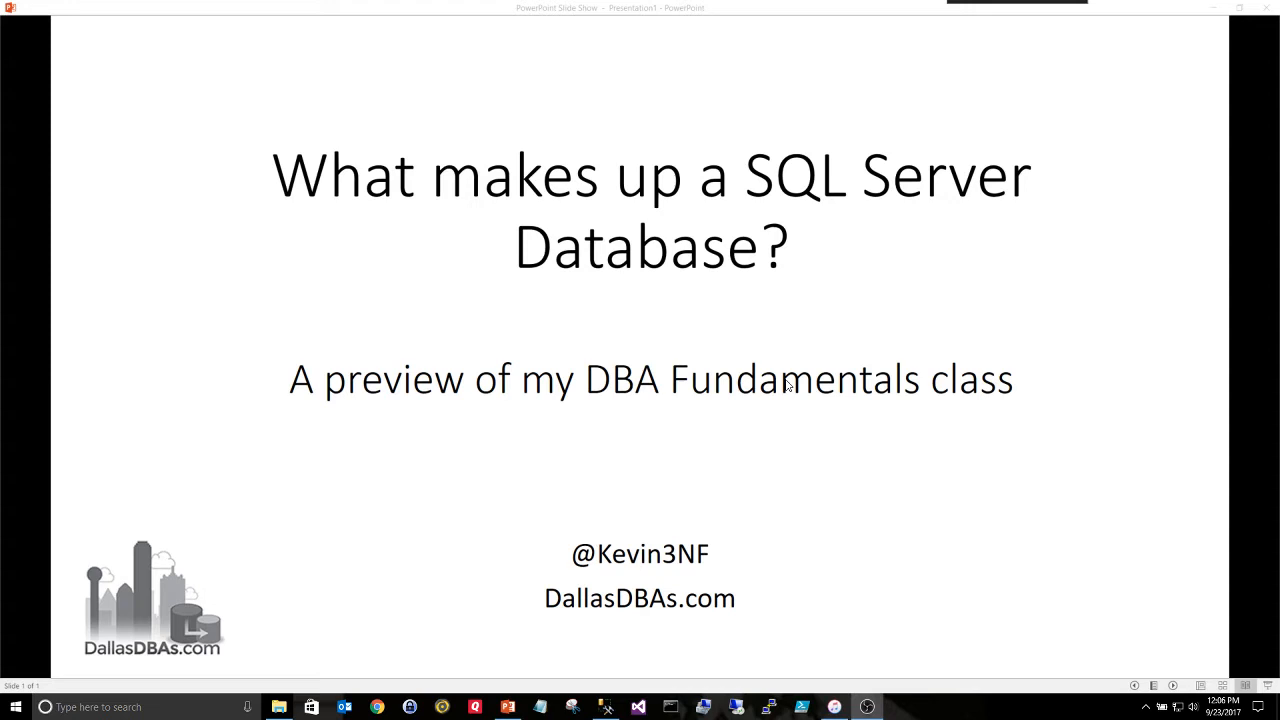
{"action": "mouse_move", "coordinate": [954, 46]}
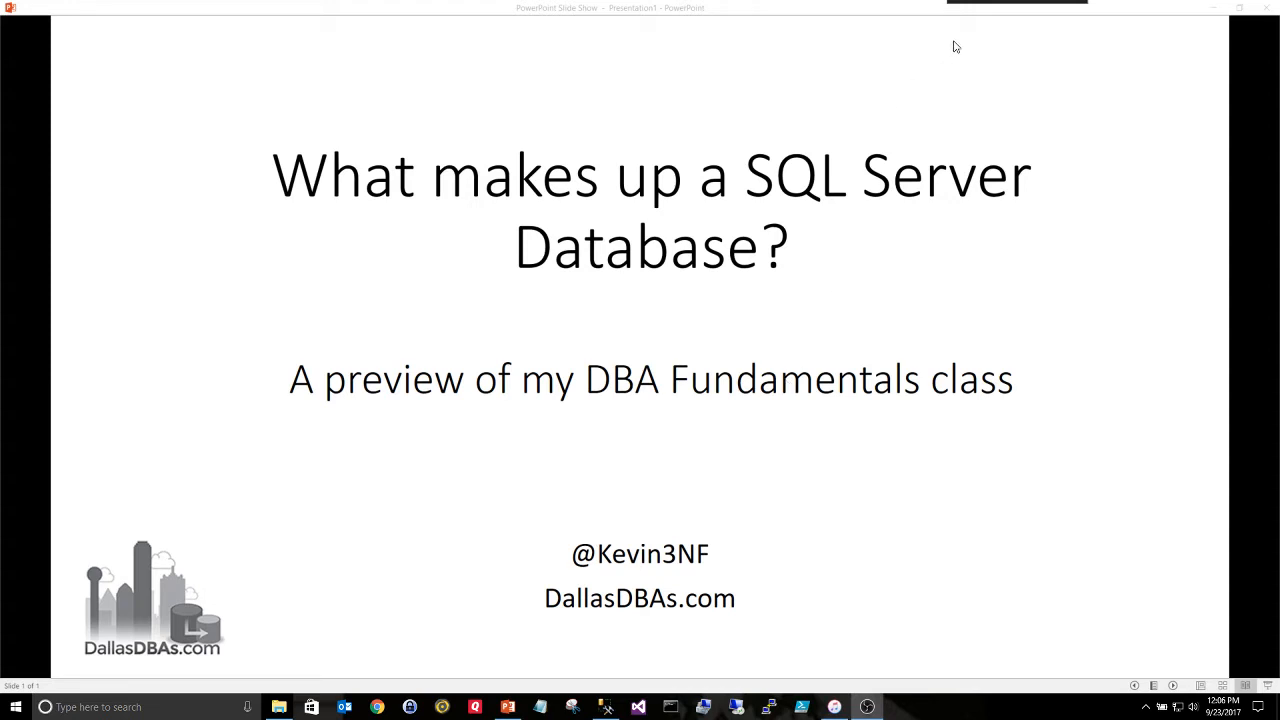
{"action": "mouse_move", "coordinate": [828, 552]}
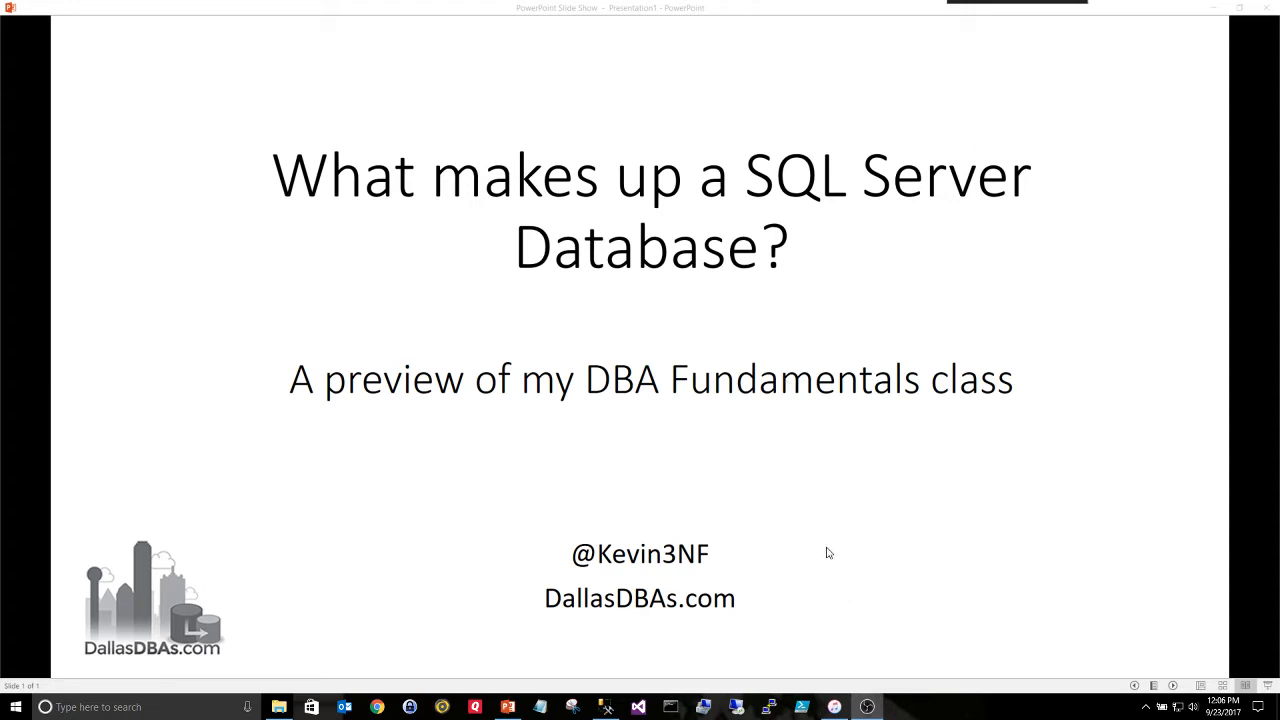
{"action": "mouse_move", "coordinate": [648, 396]}
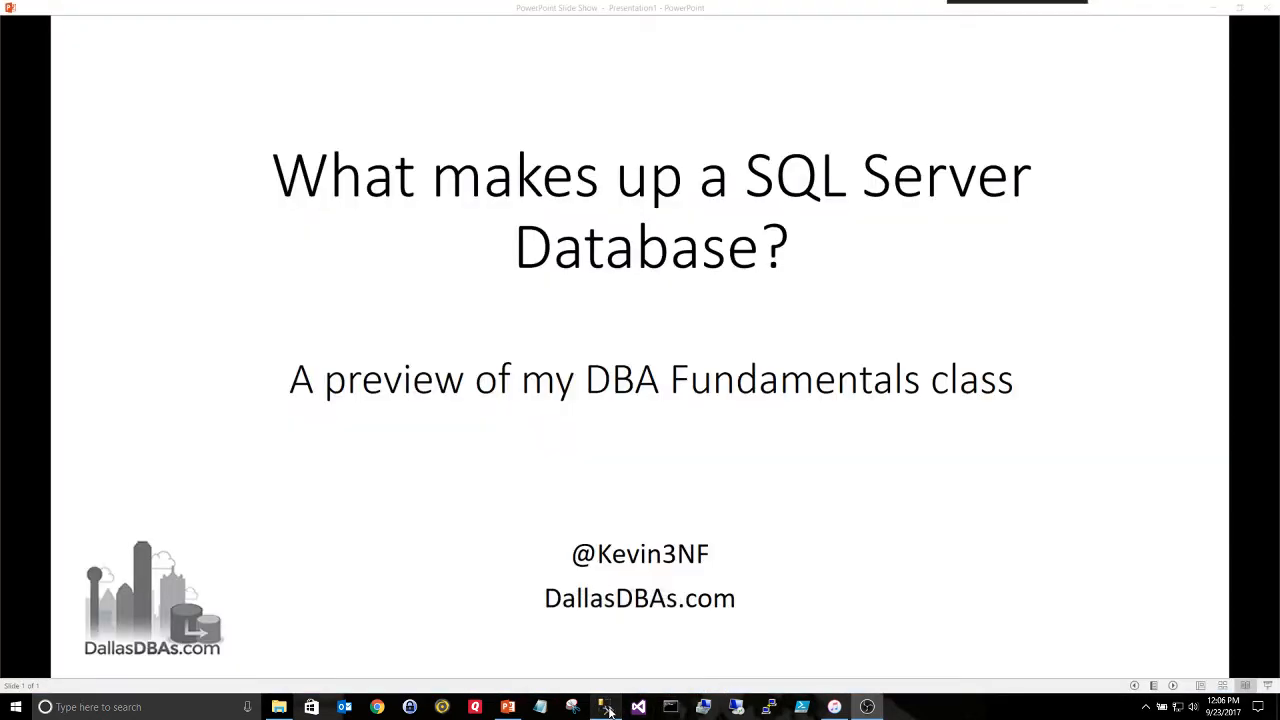
{"action": "mouse_move", "coordinate": [604, 708]}
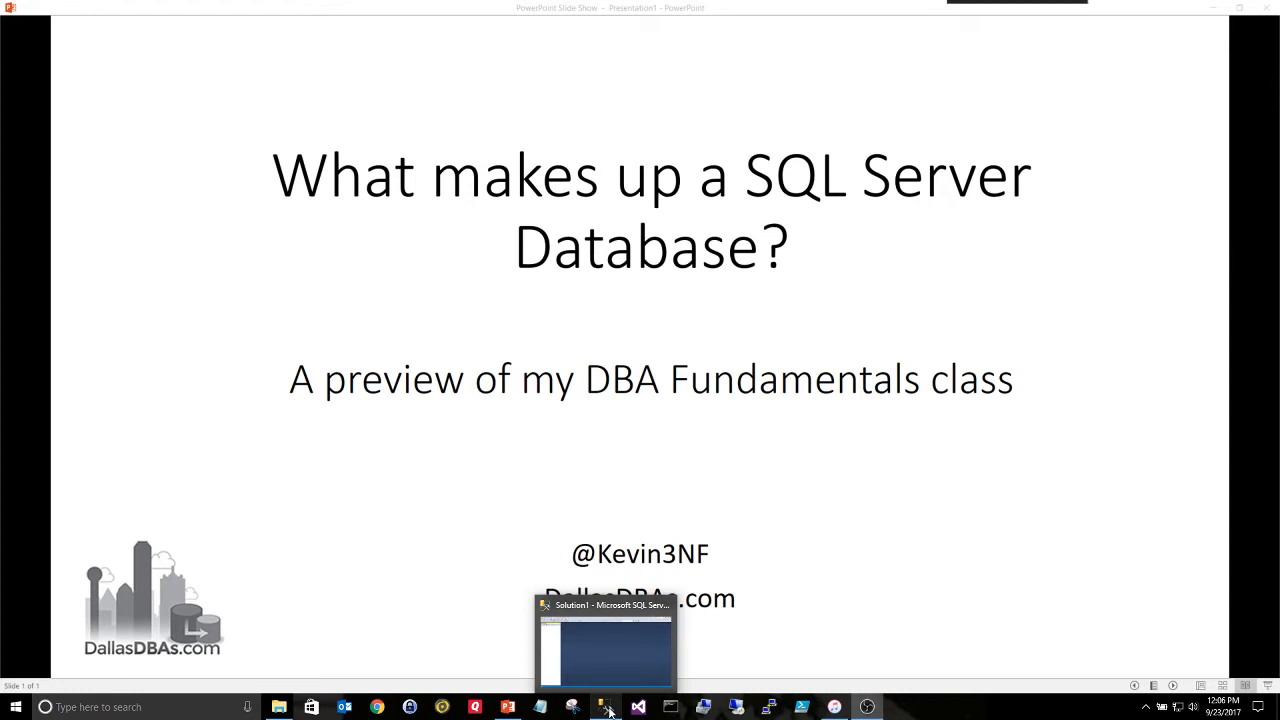
Switch from the slides to SSMS and connect to the local Database Engine server
{"action": "left_click", "coordinate": [604, 640]}
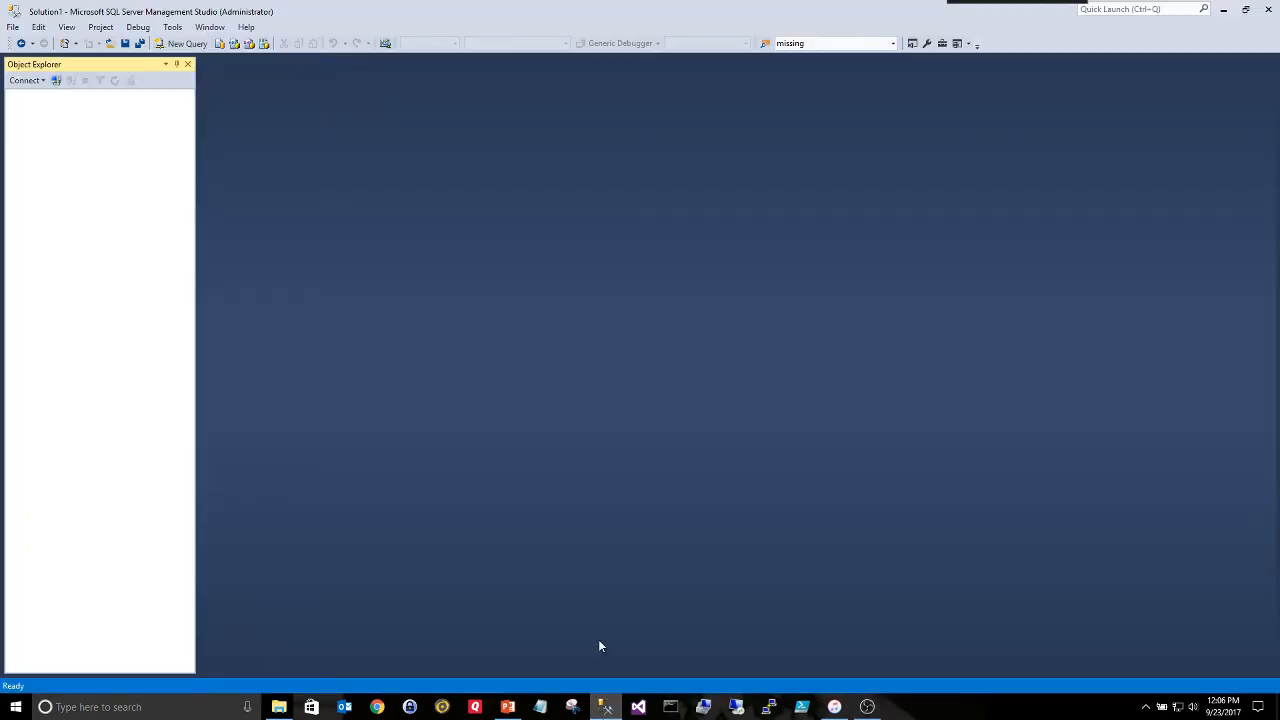
{"action": "mouse_move", "coordinate": [452, 206]}
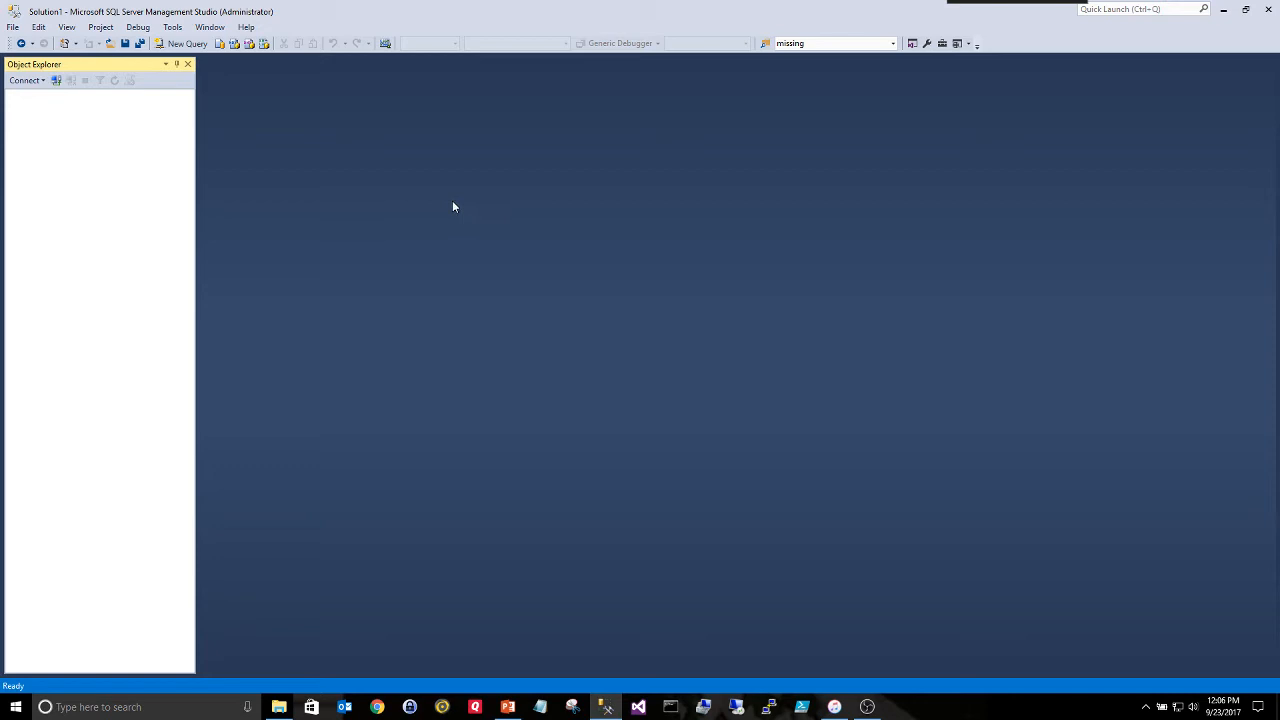
{"action": "mouse_move", "coordinate": [240, 256]}
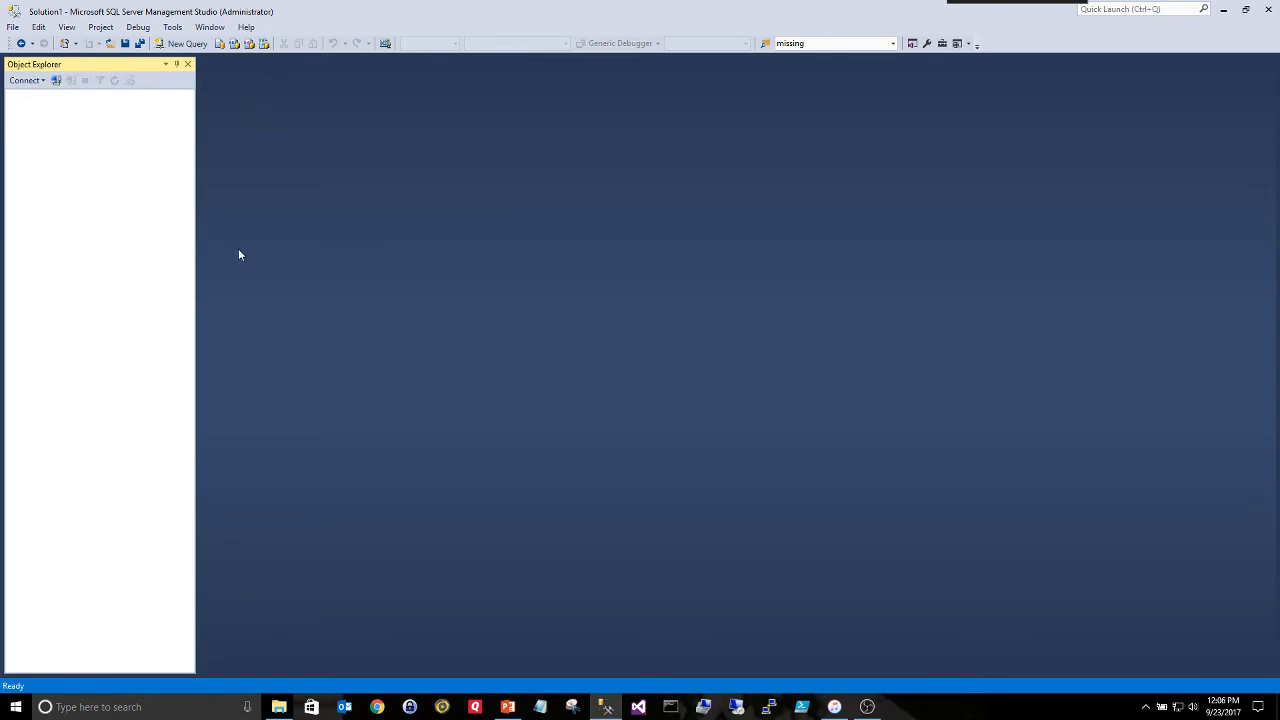
{"action": "mouse_move", "coordinate": [148, 172]}
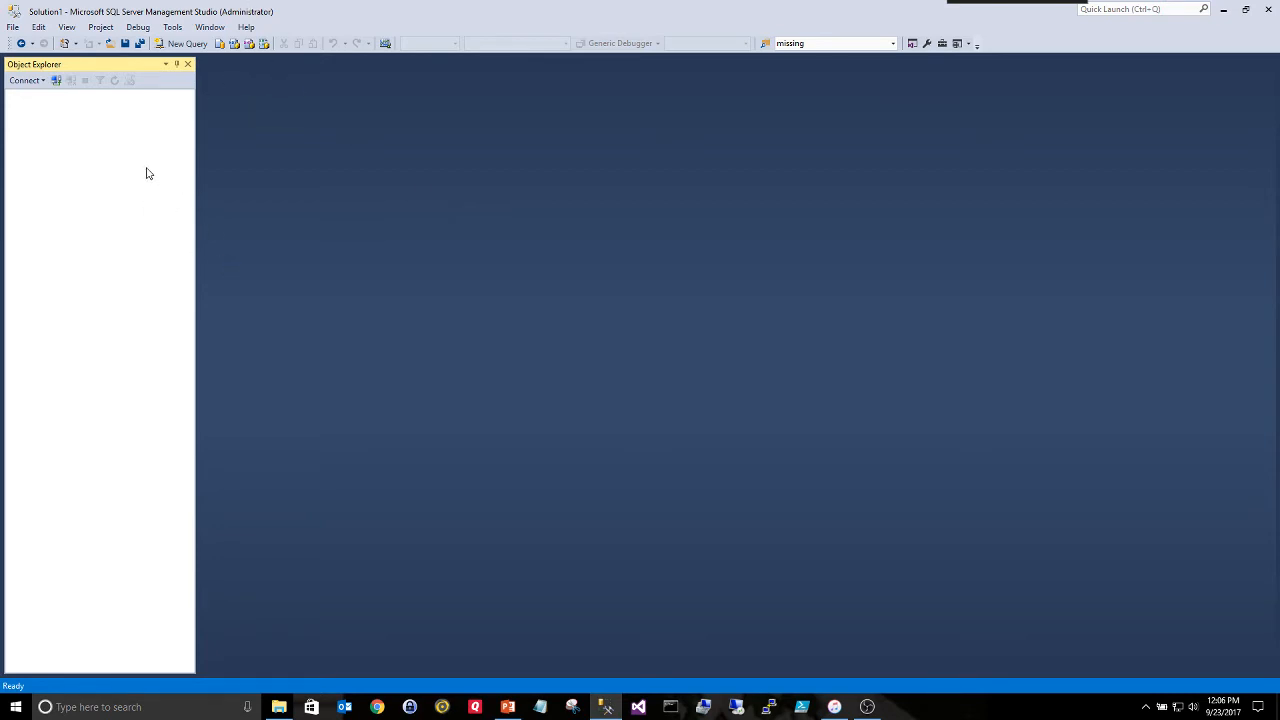
{"action": "mouse_move", "coordinate": [164, 180]}
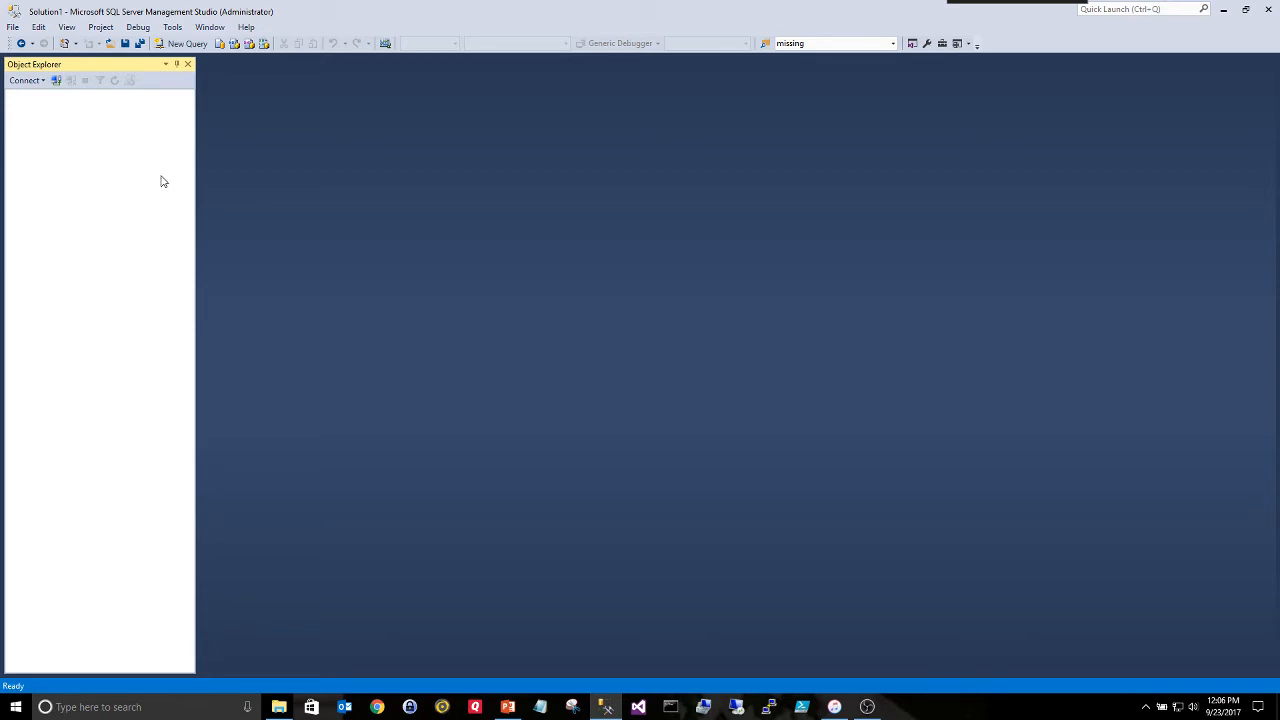
{"action": "mouse_move", "coordinate": [196, 248]}
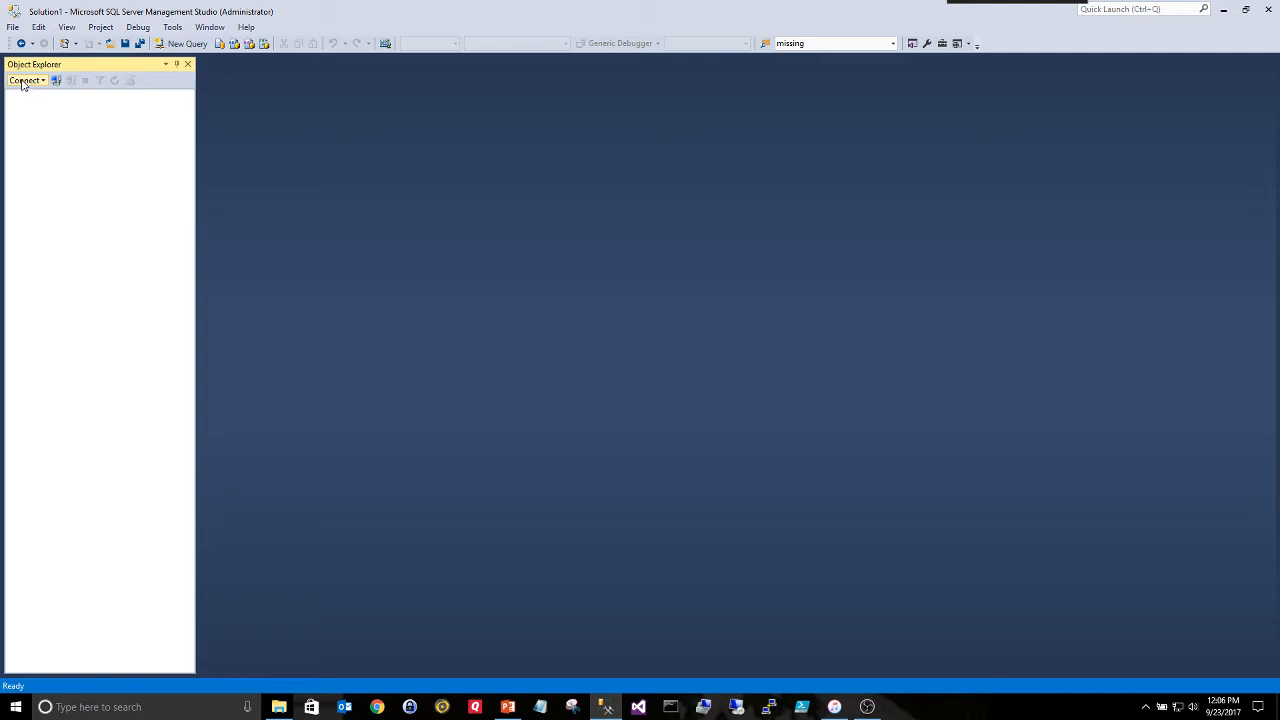
{"action": "left_click", "coordinate": [24, 80]}
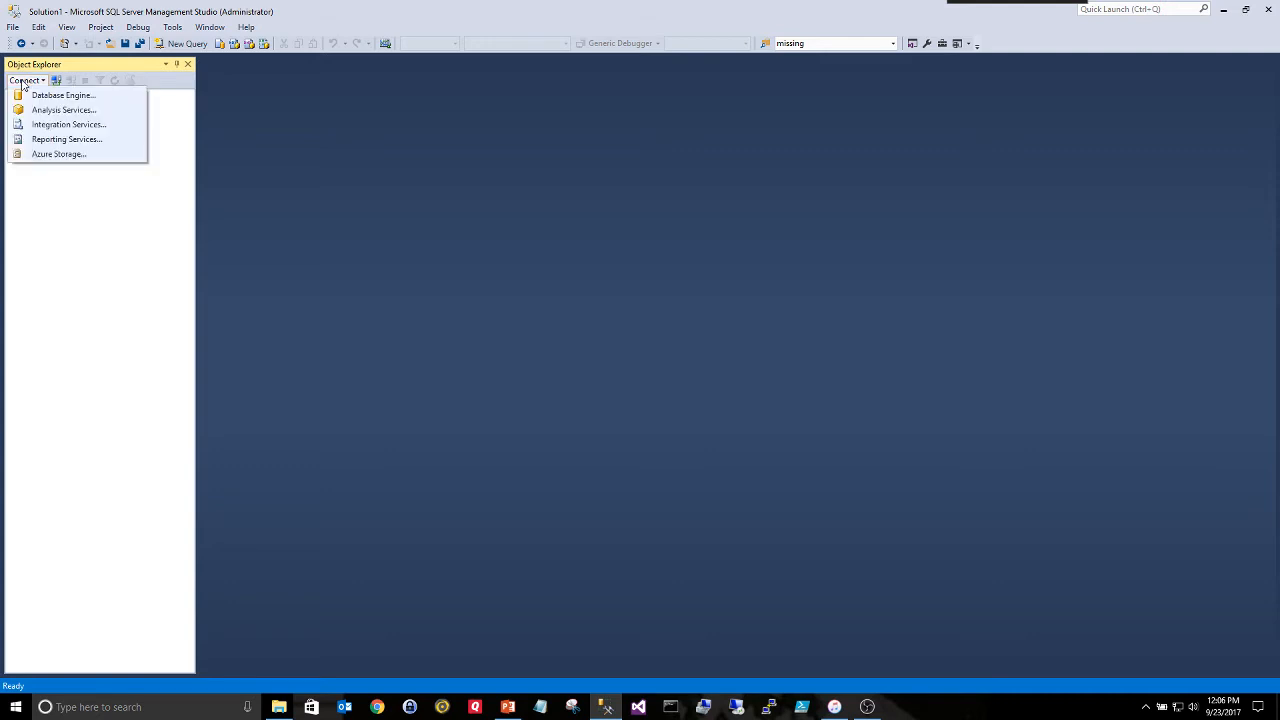
{"action": "mouse_move", "coordinate": [64, 96]}
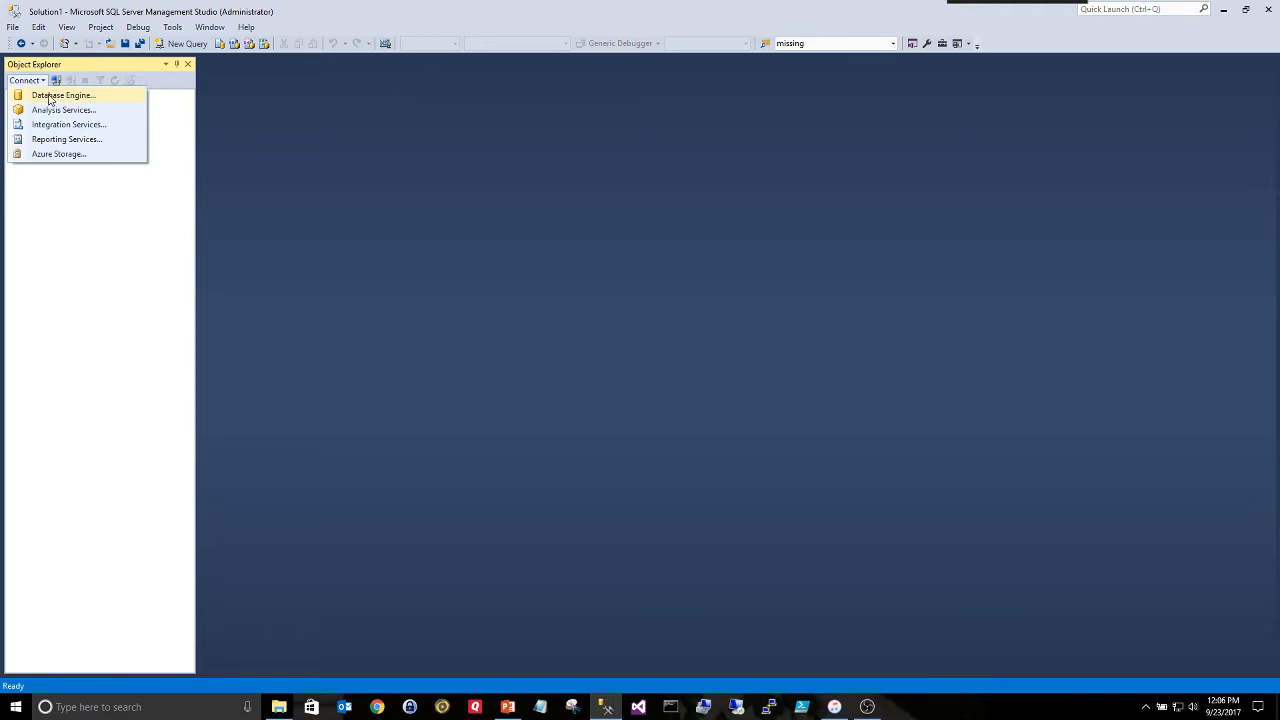
{"action": "left_click", "coordinate": [64, 96]}
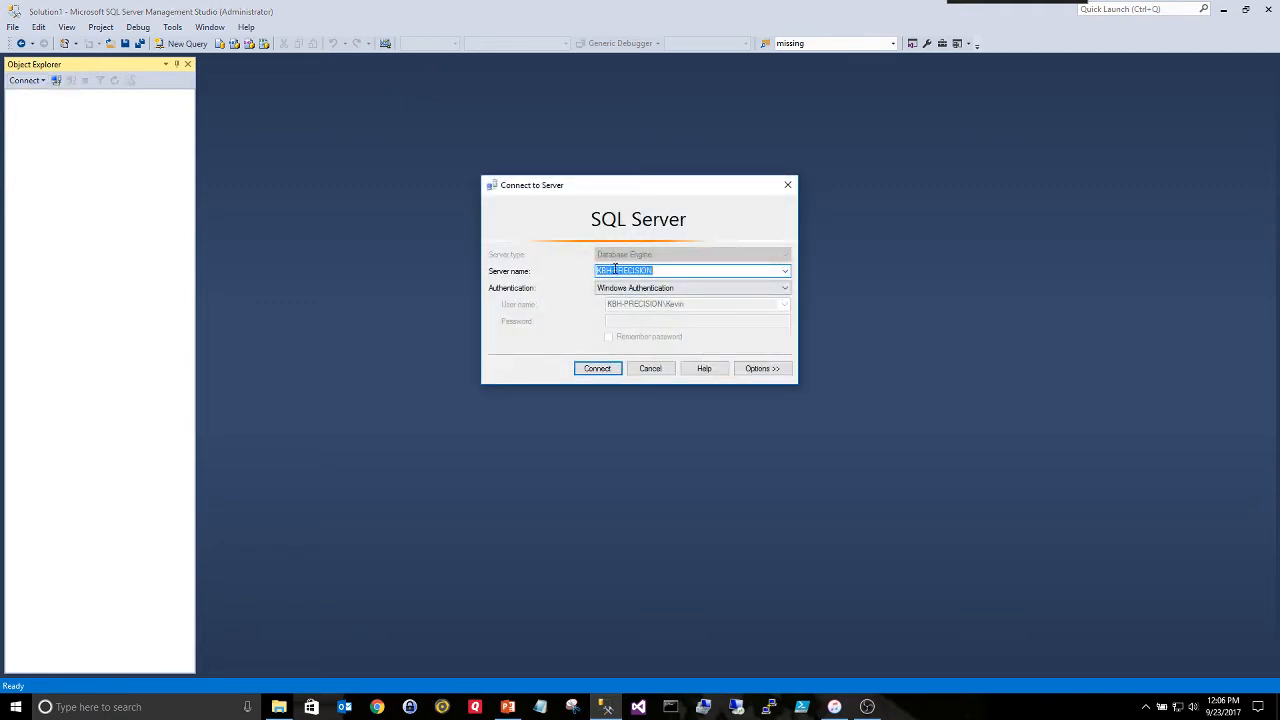
{"action": "left_click", "coordinate": [664, 270]}
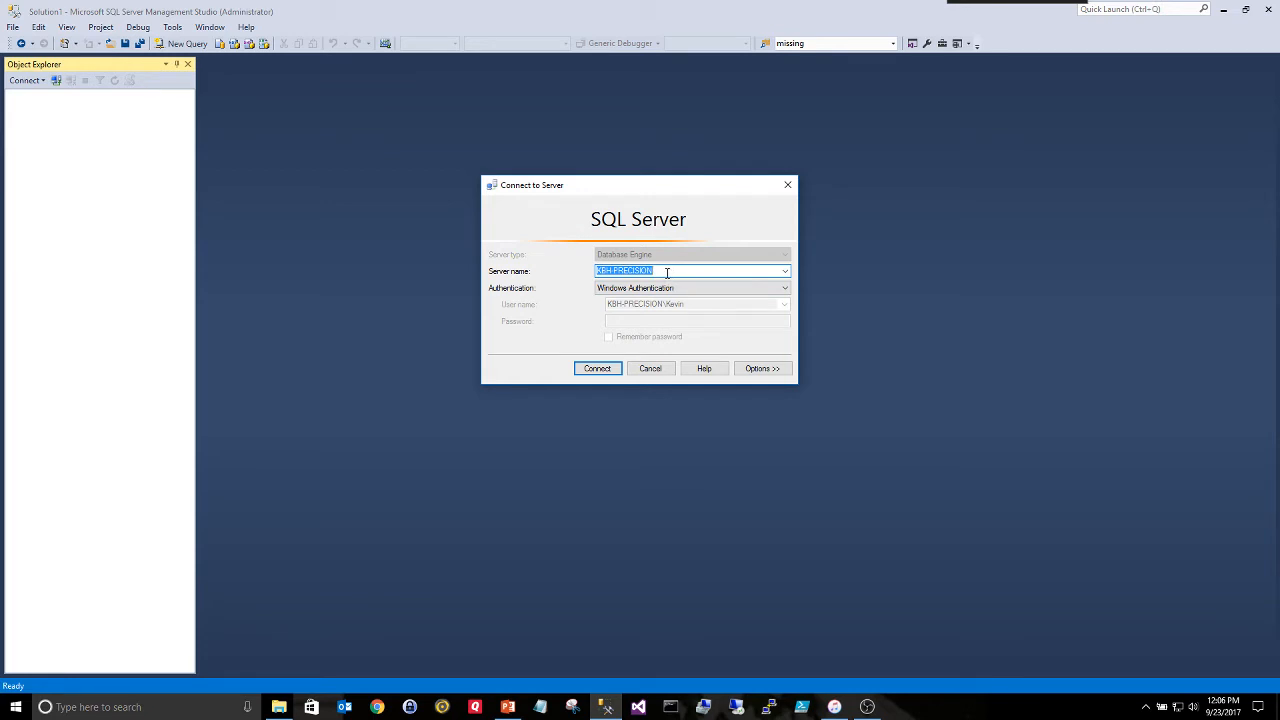
{"action": "left_click", "coordinate": [596, 368]}
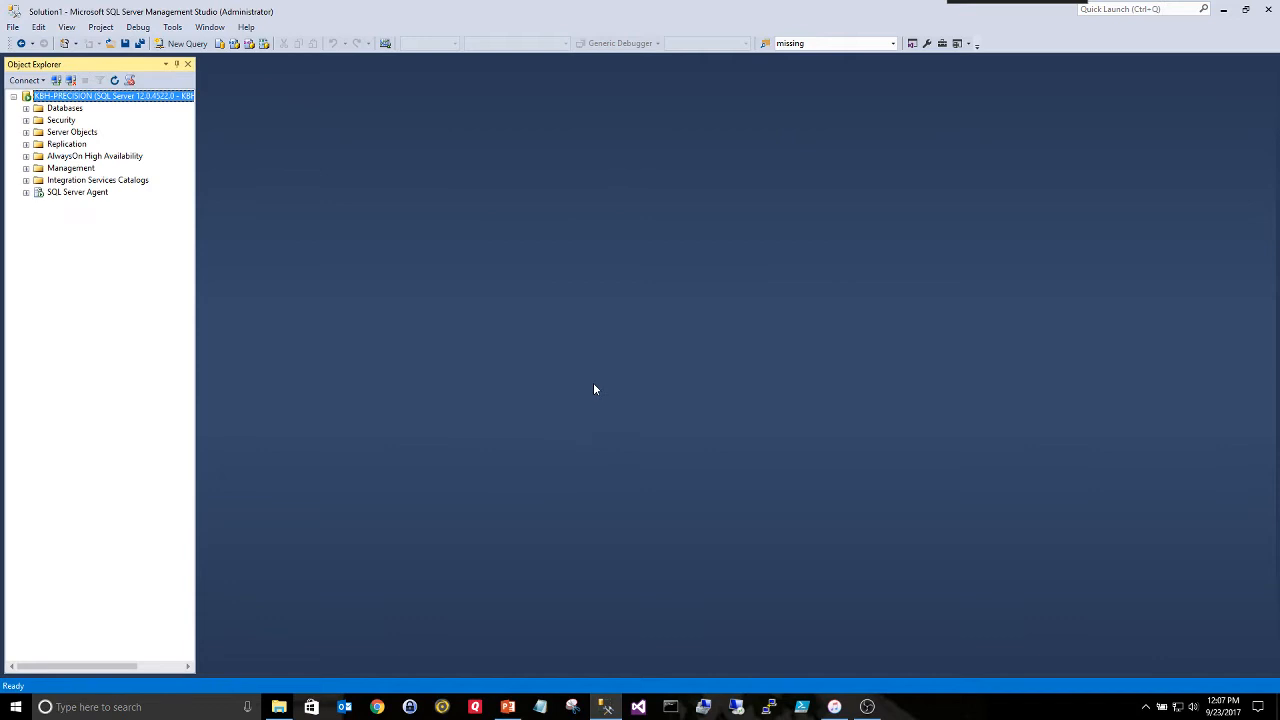
{"action": "mouse_move", "coordinate": [144, 96]}
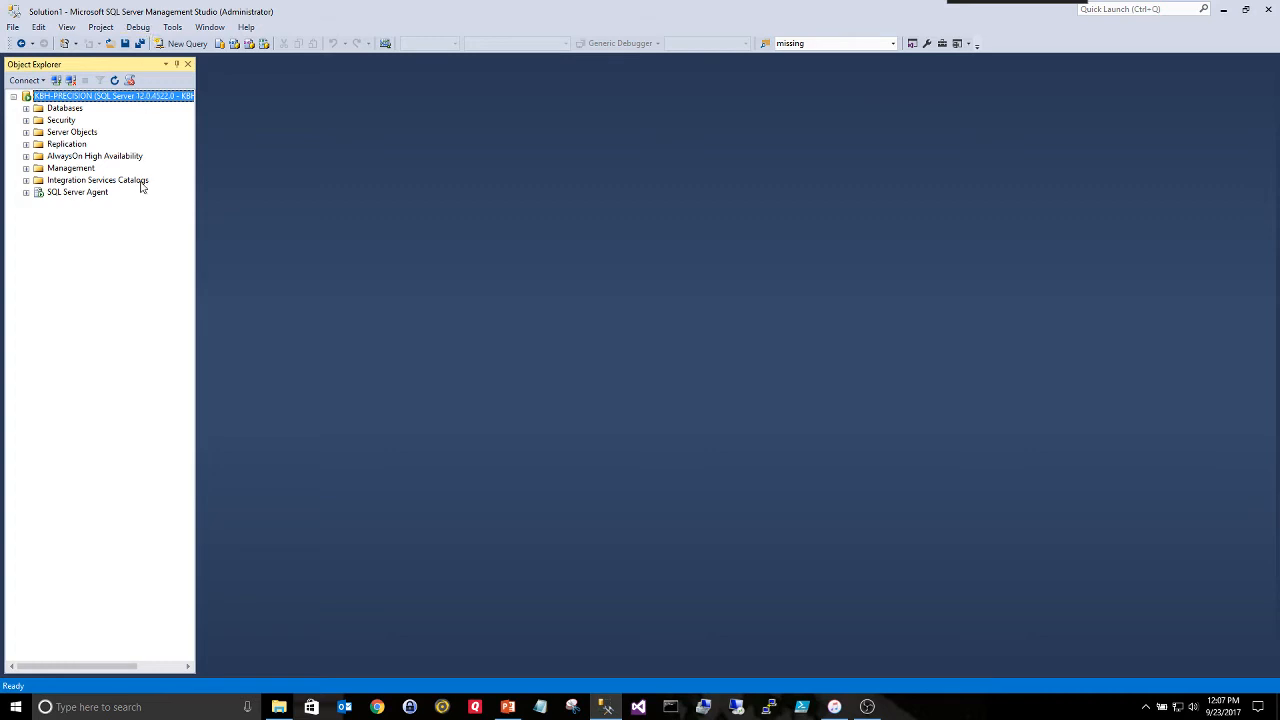
{"action": "mouse_move", "coordinate": [90, 186]}
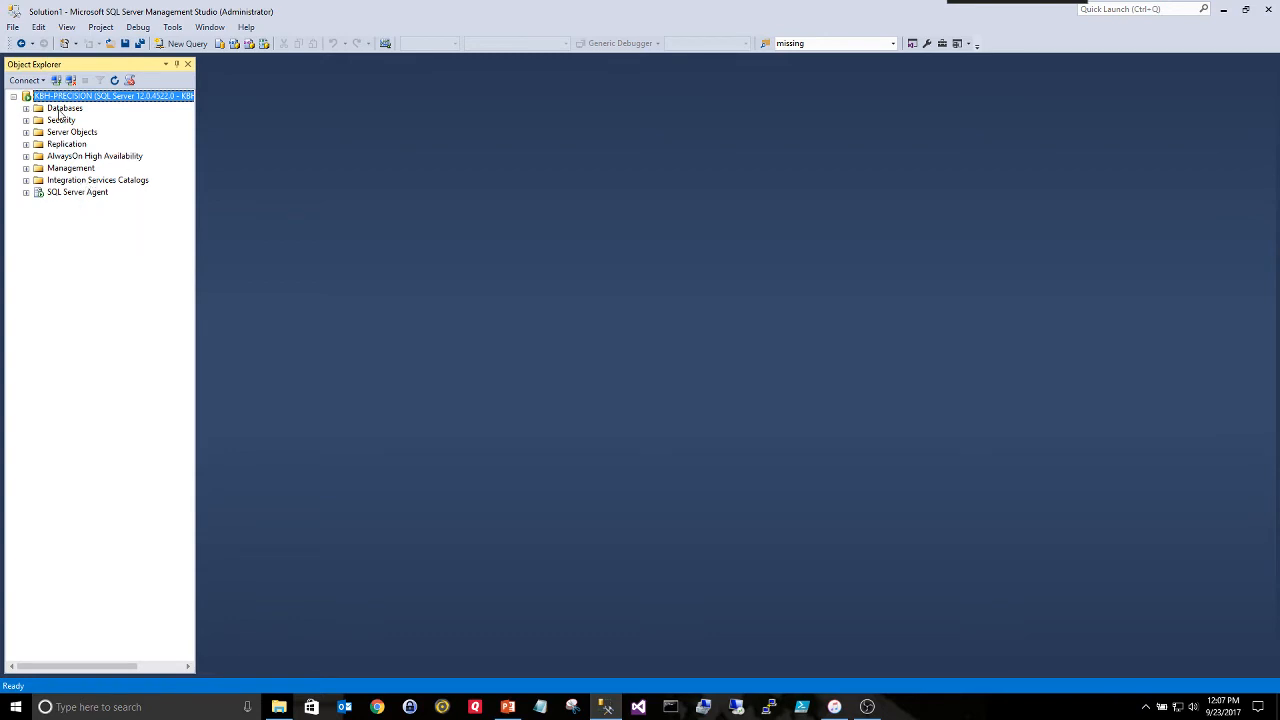
Start a new database named Teaser with owner sa
{"action": "left_click", "coordinate": [64, 108]}
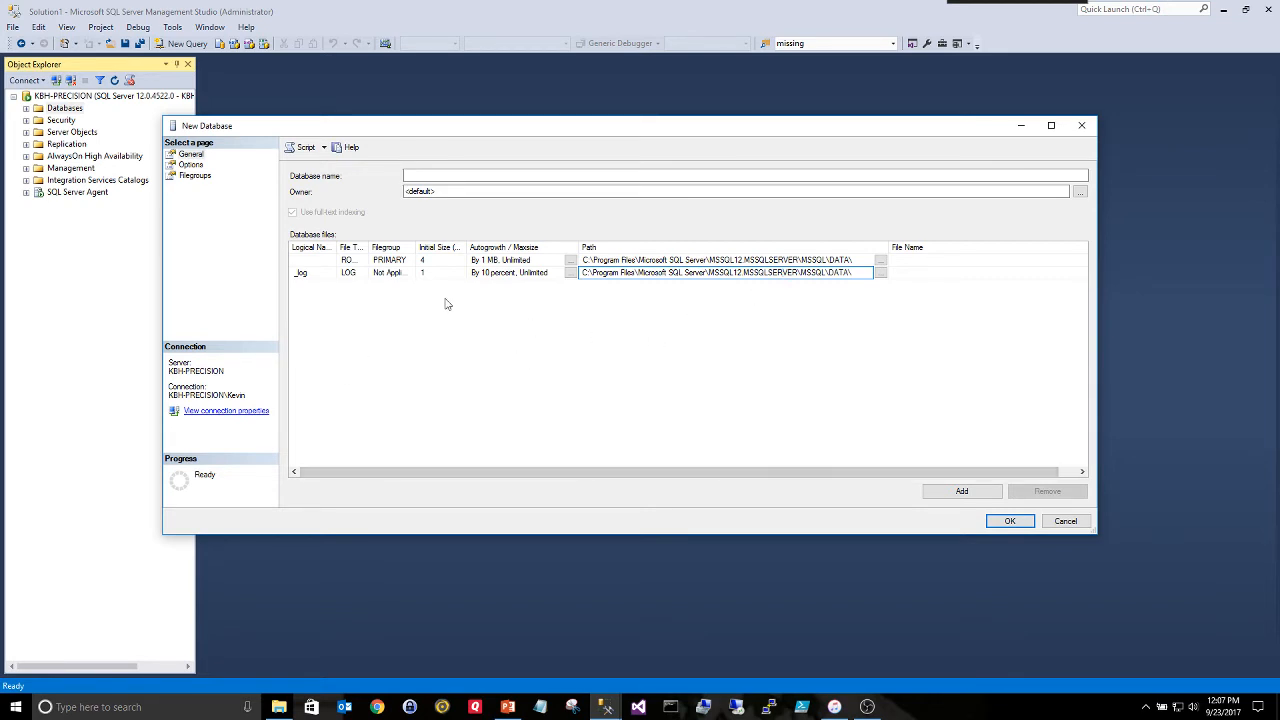
{"action": "left_click", "coordinate": [744, 176]}
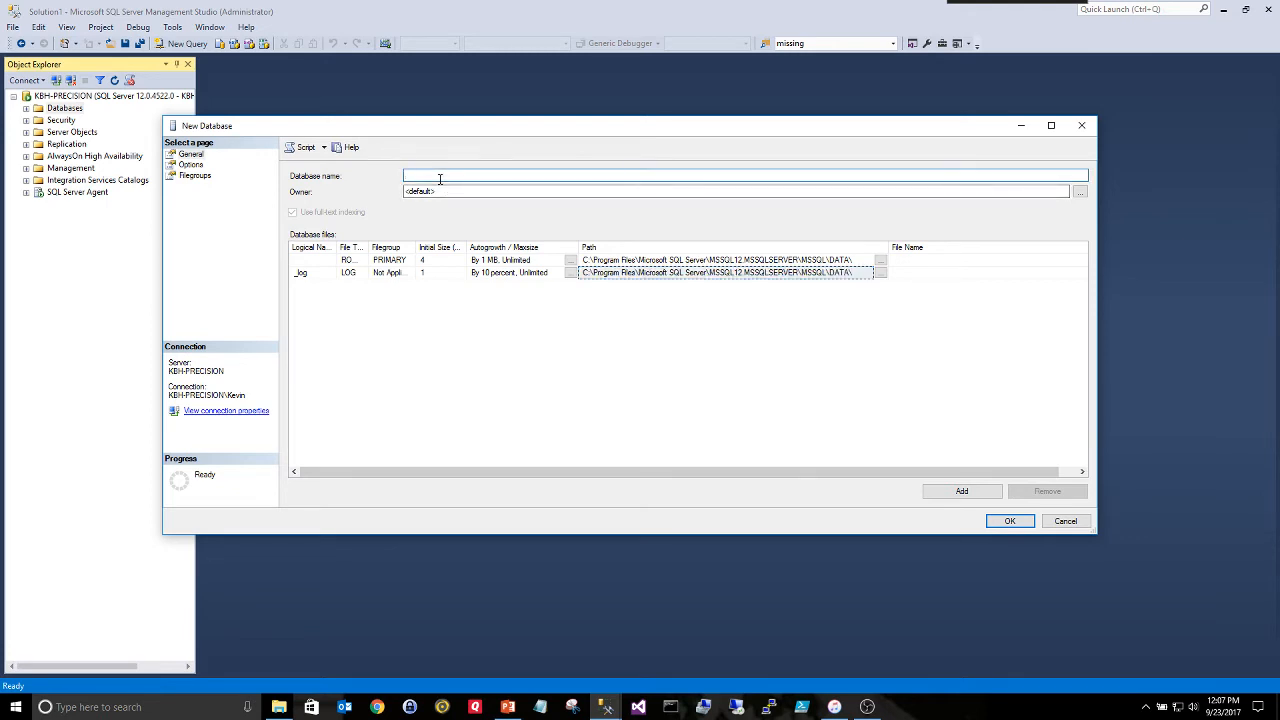
{"action": "type", "text": "Teaser"}
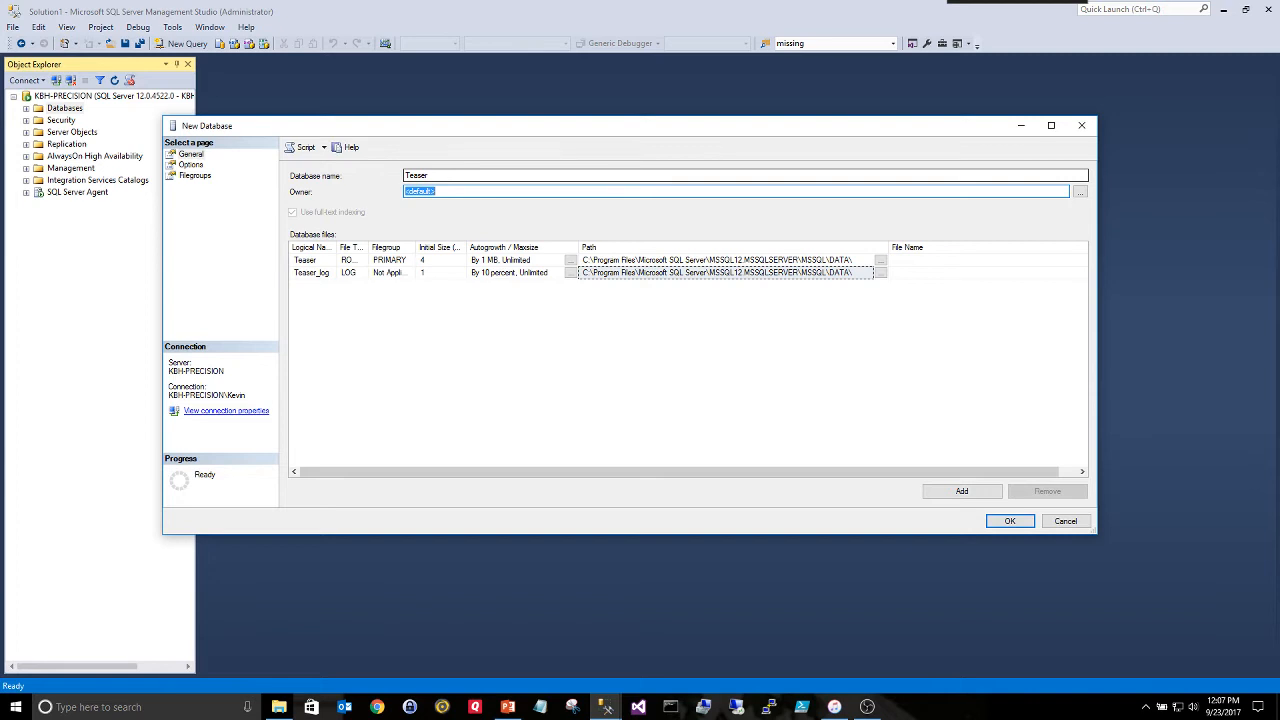
{"action": "type", "text": "sa"}
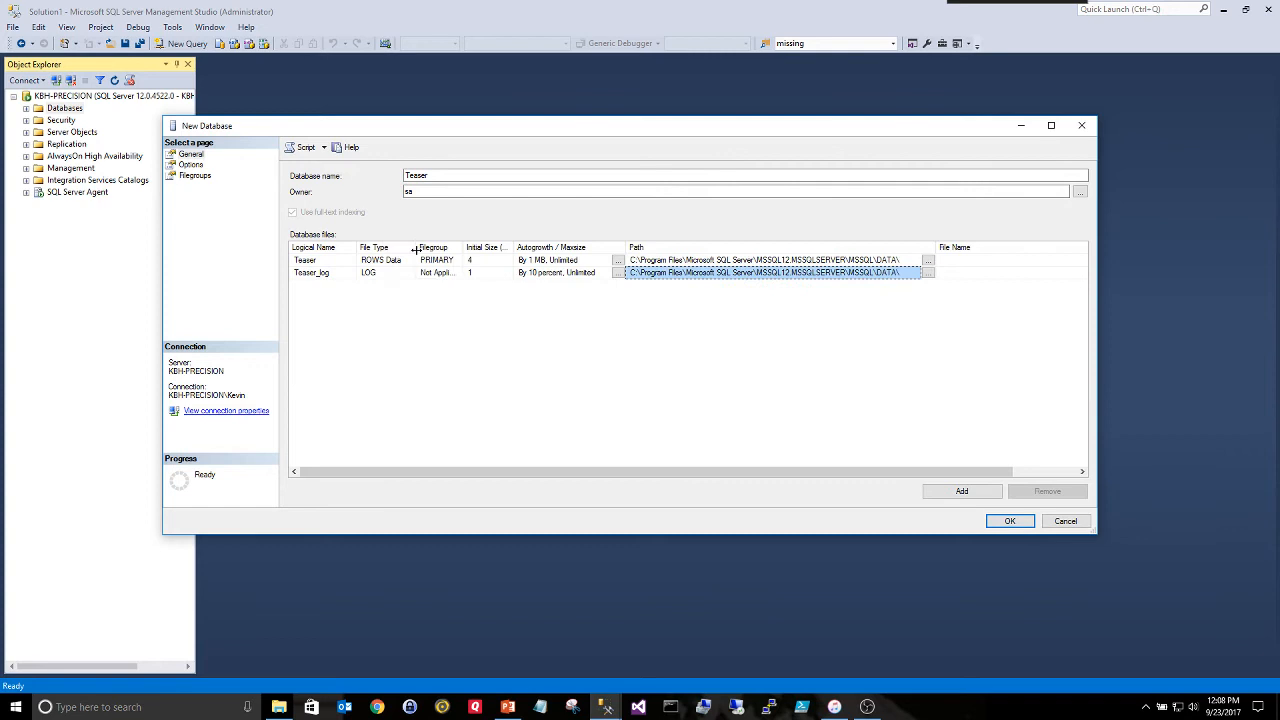
{"action": "left_click", "coordinate": [304, 260]}
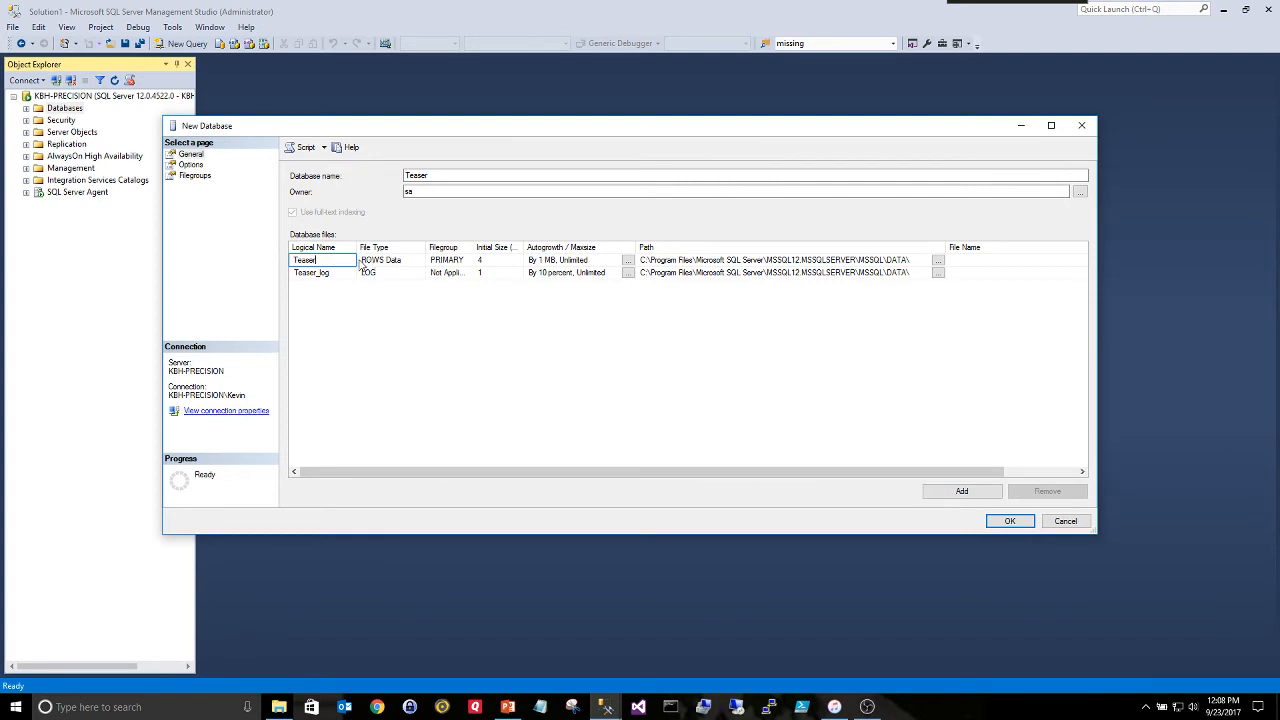
{"action": "left_click", "coordinate": [388, 260]}
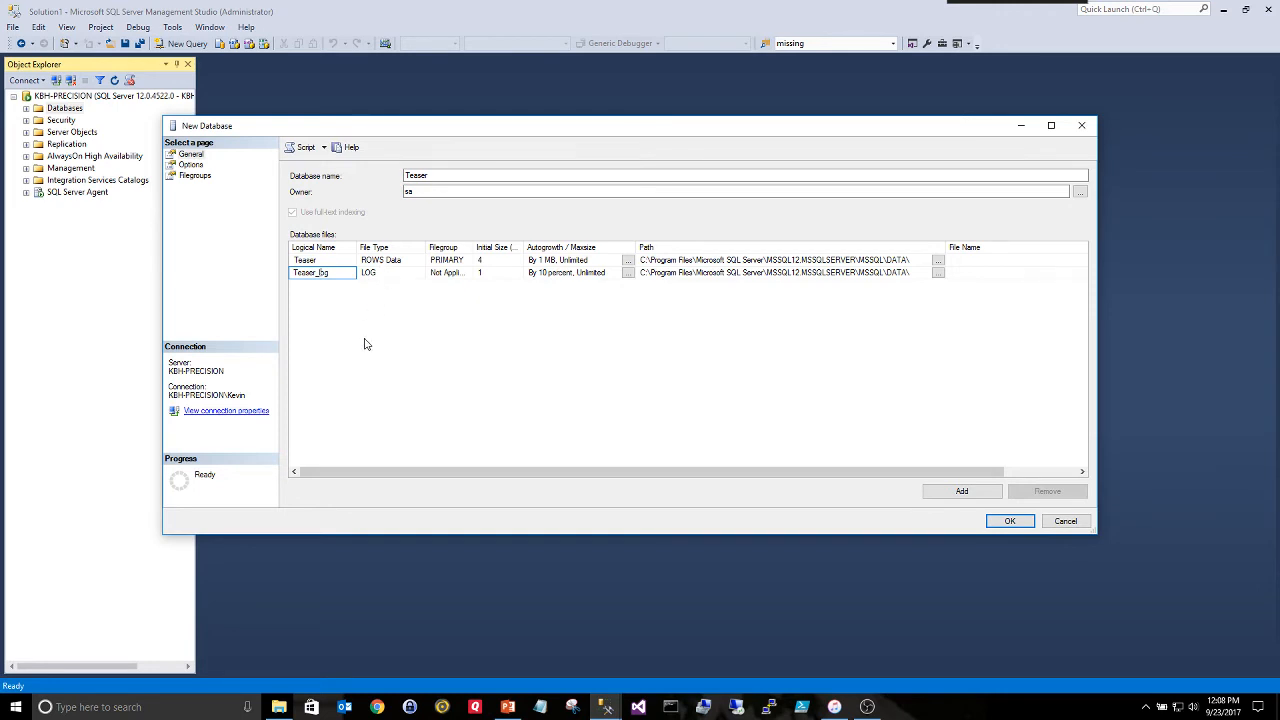
{"action": "mouse_move", "coordinate": [380, 302]}
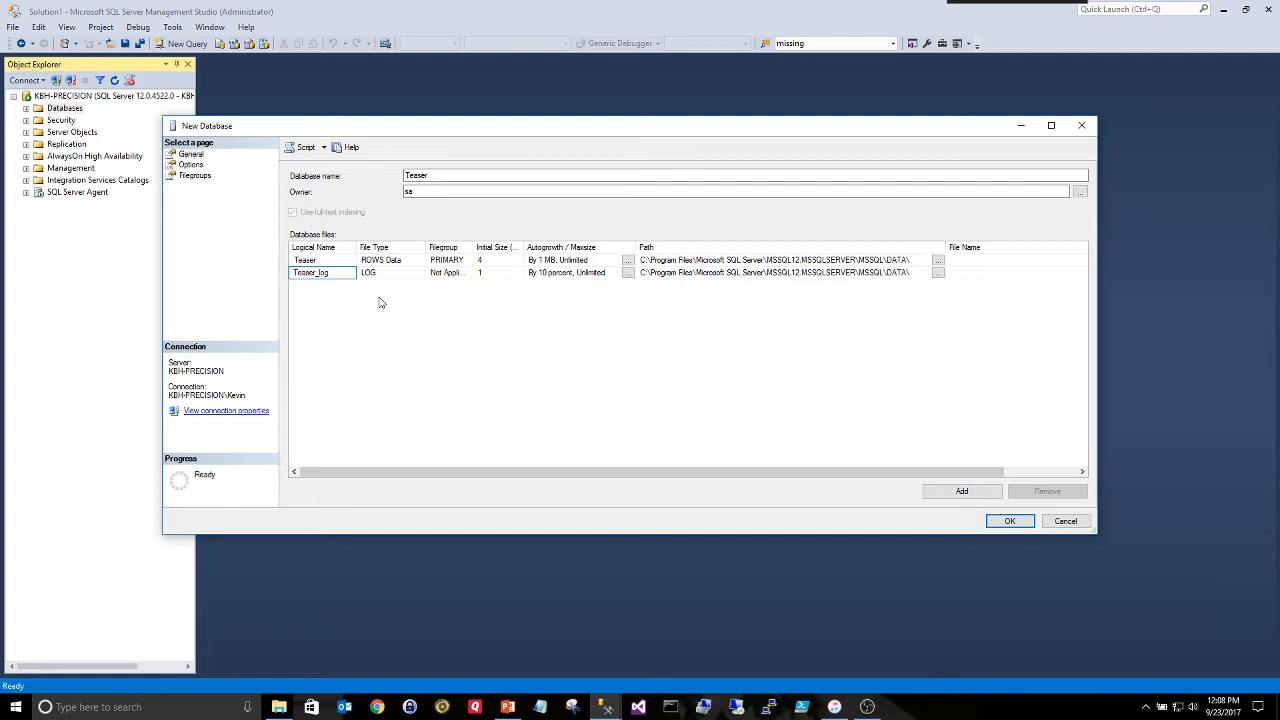
{"action": "mouse_move", "coordinate": [396, 276]}
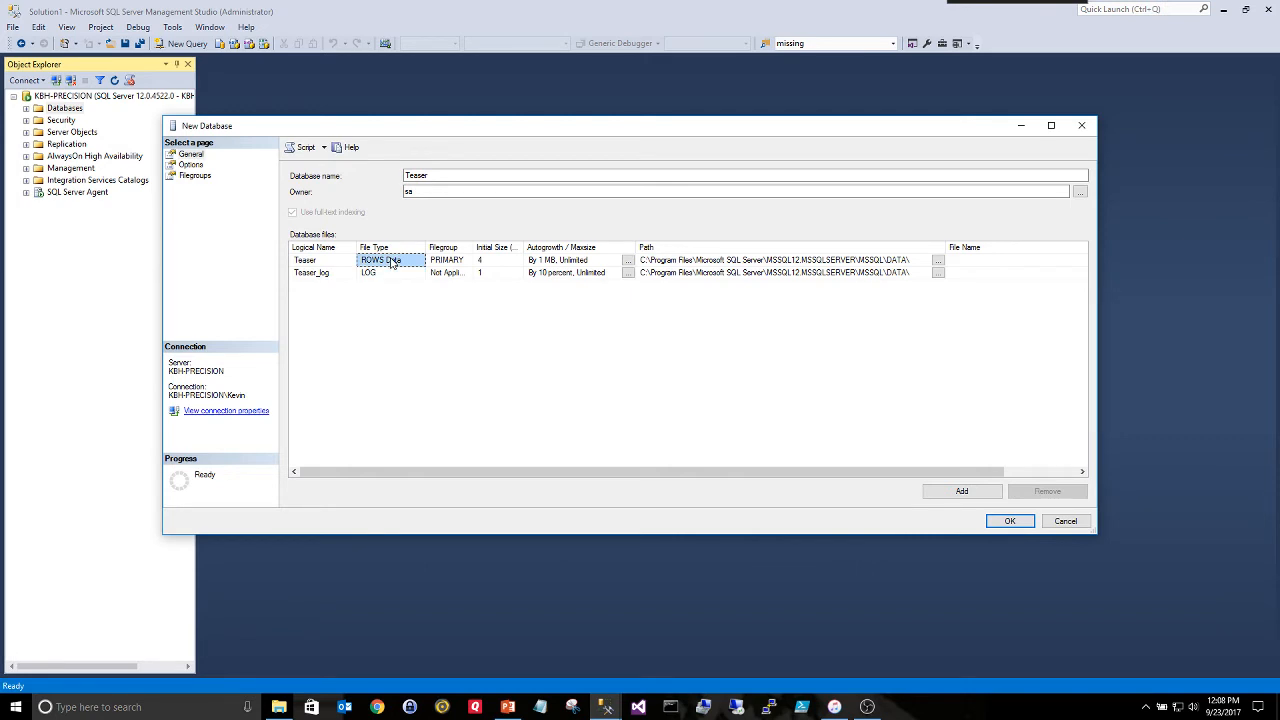
{"action": "left_click", "coordinate": [390, 272]}
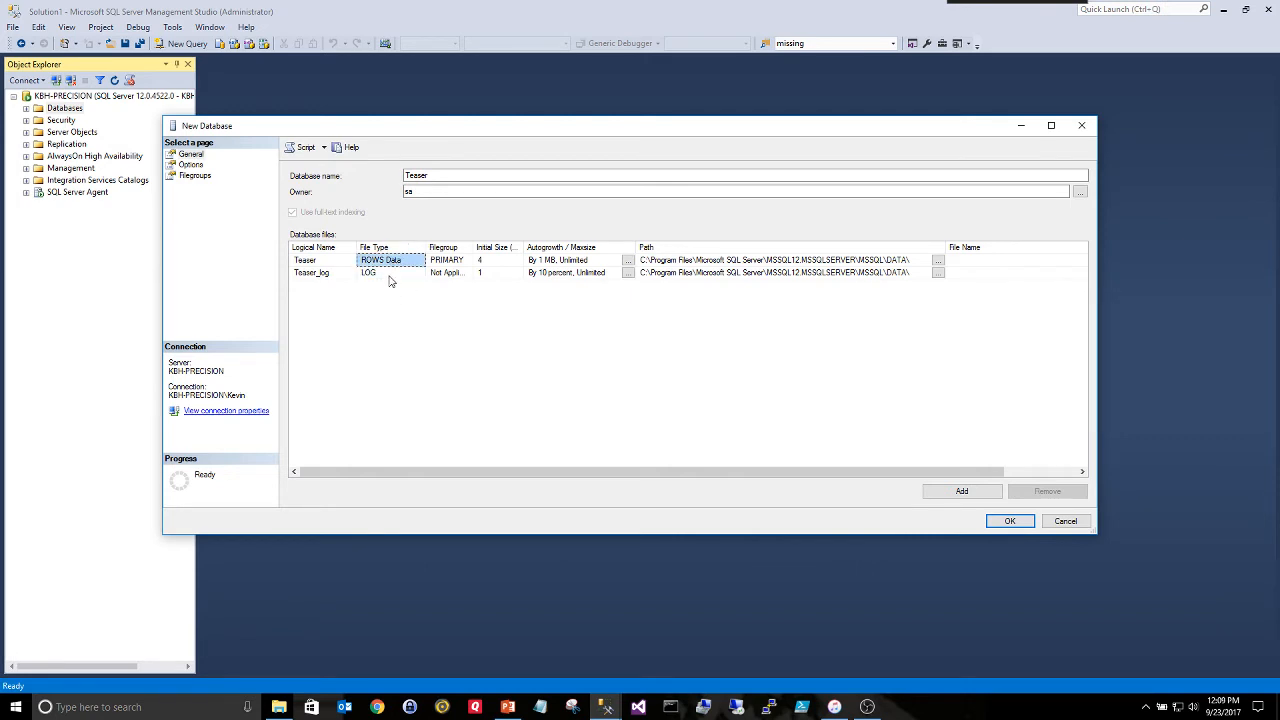
{"action": "mouse_move", "coordinate": [400, 270]}
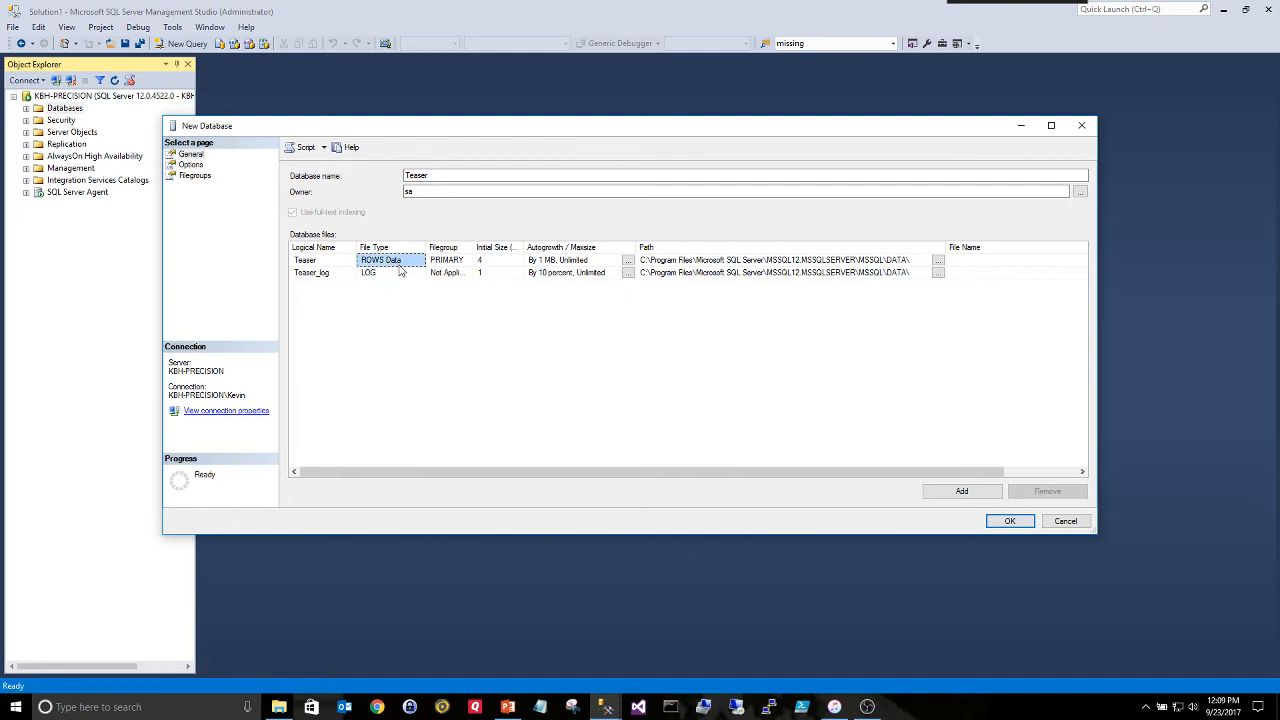
{"action": "mouse_move", "coordinate": [384, 272]}
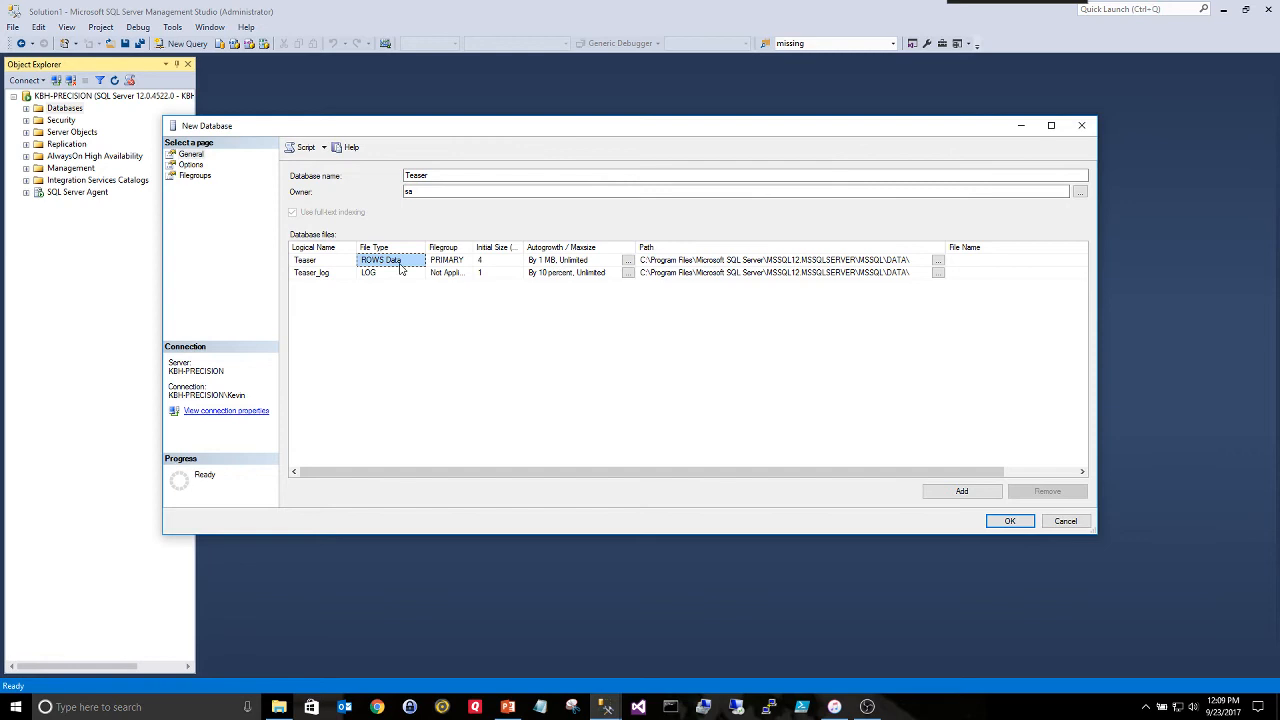
{"action": "mouse_move", "coordinate": [474, 242]}
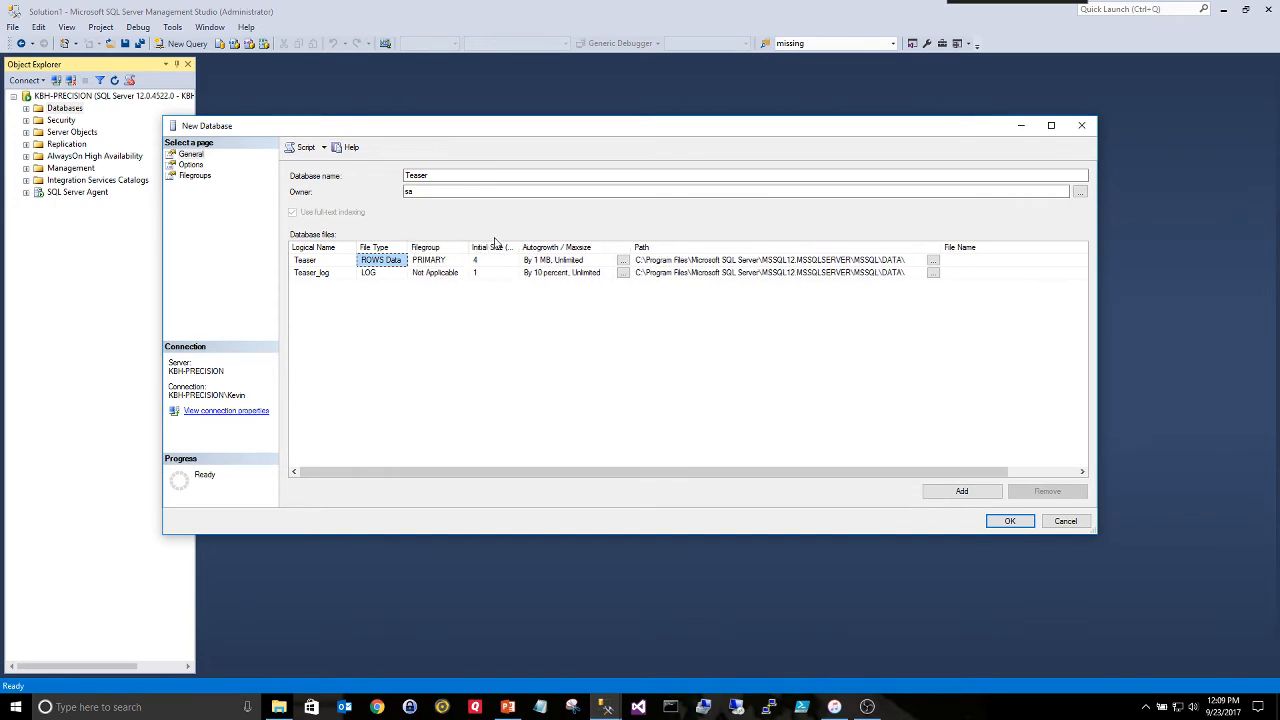
{"action": "mouse_move", "coordinate": [592, 330]}
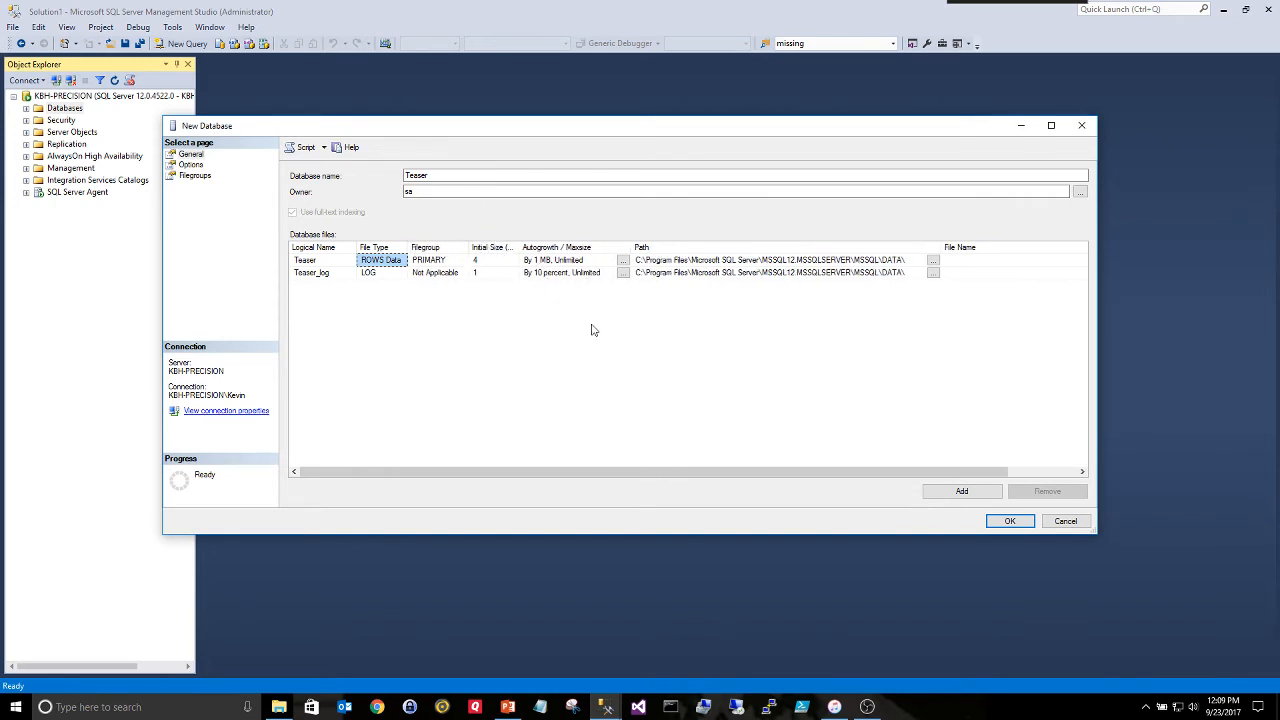
{"action": "mouse_move", "coordinate": [548, 256]}
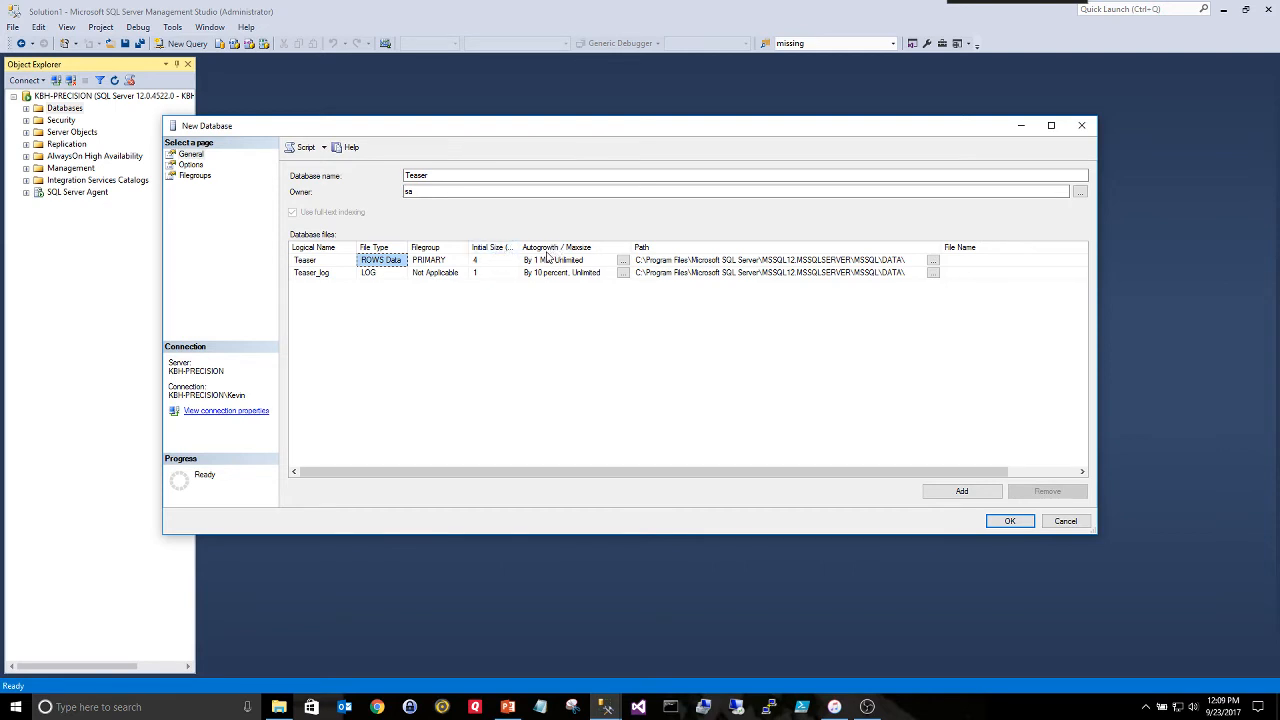
Review the default data and log file sizes, path and file name, then create Teaser
{"action": "left_click", "coordinate": [490, 260]}
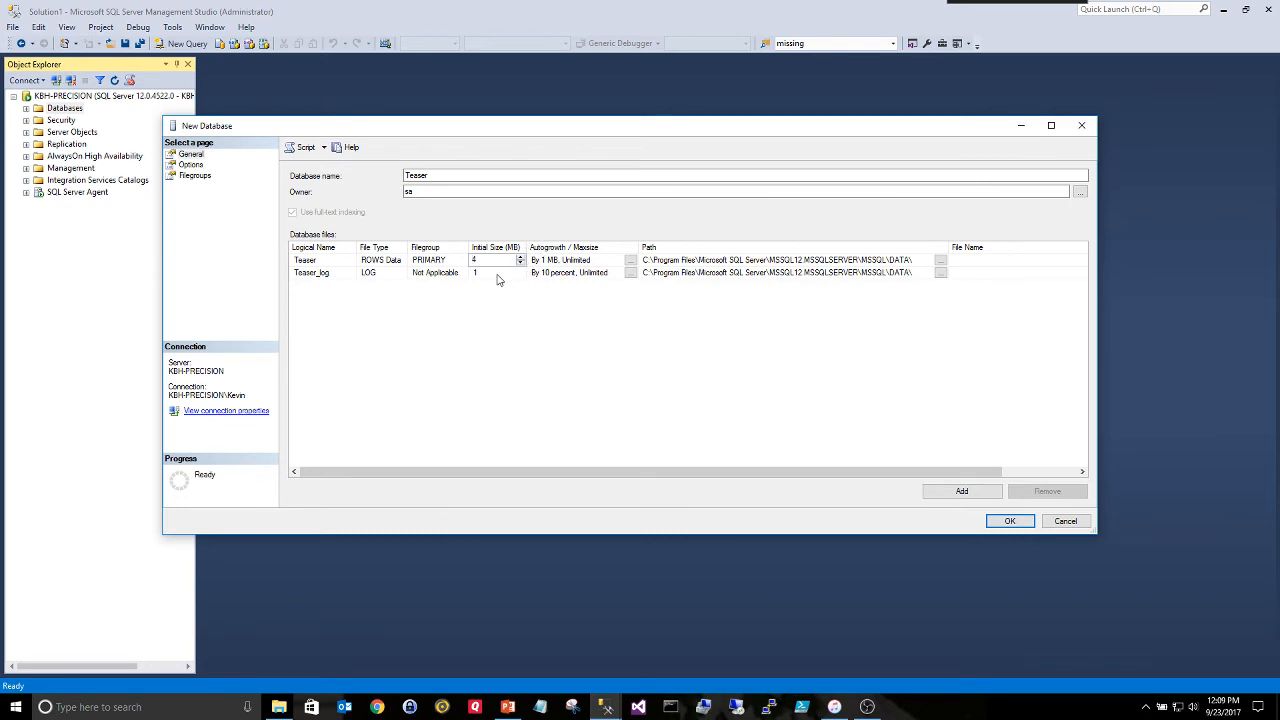
{"action": "left_click", "coordinate": [490, 272]}
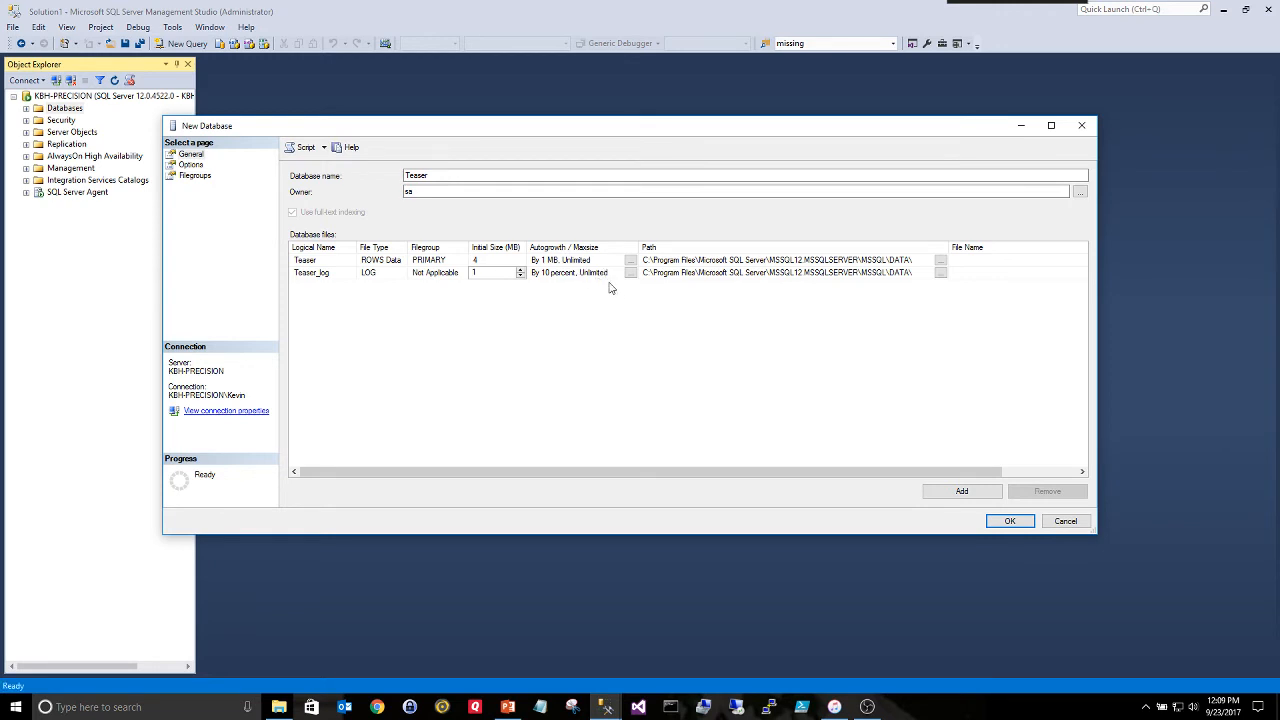
{"action": "mouse_move", "coordinate": [552, 280]}
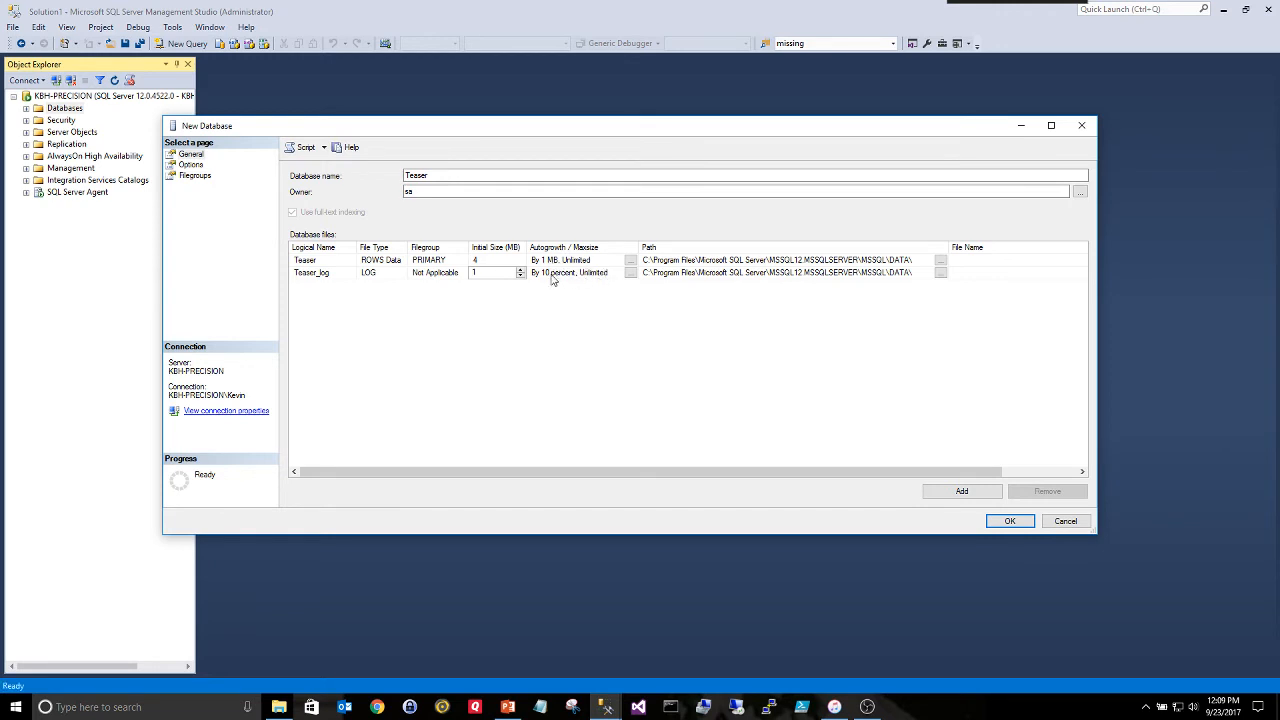
{"action": "left_click", "coordinate": [570, 272]}
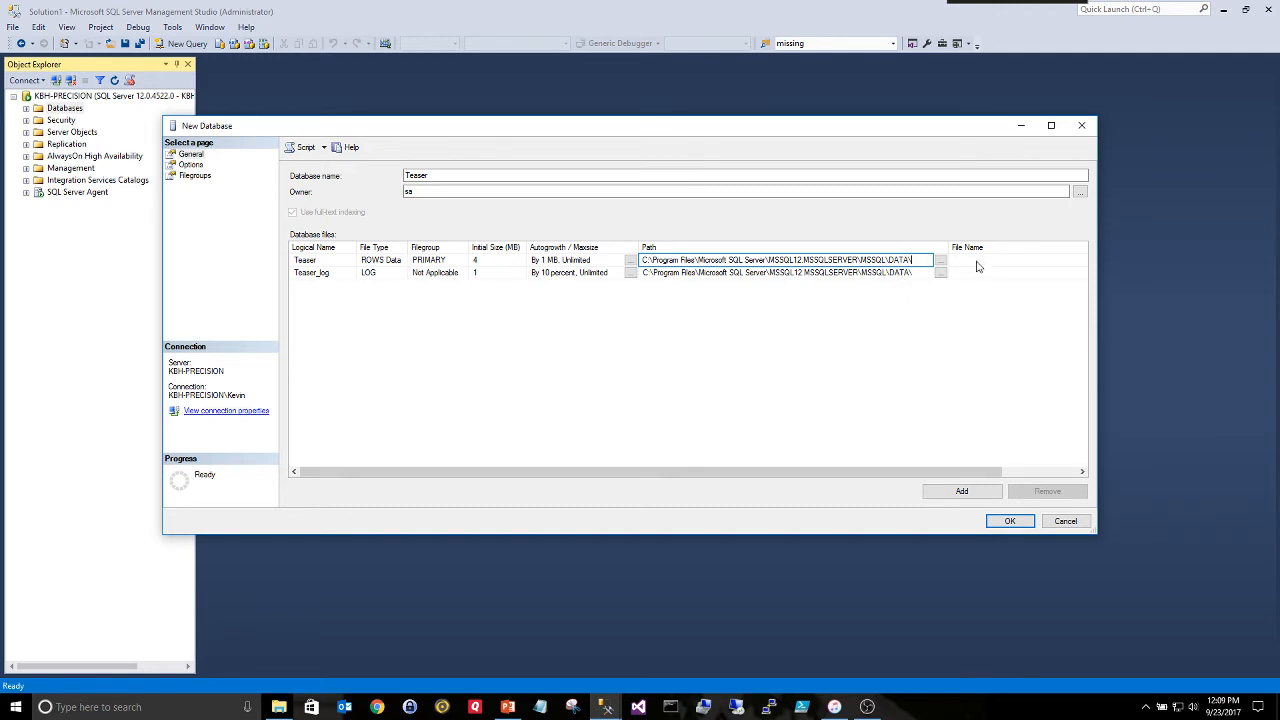
{"action": "left_click", "coordinate": [1016, 260]}
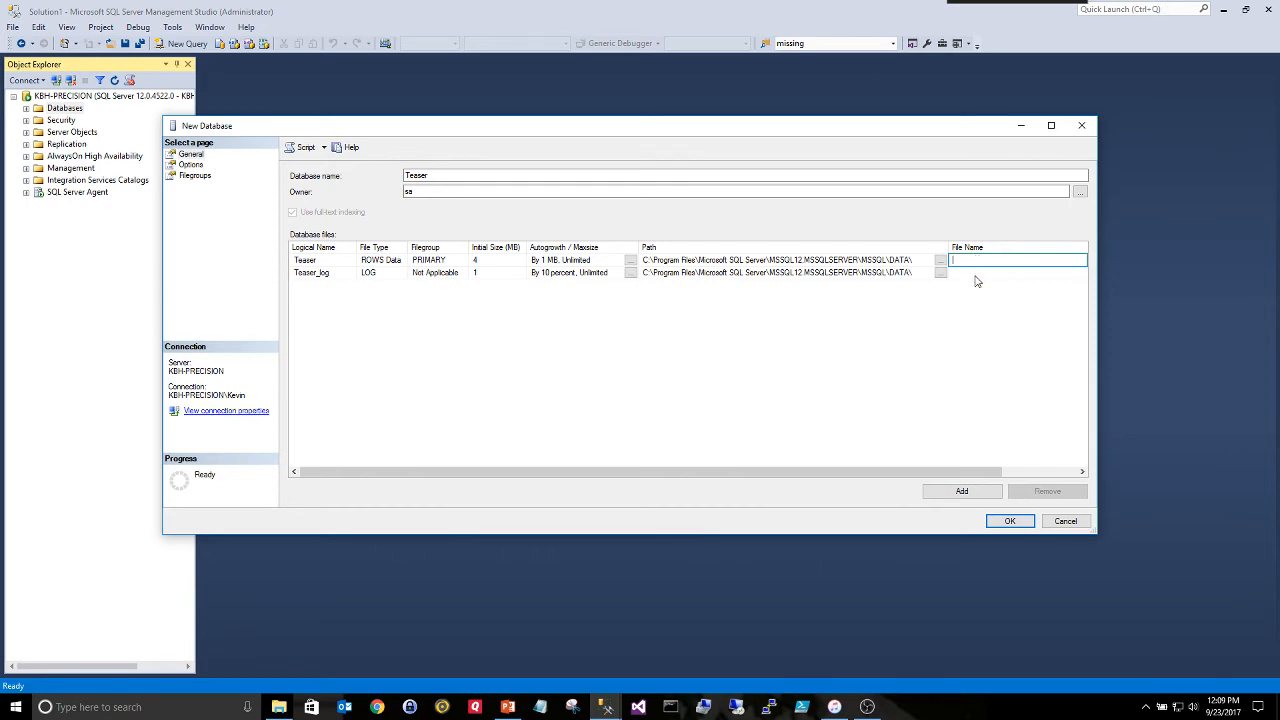
{"action": "mouse_move", "coordinate": [904, 512]}
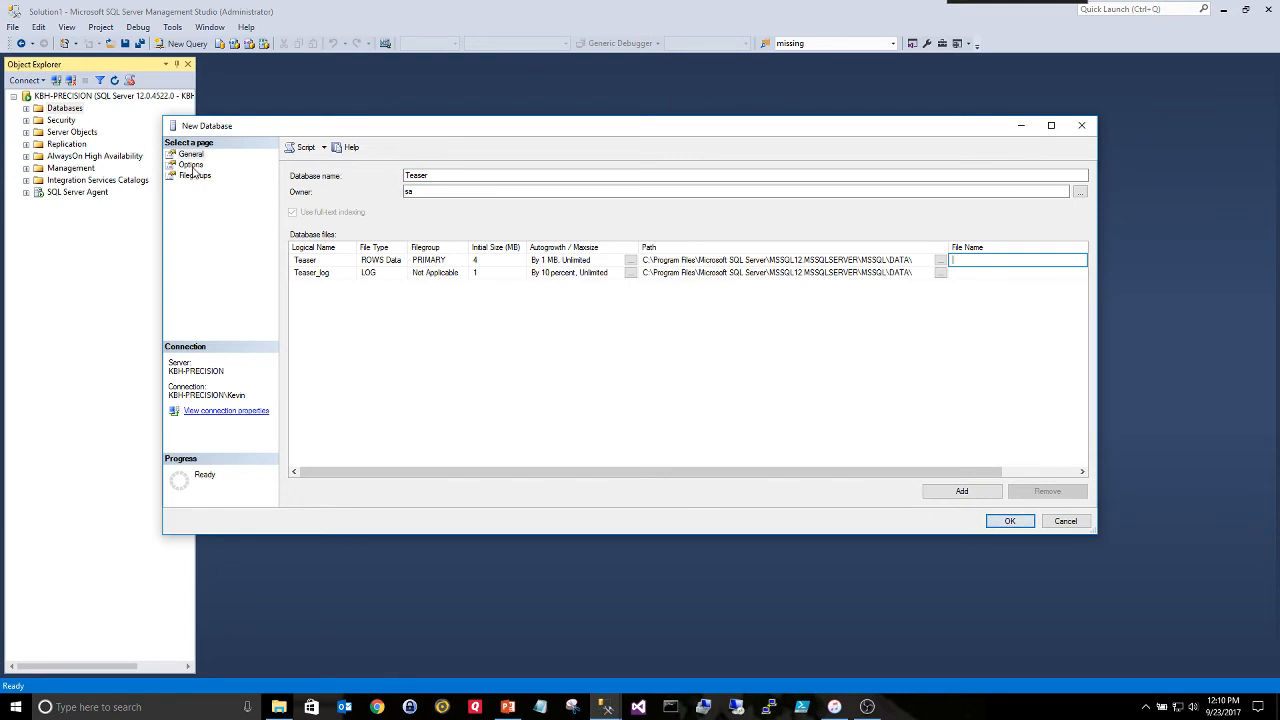
{"action": "mouse_move", "coordinate": [652, 424]}
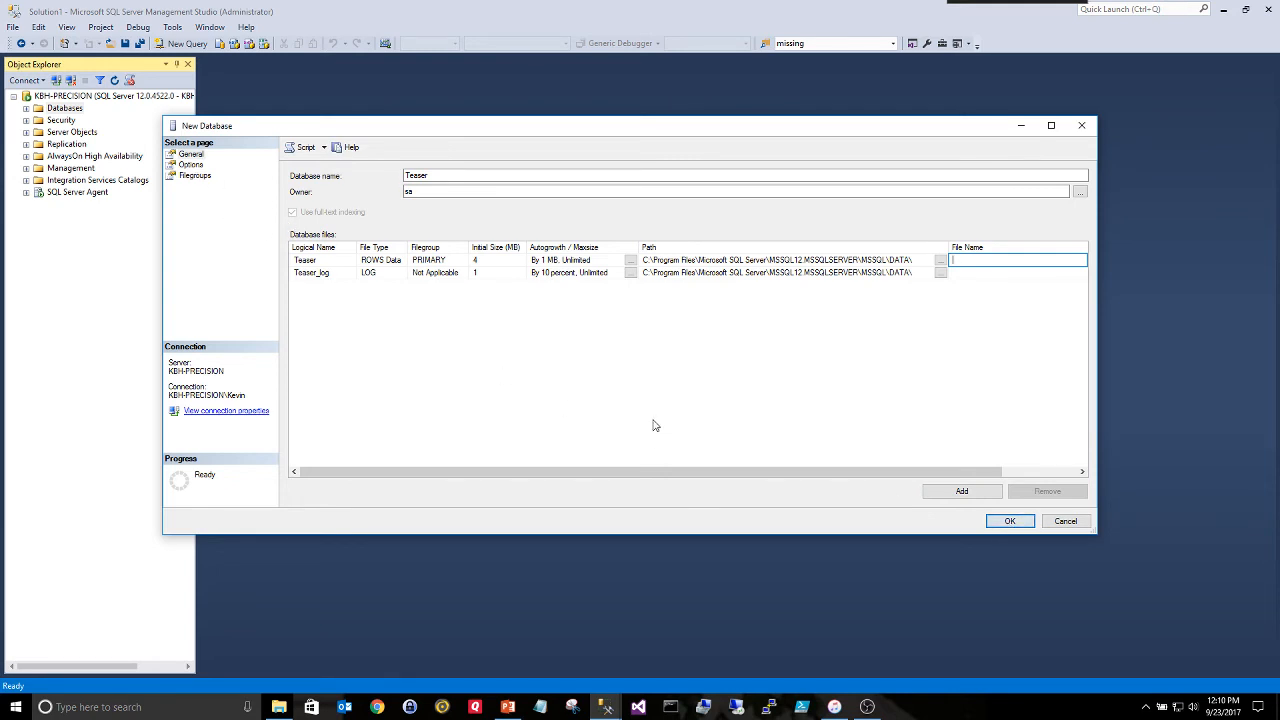
{"action": "mouse_move", "coordinate": [696, 432]}
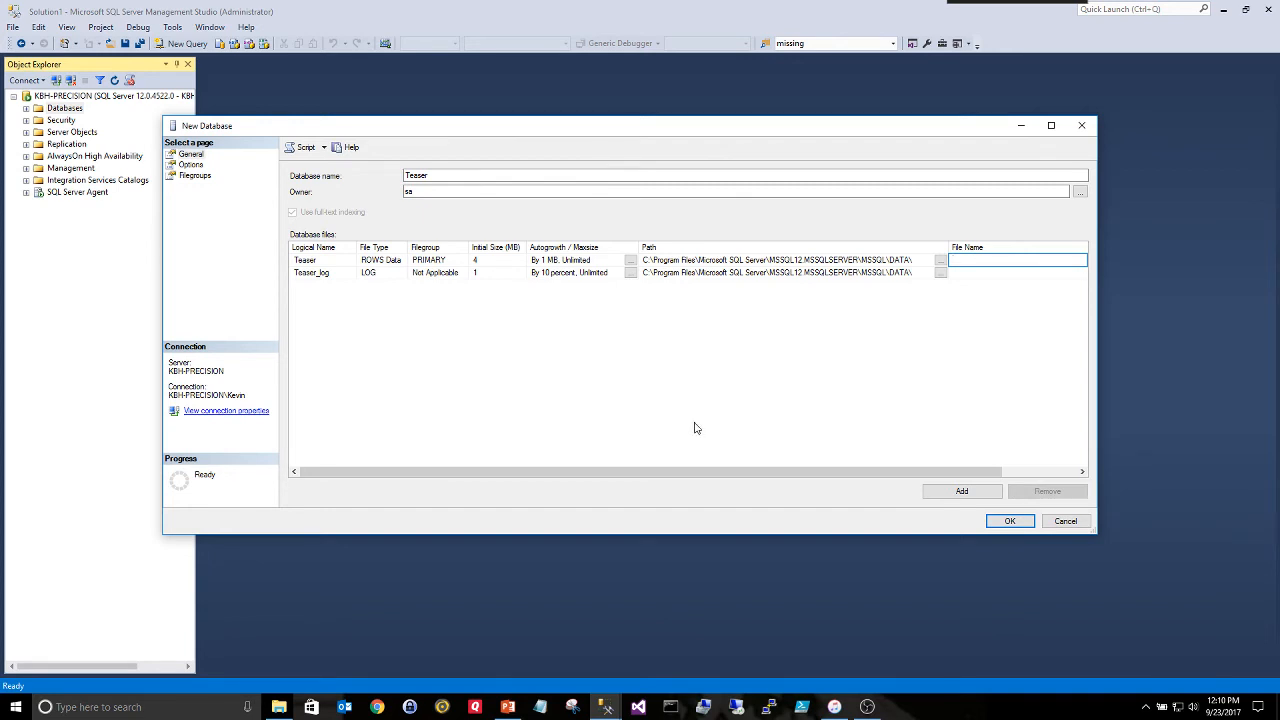
{"action": "mouse_move", "coordinate": [250, 220]}
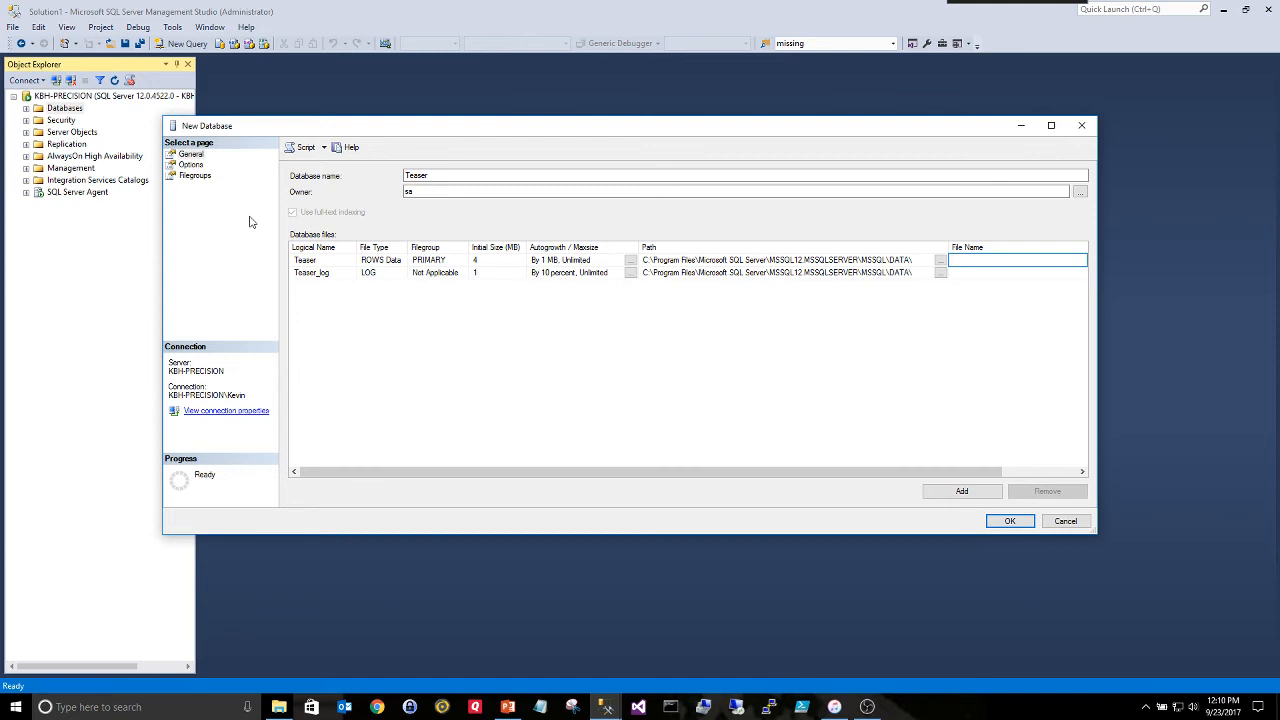
{"action": "left_click", "coordinate": [1008, 520]}
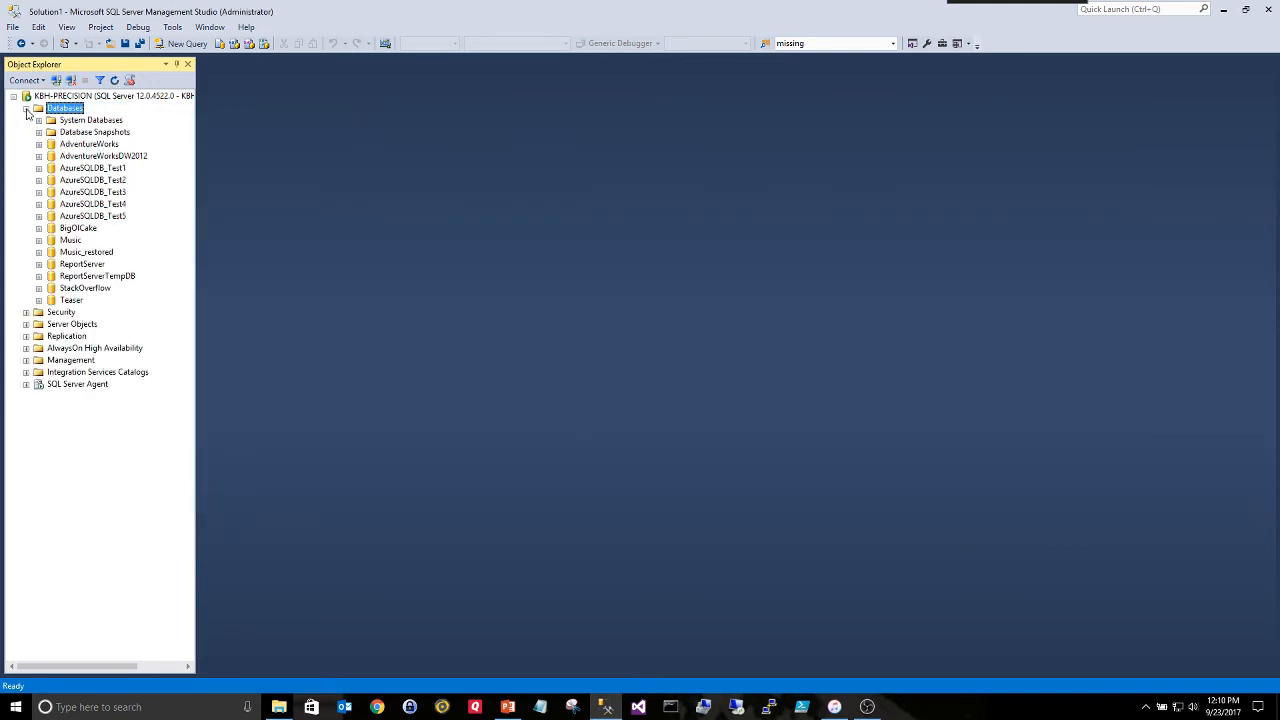
Show the Files page of the Teaser database properties with Teaser.mdf selected
{"action": "left_click", "coordinate": [72, 300]}
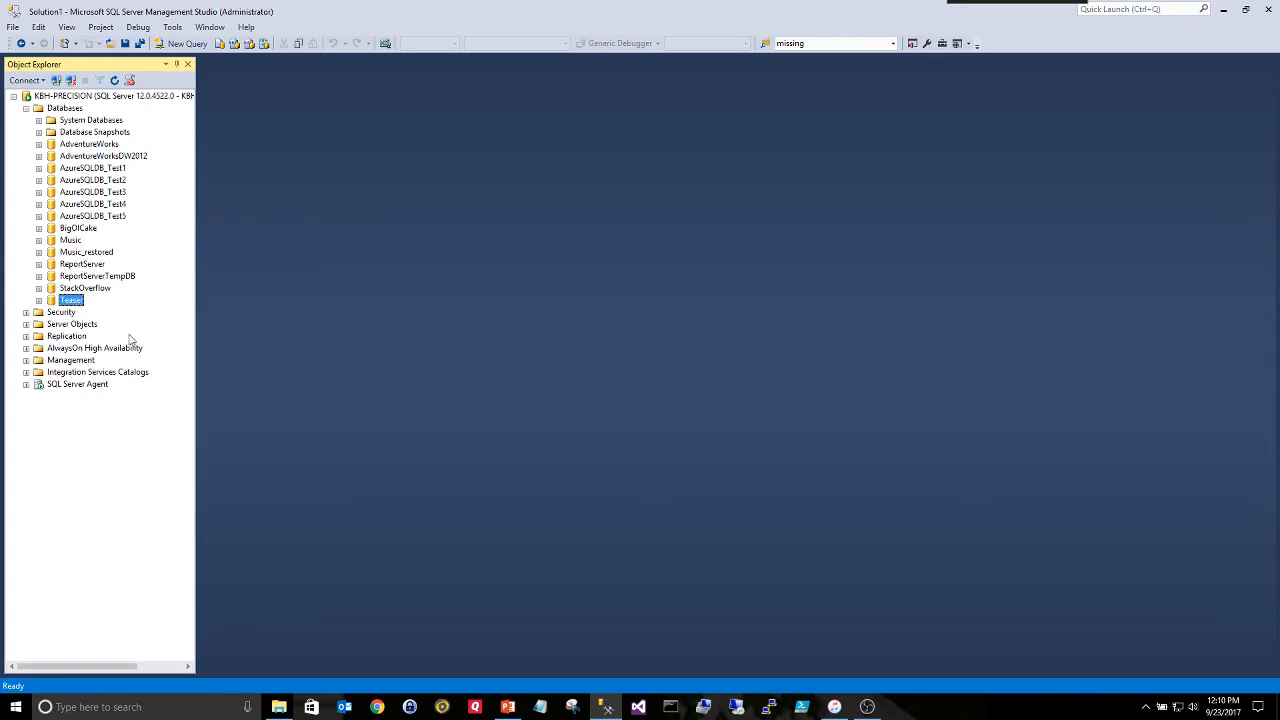
{"action": "right_click", "coordinate": [72, 300]}
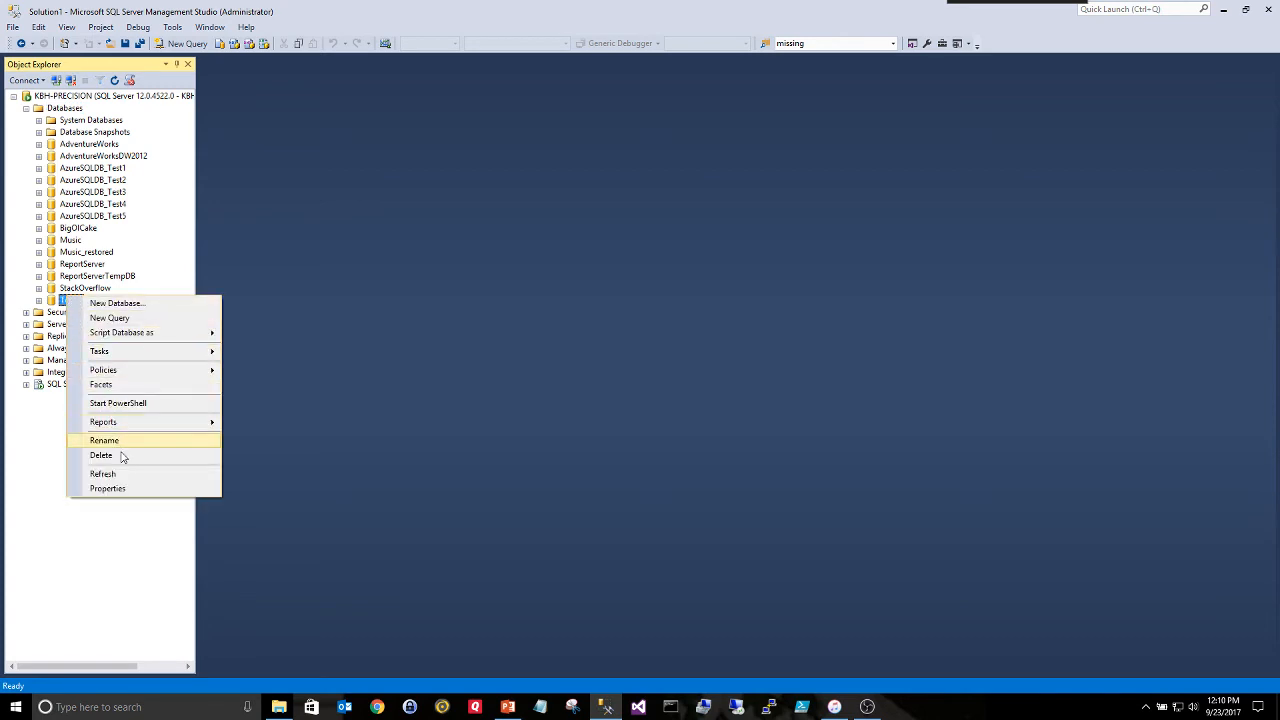
{"action": "left_click", "coordinate": [108, 488]}
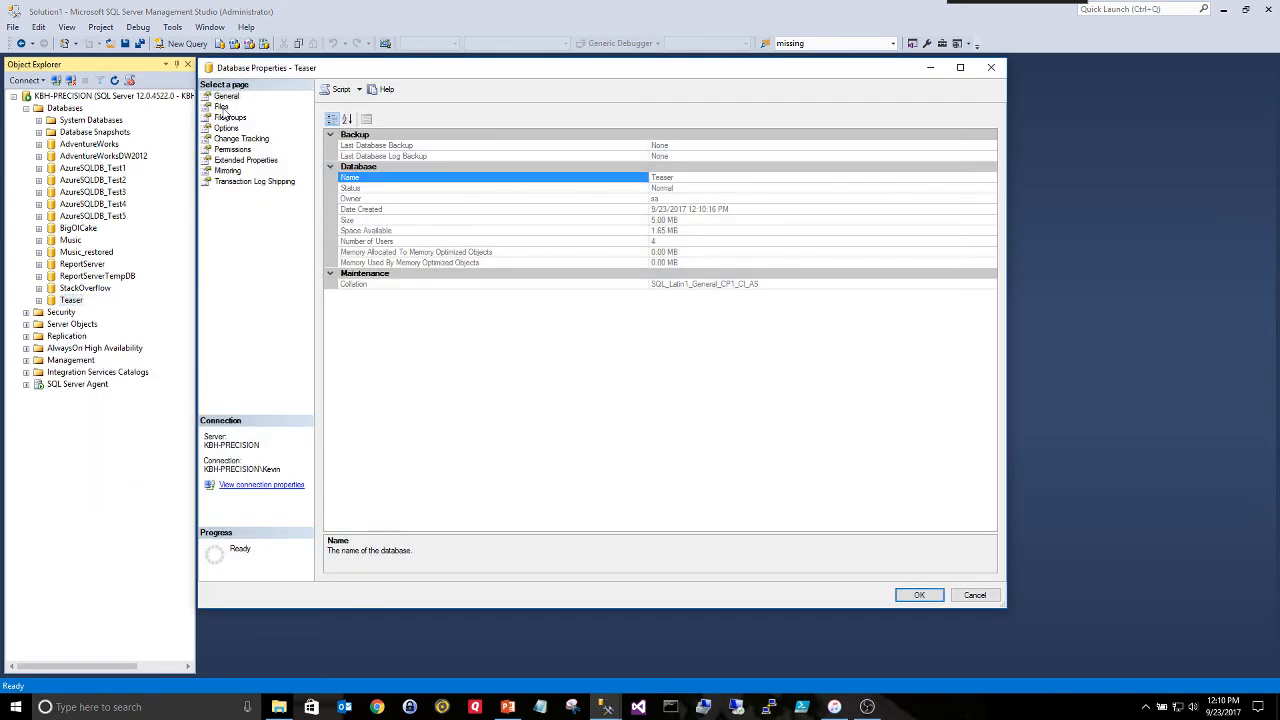
{"action": "left_click", "coordinate": [220, 108]}
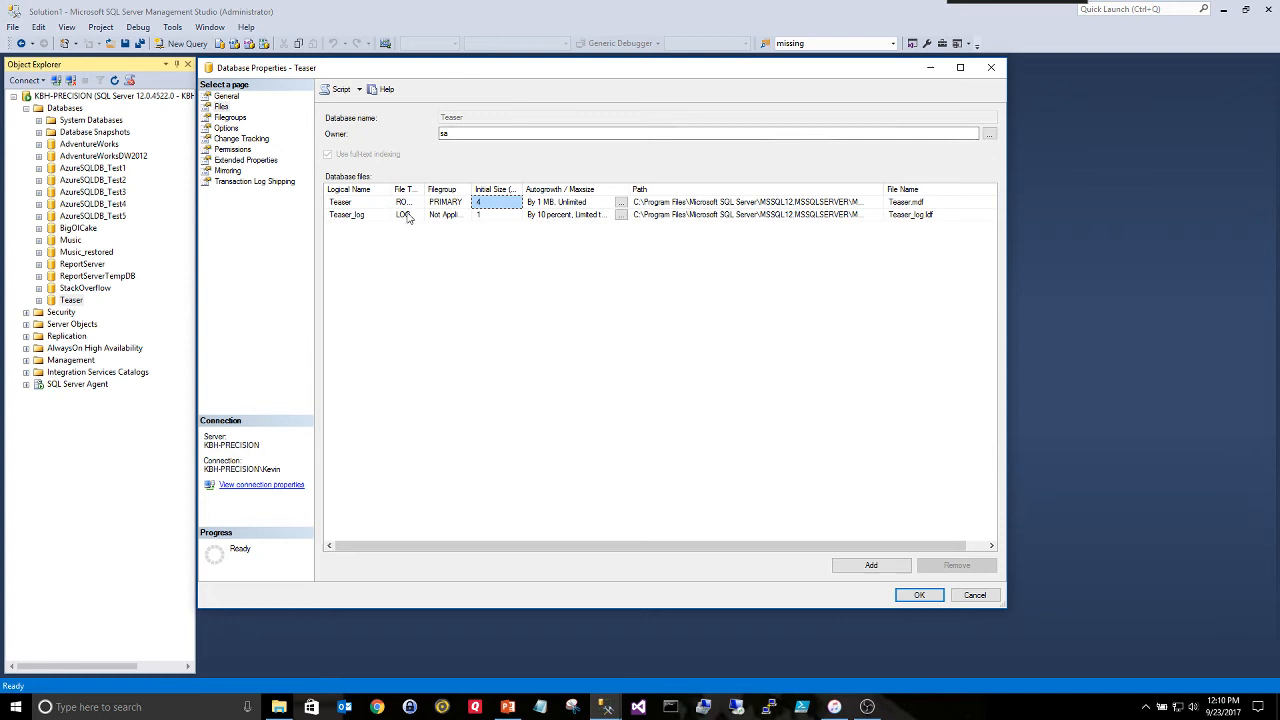
{"action": "left_click", "coordinate": [356, 200]}
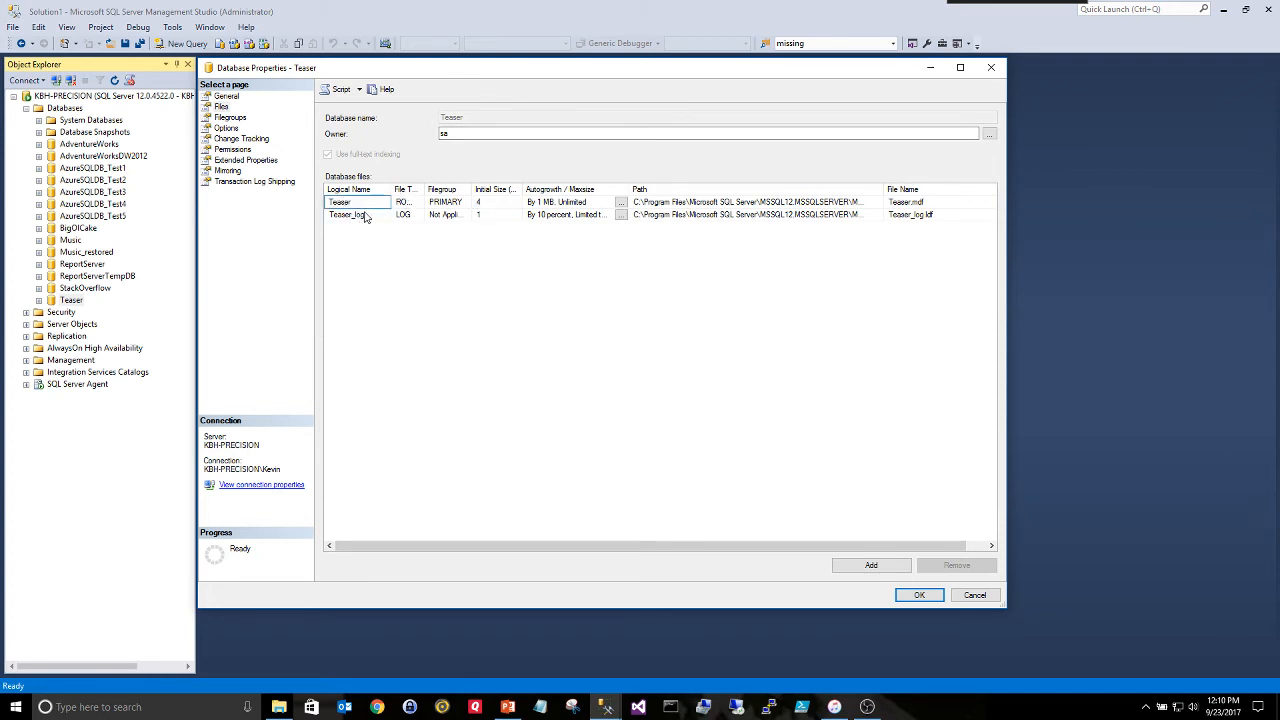
{"action": "left_click", "coordinate": [350, 214]}
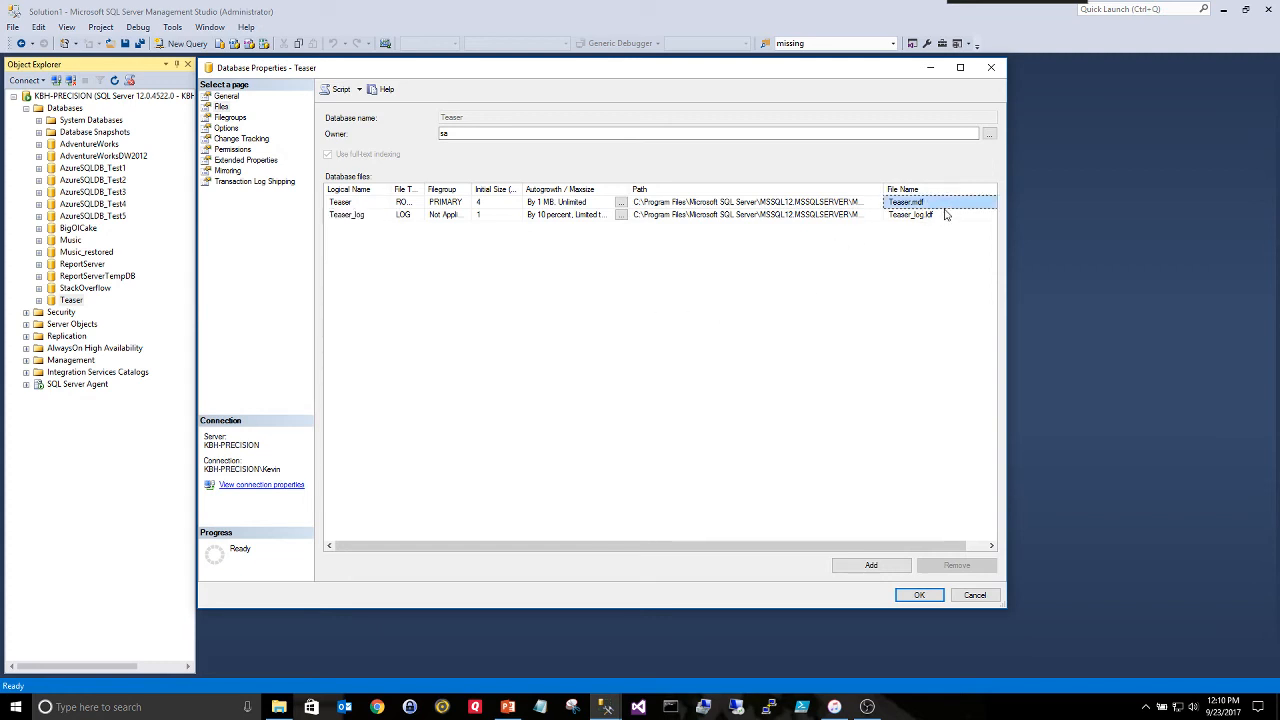
{"action": "mouse_move", "coordinate": [420, 192]}
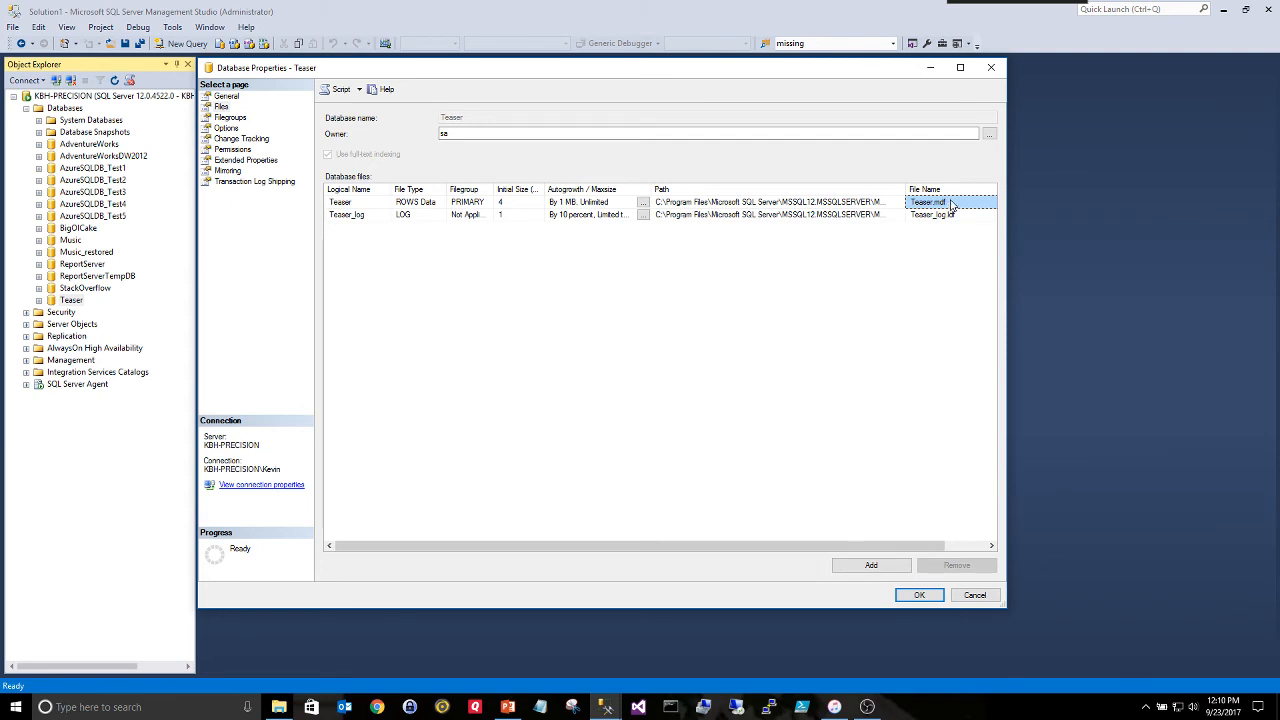
{"action": "mouse_move", "coordinate": [544, 212]}
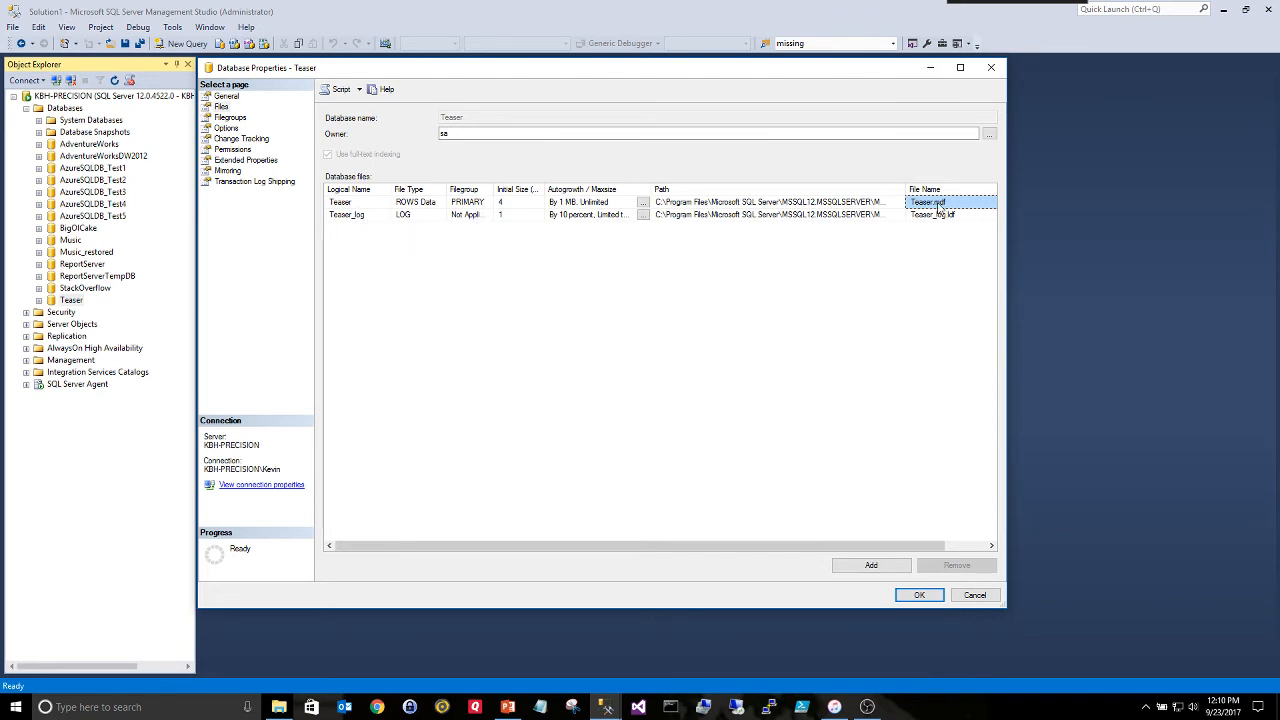
{"action": "mouse_move", "coordinate": [960, 206]}
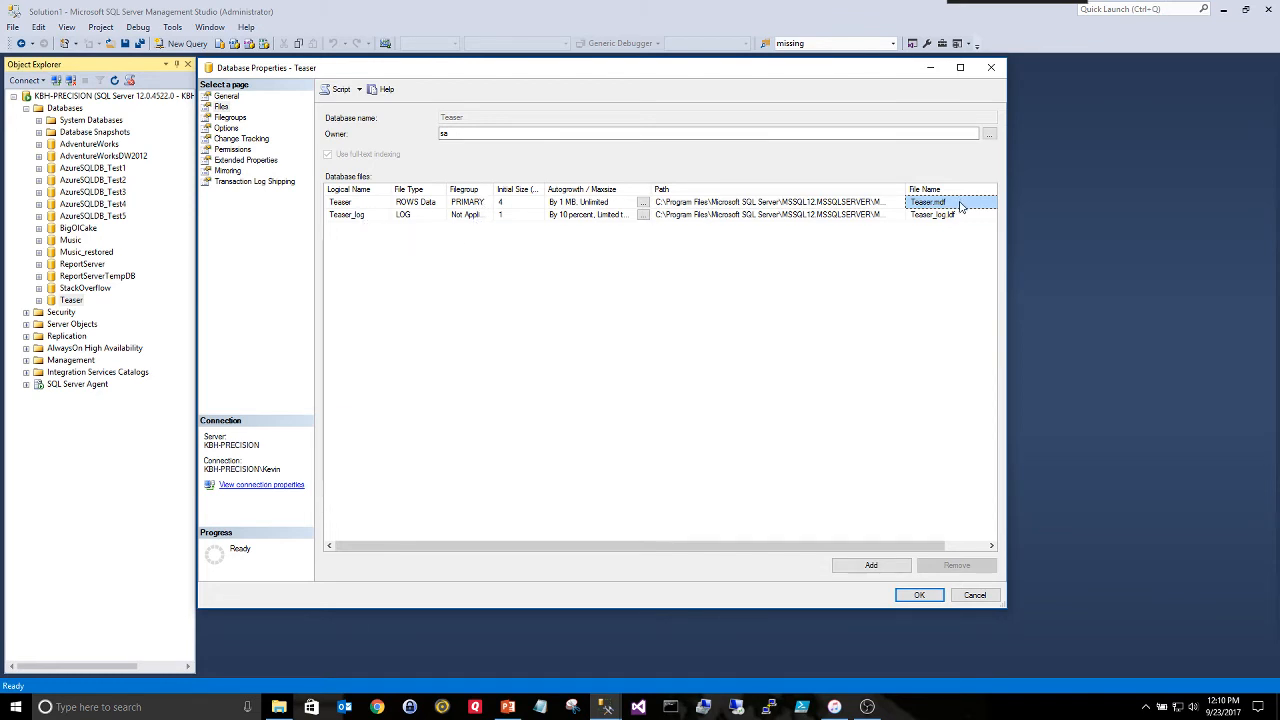
{"action": "mouse_move", "coordinate": [876, 196]}
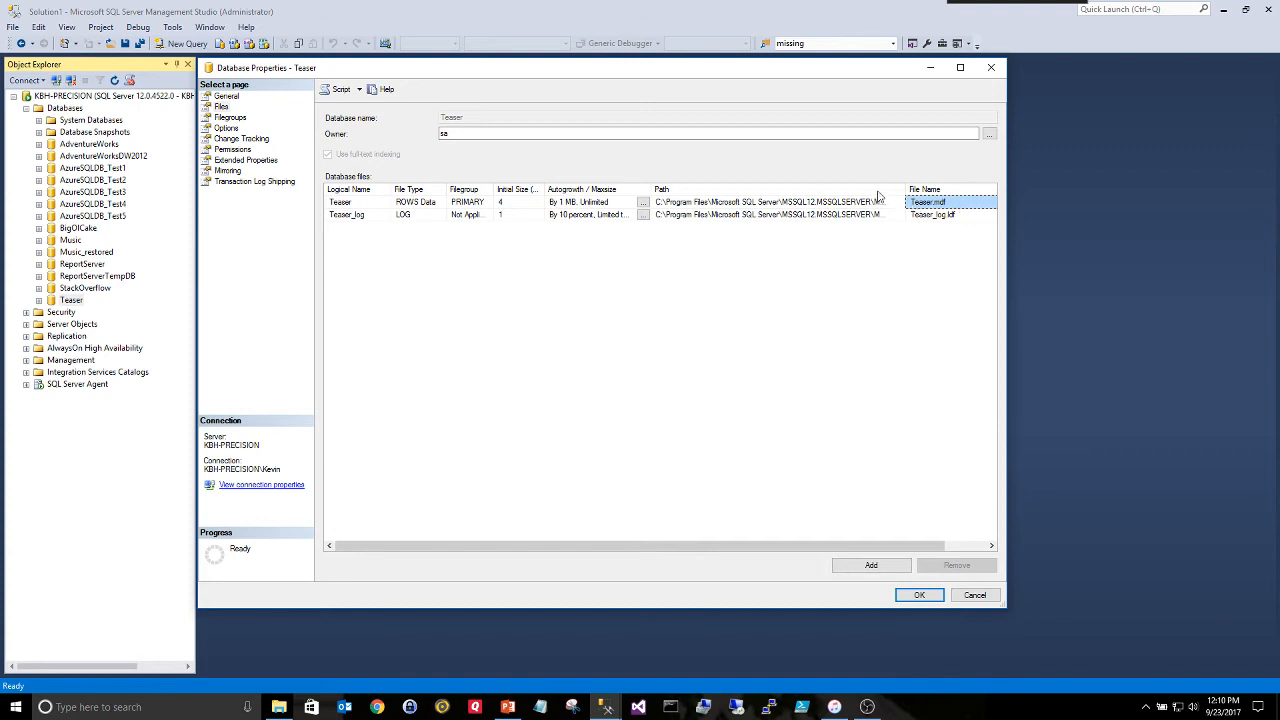
{"action": "mouse_move", "coordinate": [340, 230]}
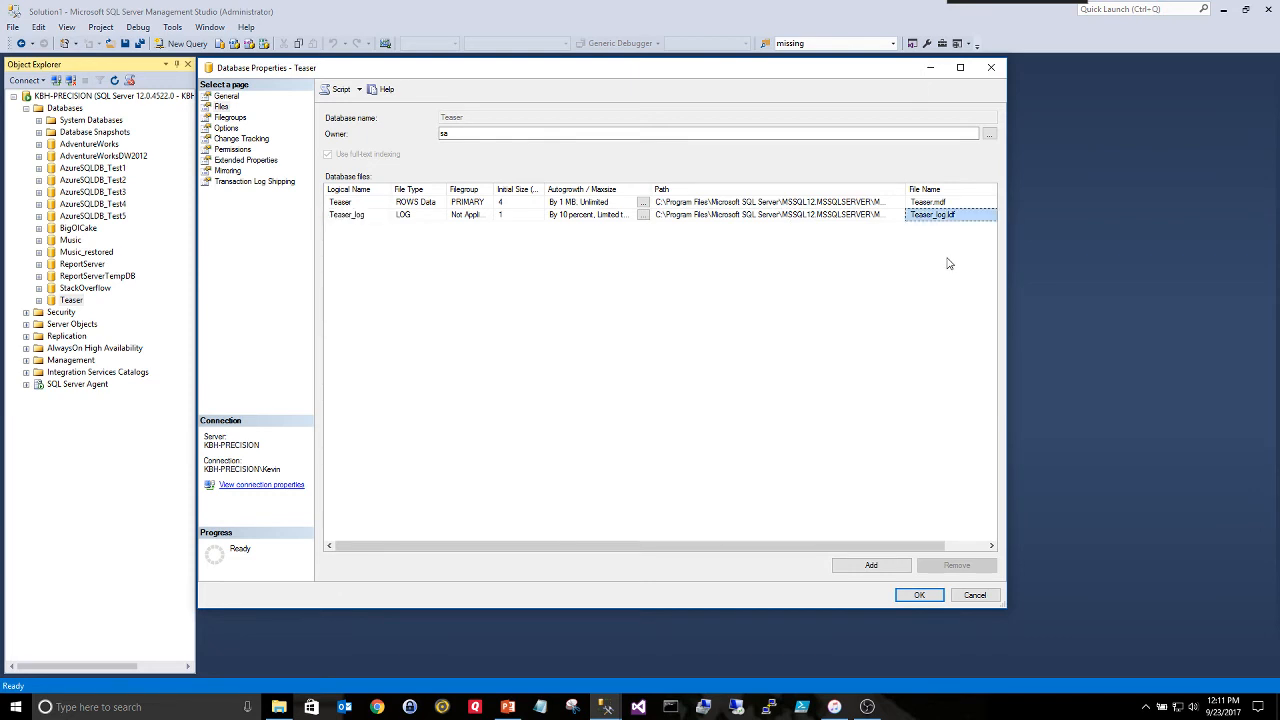
{"action": "mouse_move", "coordinate": [944, 280]}
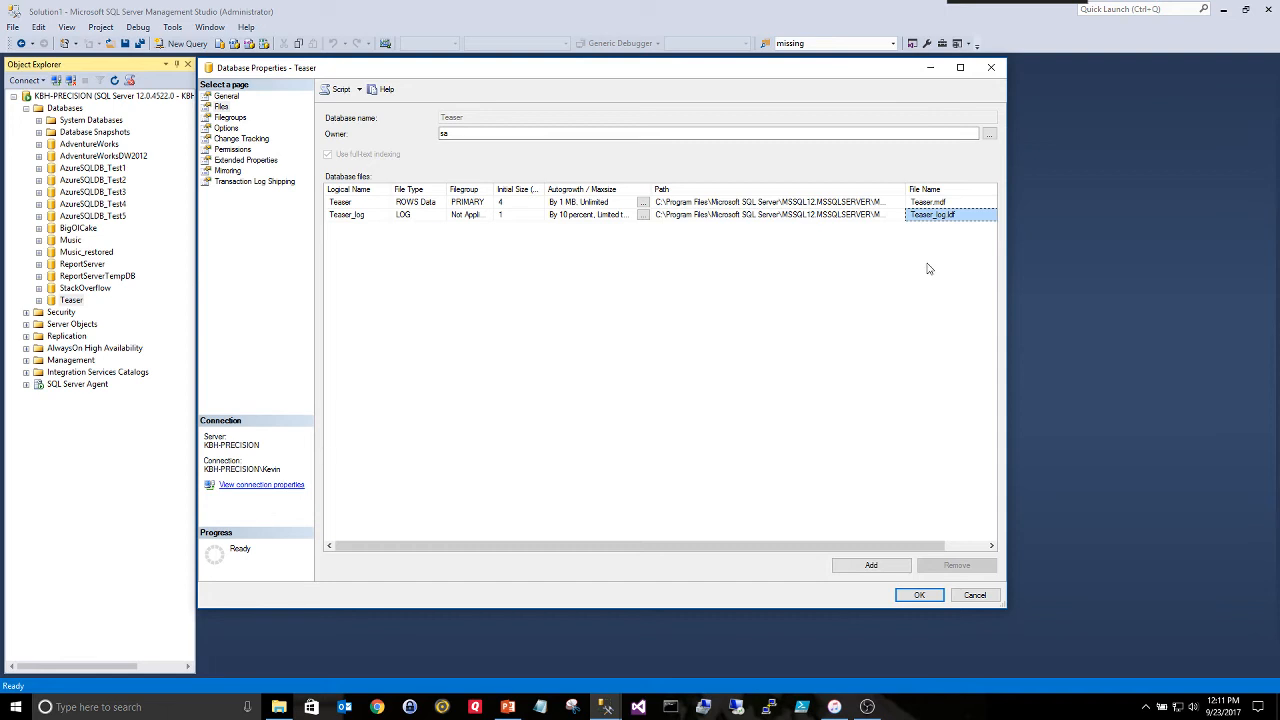
{"action": "mouse_move", "coordinate": [644, 280]}
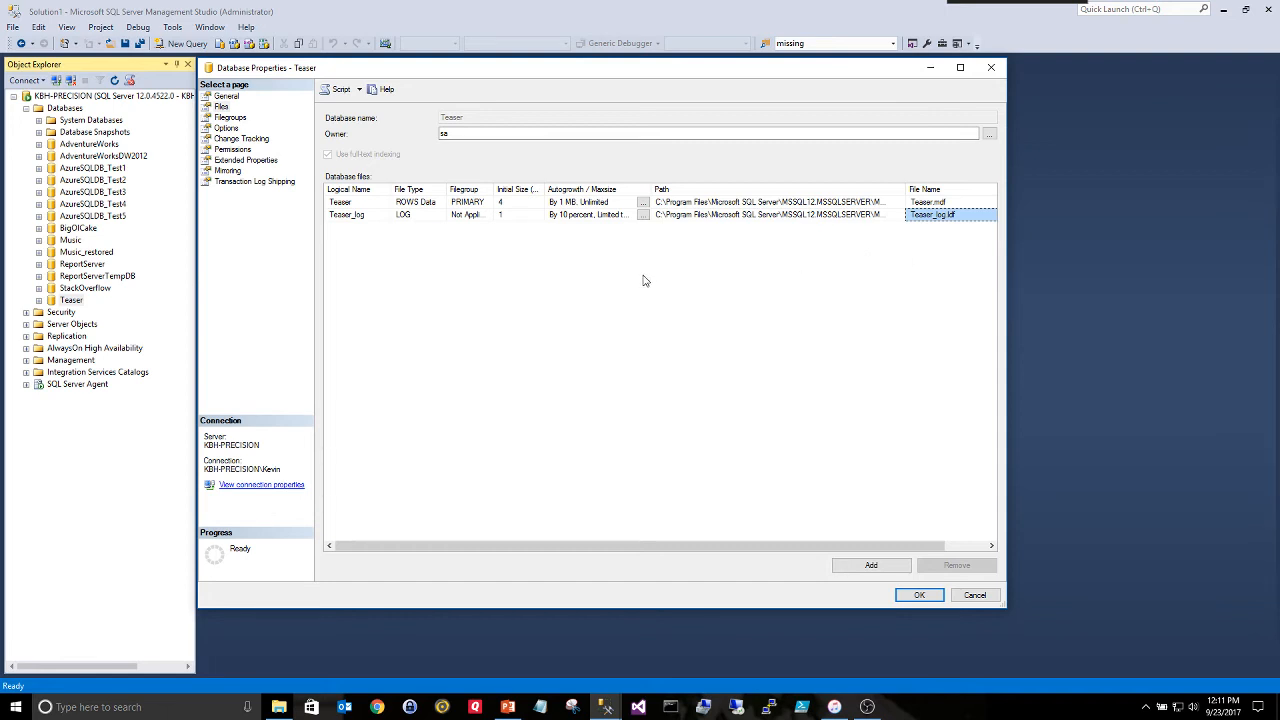
{"action": "mouse_move", "coordinate": [620, 374]}
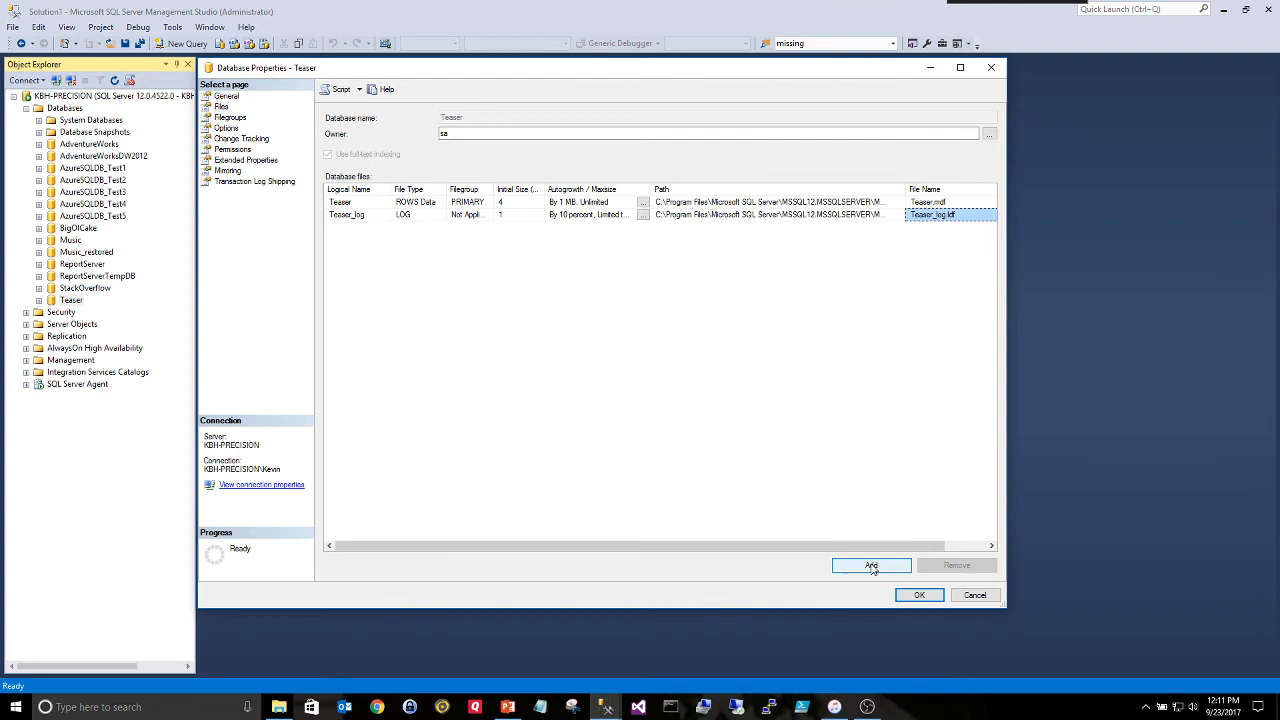
Add a rows-data file Teaser_Indexes in PRIMARY with a .ndf physical file name
{"action": "left_click", "coordinate": [870, 564]}
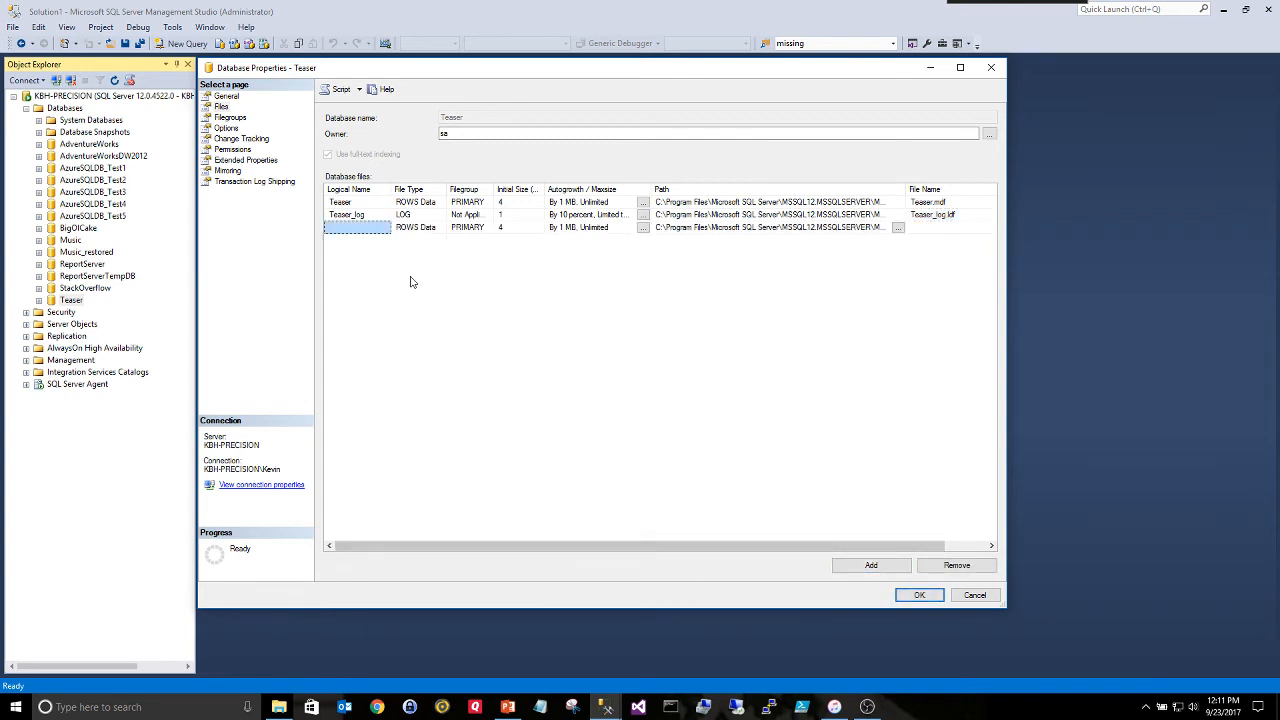
{"action": "type", "text": "T"}
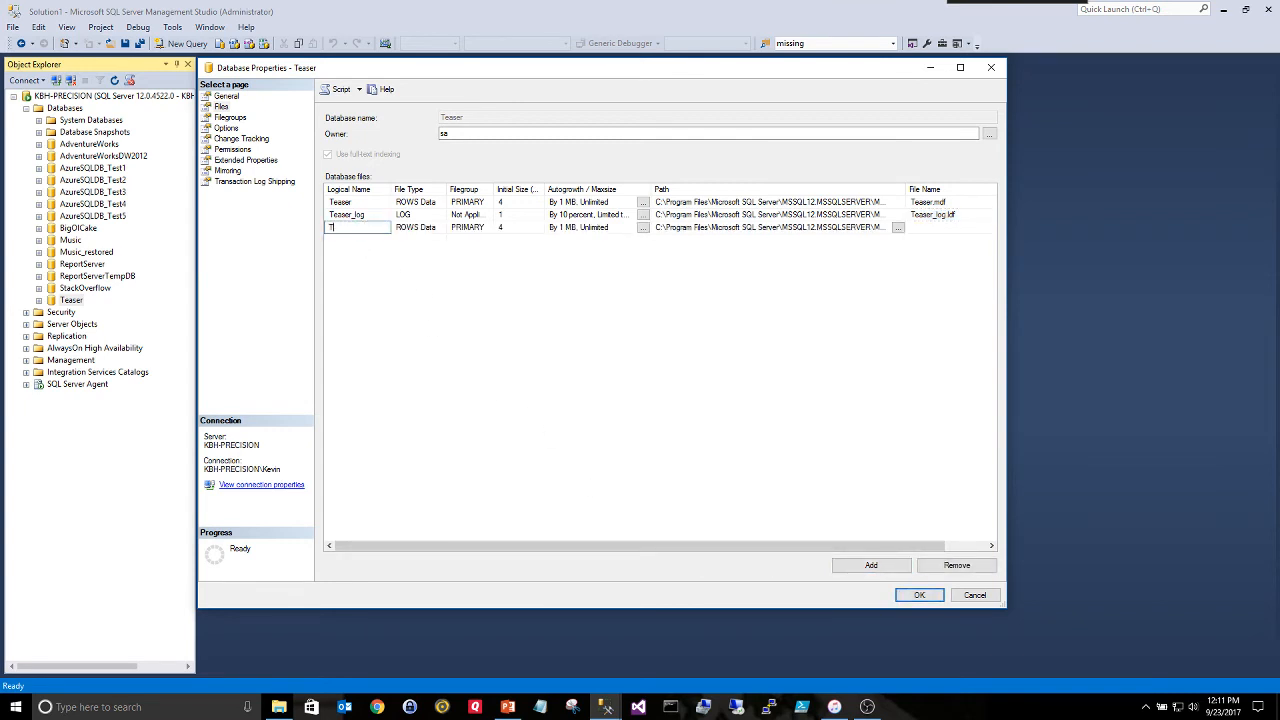
{"action": "type", "text": "Teaser_Ind"}
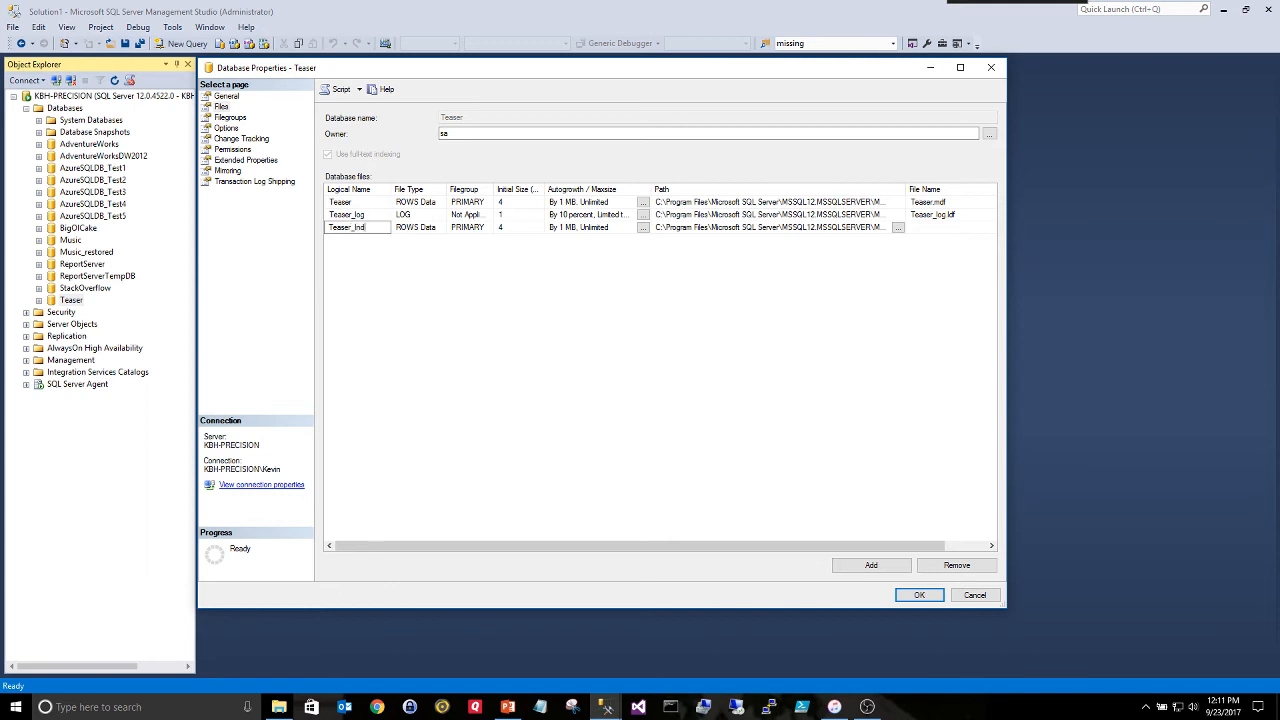
{"action": "type", "text": "exes"}
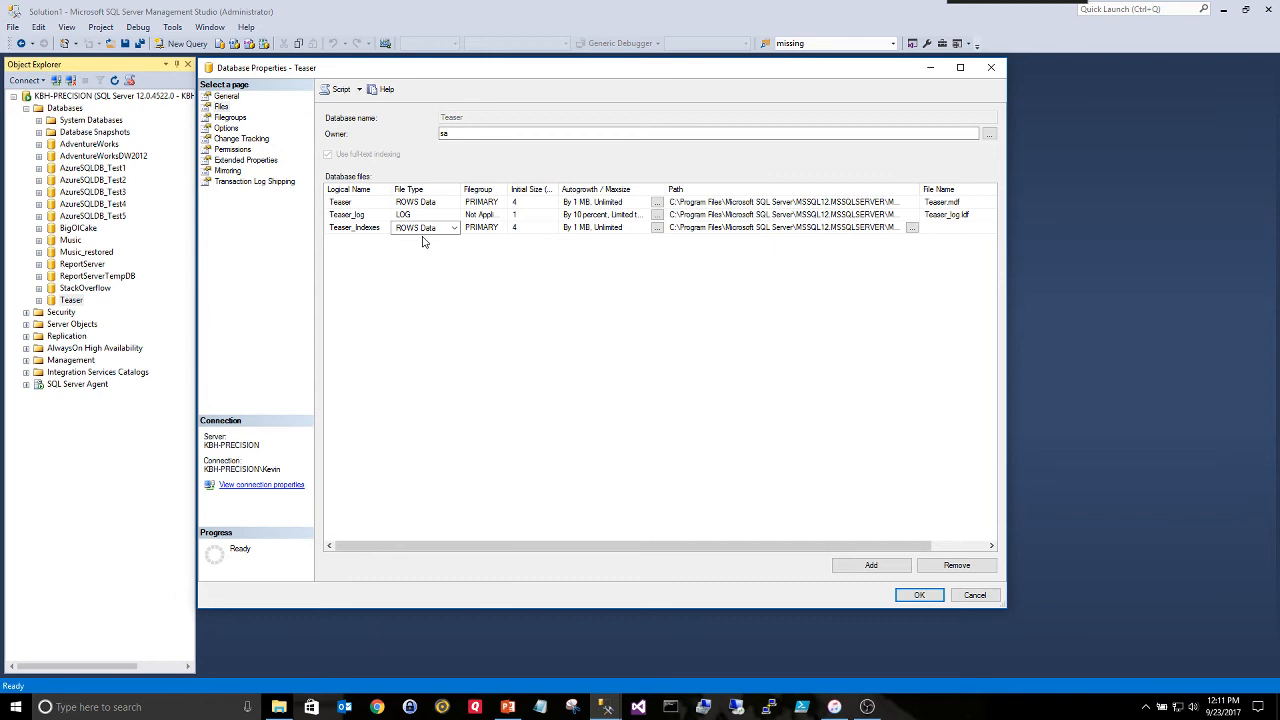
{"action": "mouse_move", "coordinate": [476, 230]}
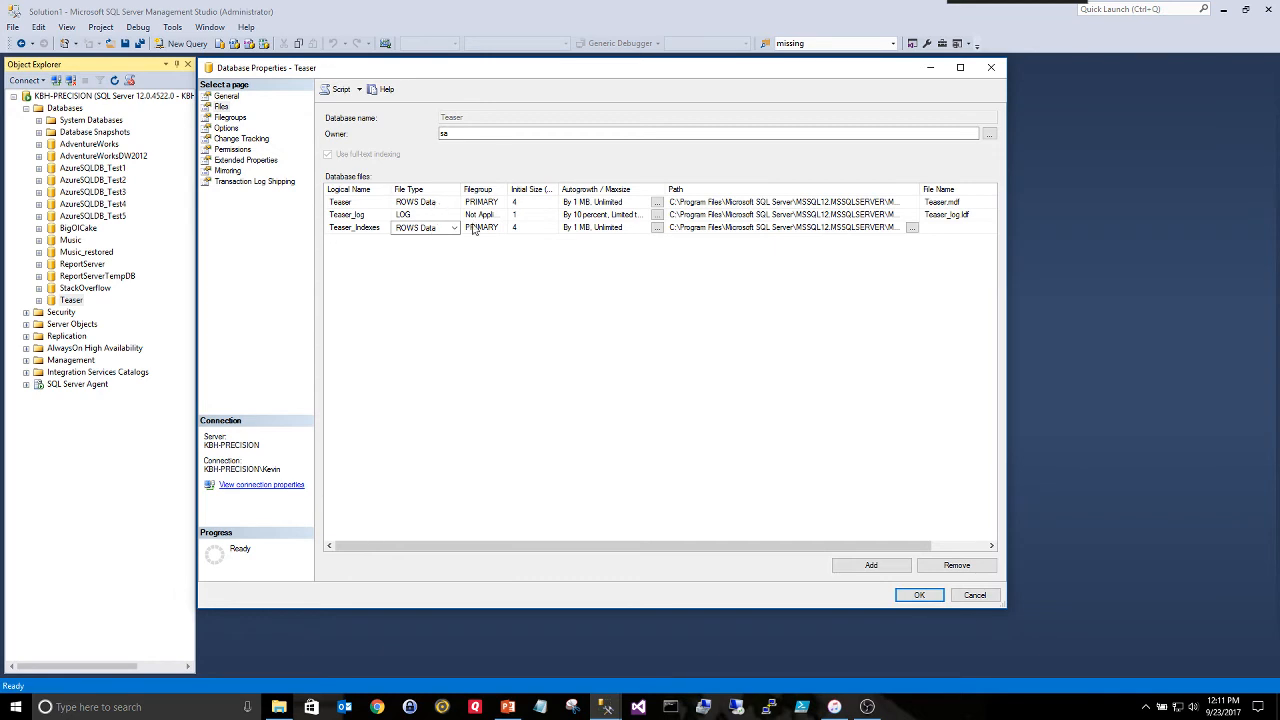
{"action": "mouse_move", "coordinate": [676, 234]}
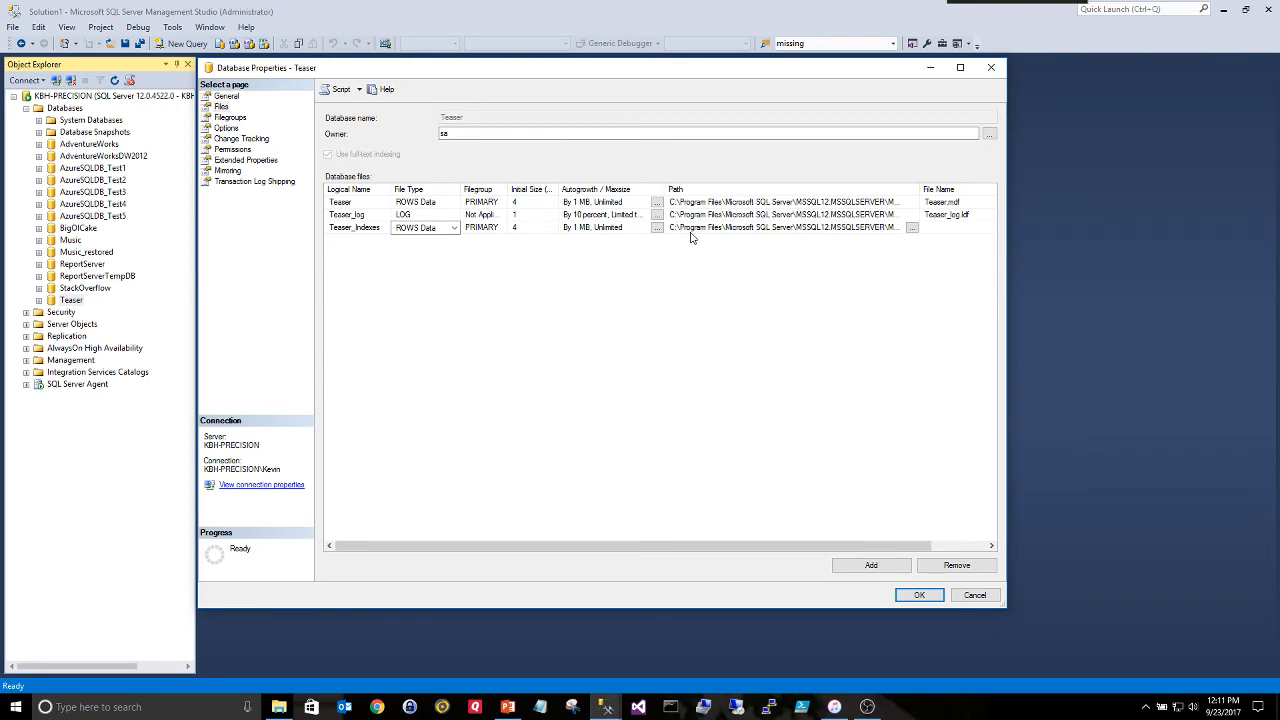
{"action": "left_click", "coordinate": [530, 228]}
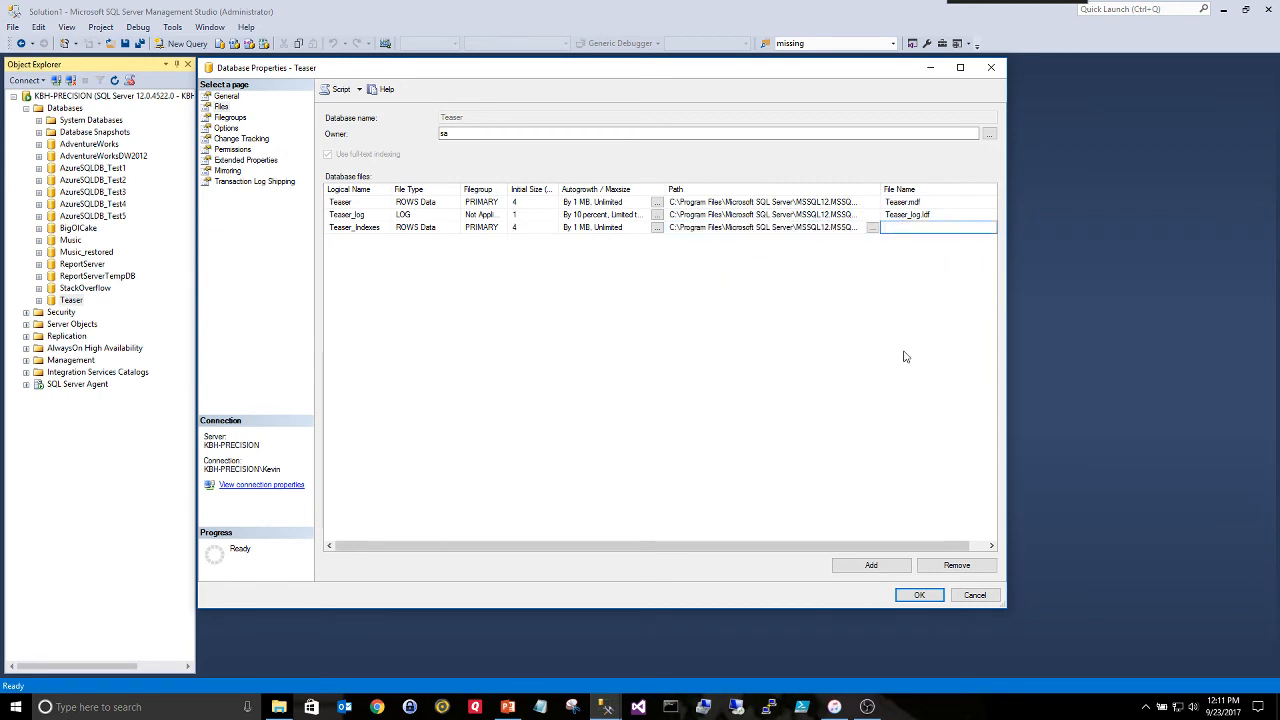
{"action": "type", "text": "Teaser_Index"}
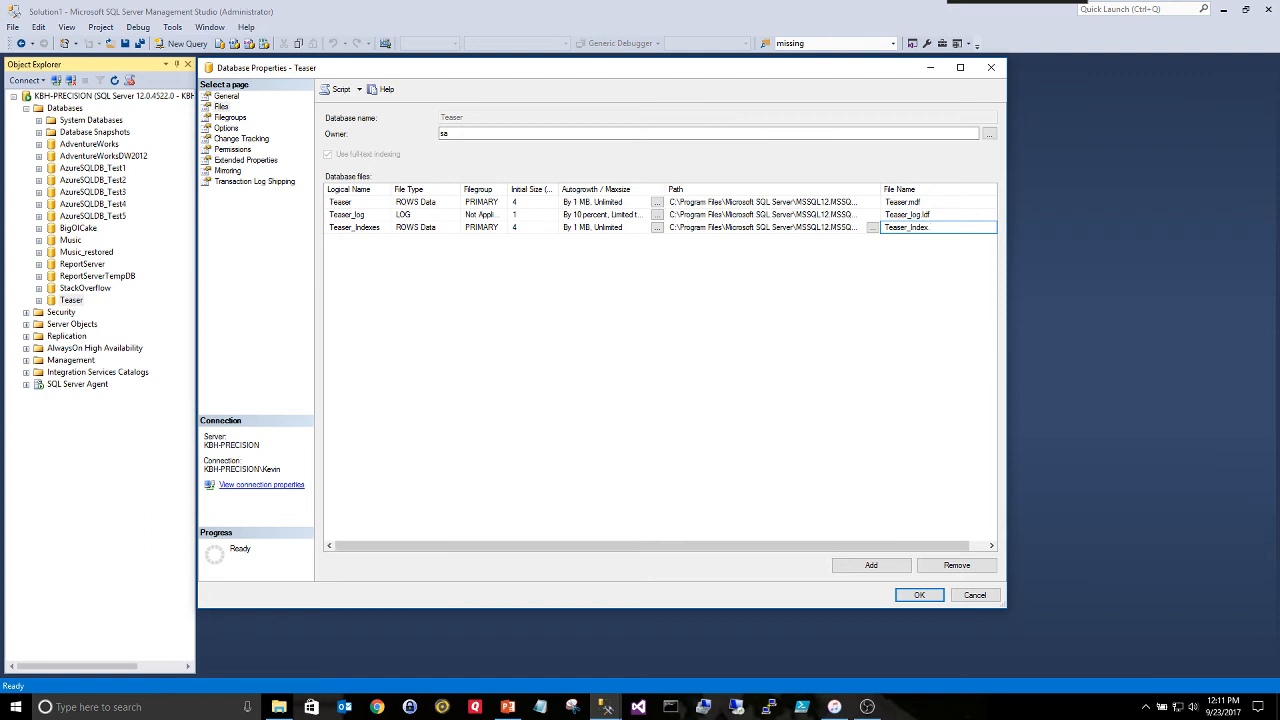
{"action": "type", "text": "N"}
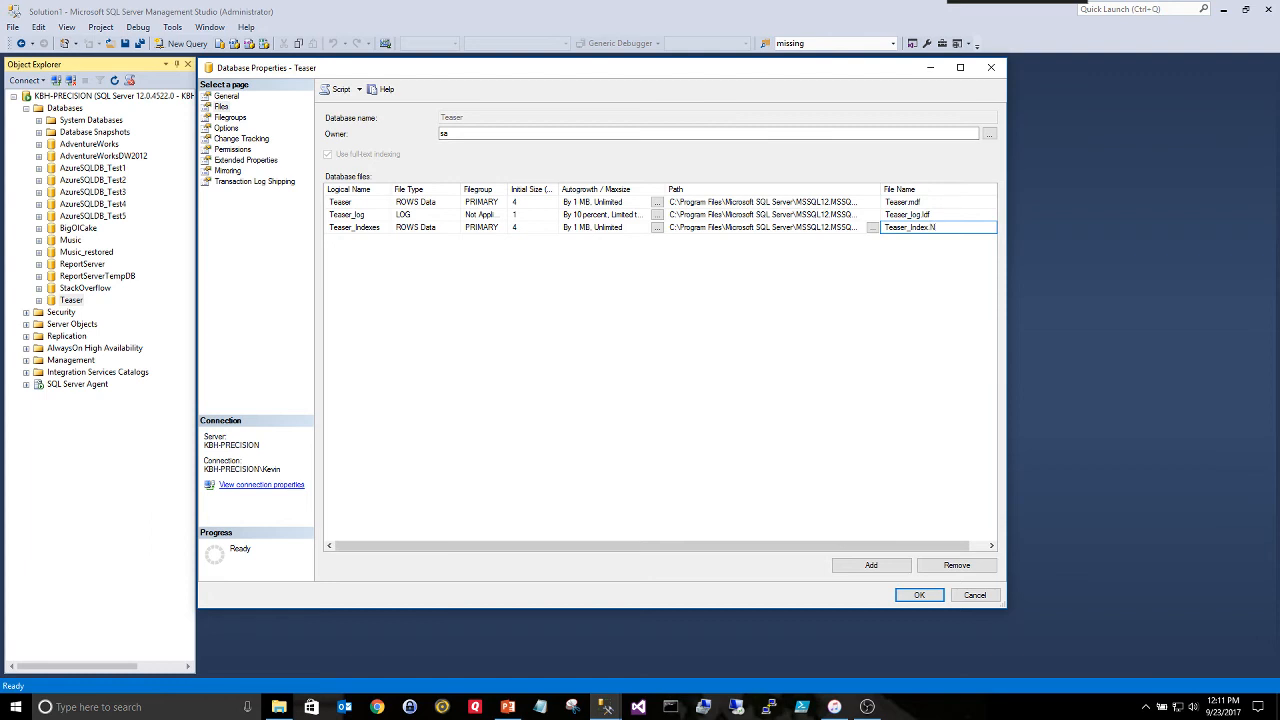
{"action": "key", "text": "Backspace"}
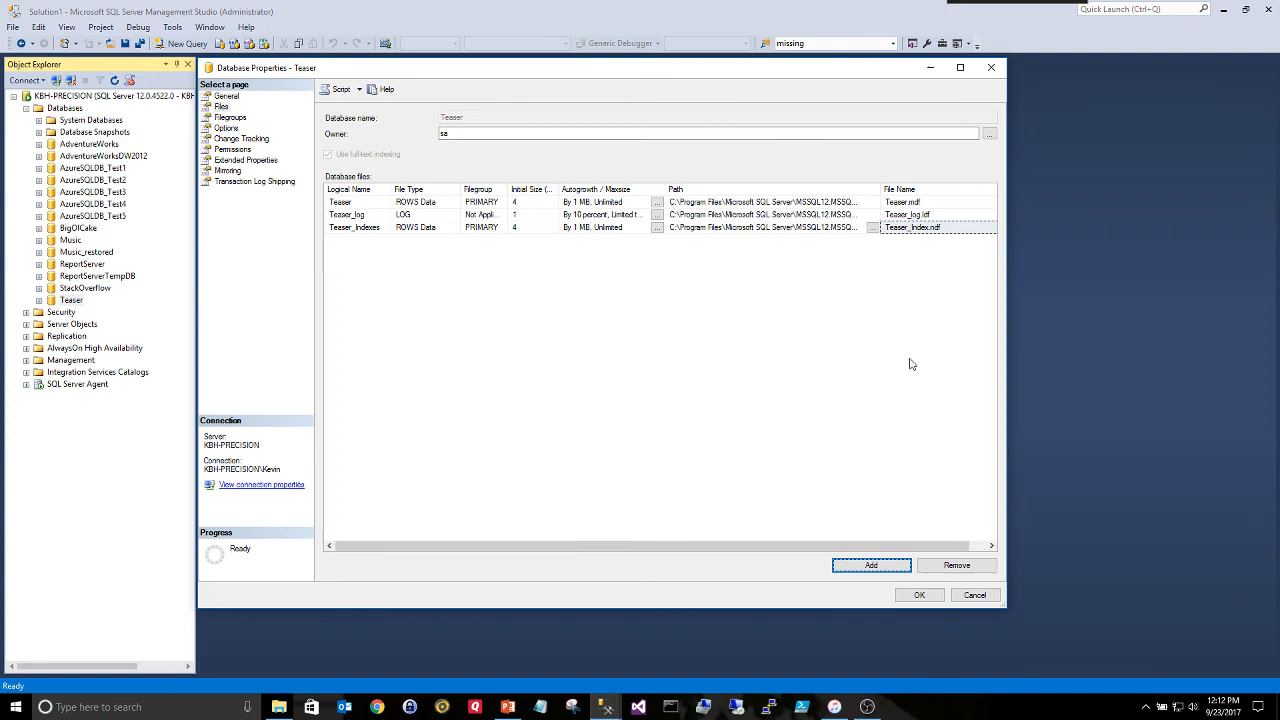
{"action": "left_click", "coordinate": [974, 596]}
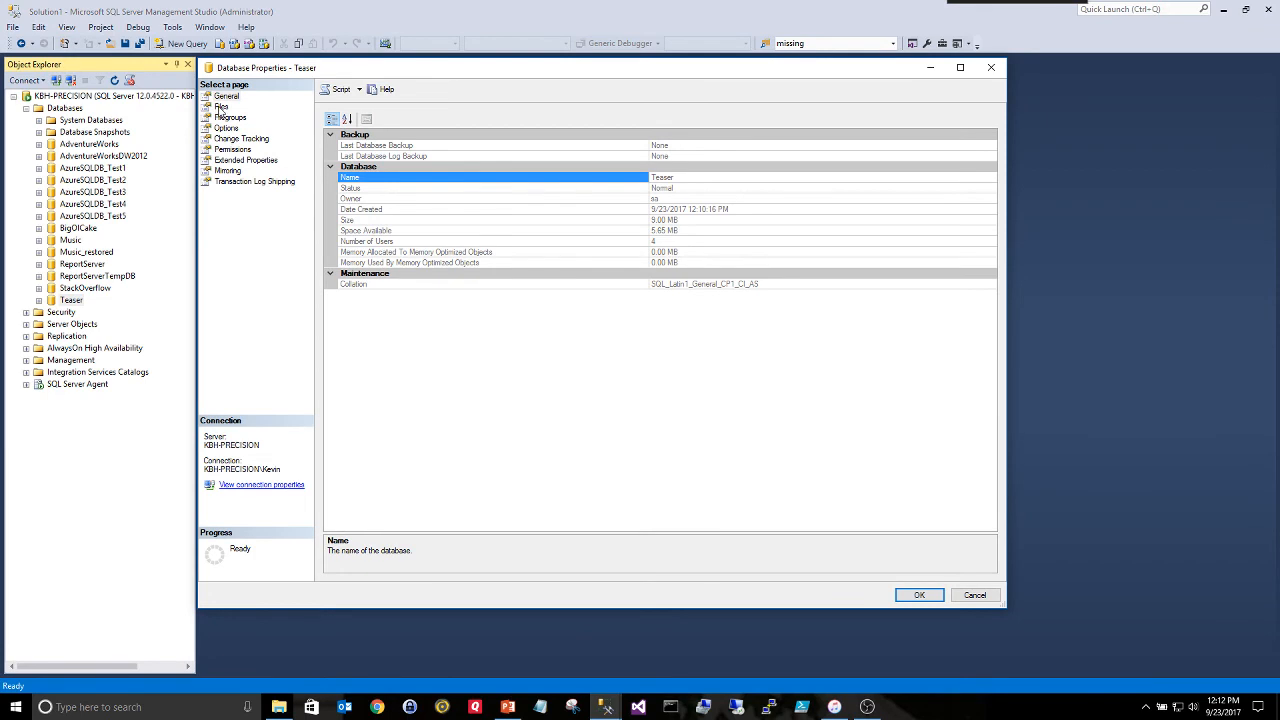
Review the Teaser.mdf, Teaser_Indexes .ndf and Teaser_log.ldf entries and their full paths
{"action": "left_click", "coordinate": [220, 106]}
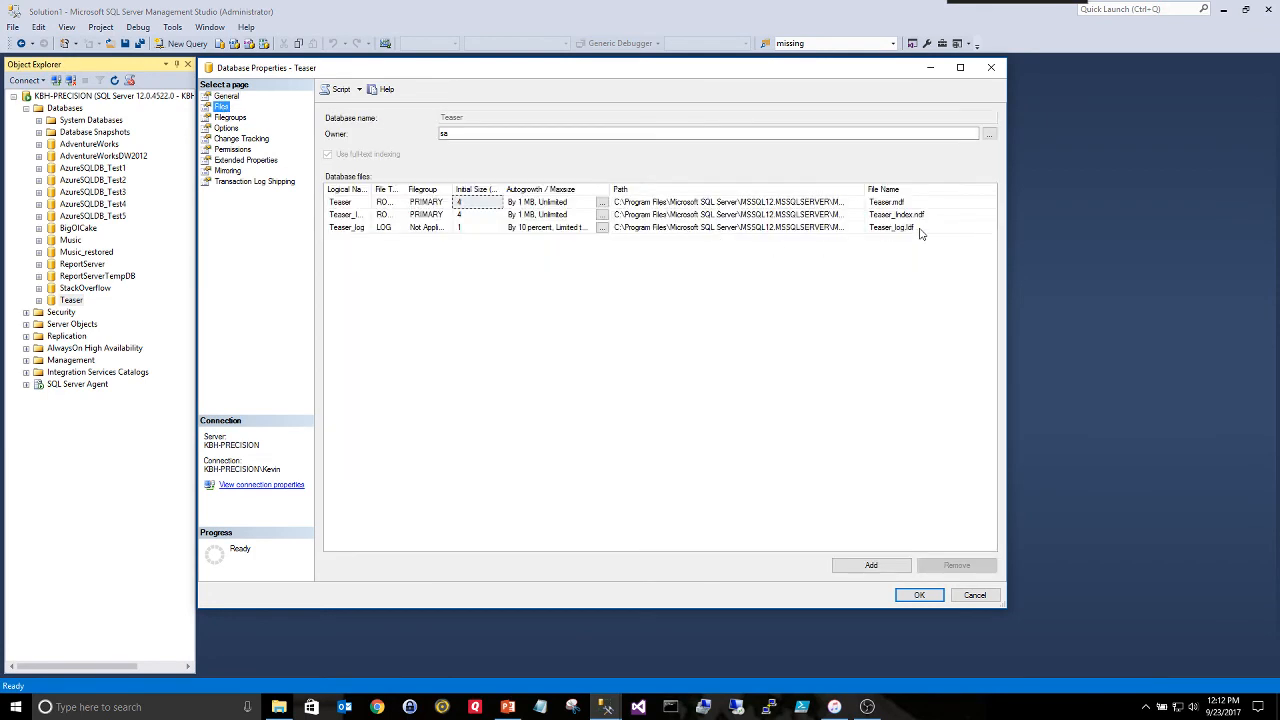
{"action": "mouse_move", "coordinate": [400, 198]}
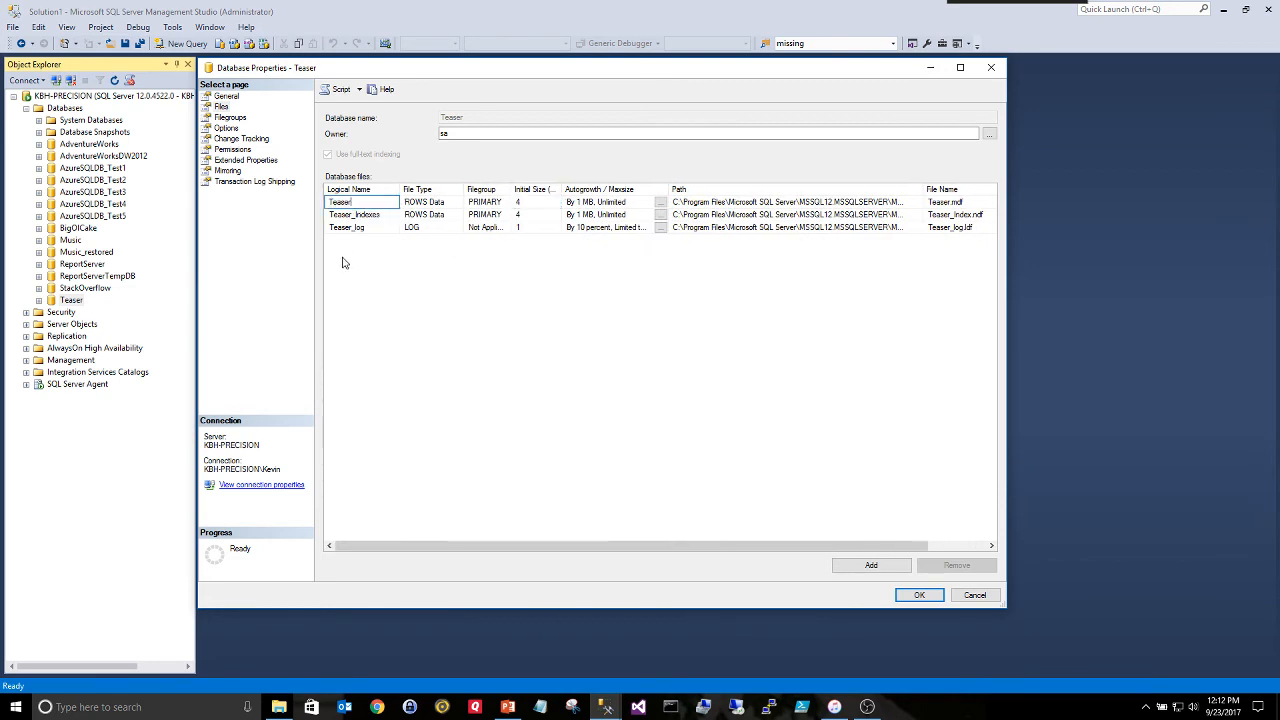
{"action": "left_click", "coordinate": [956, 200]}
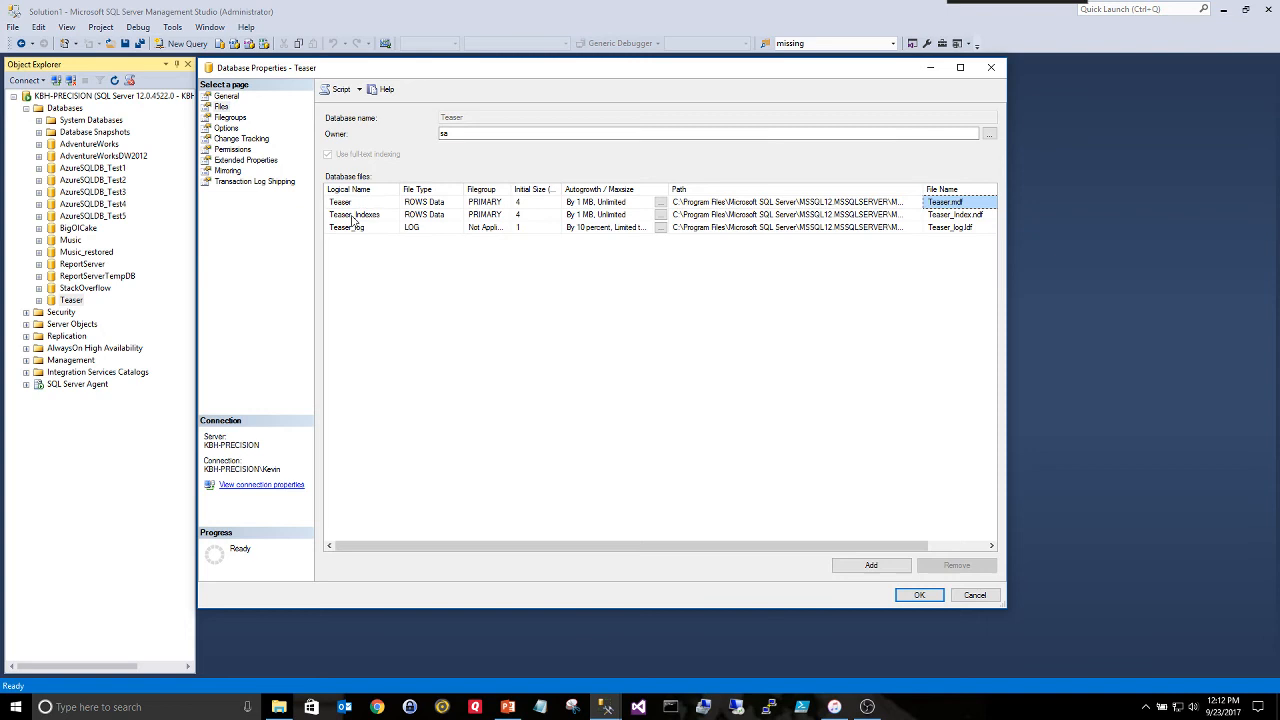
{"action": "left_click", "coordinate": [956, 214]}
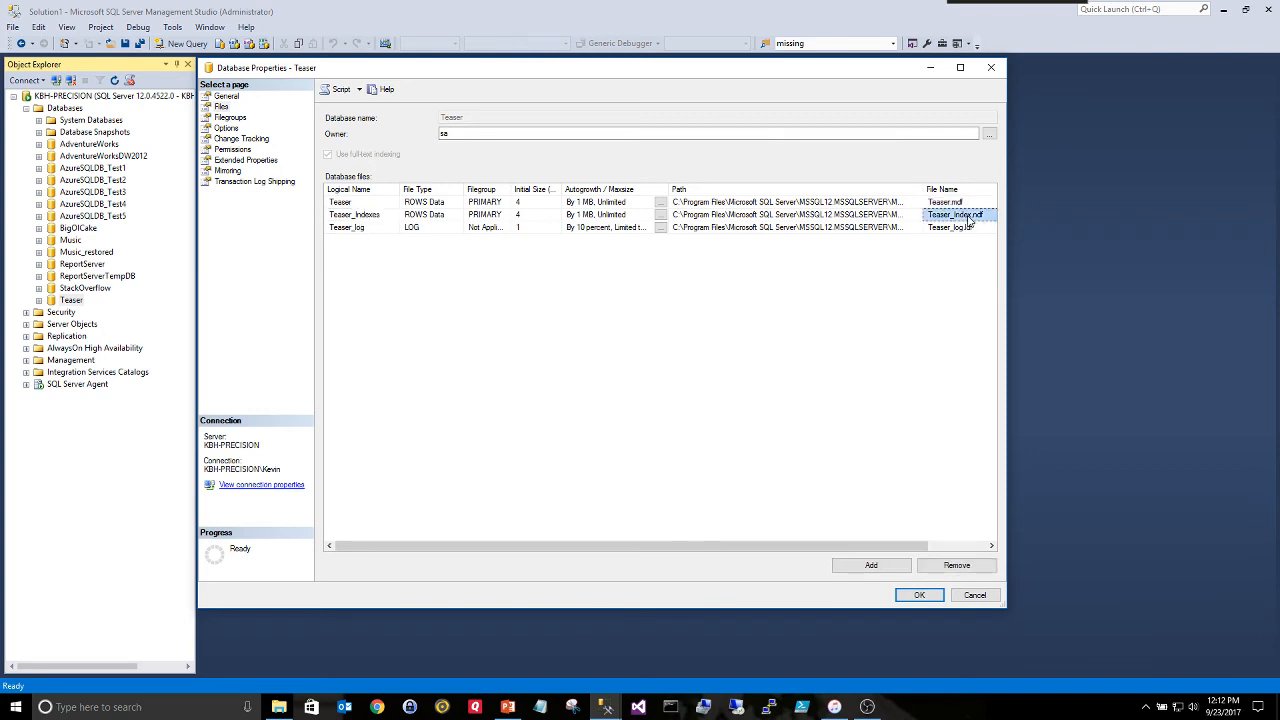
{"action": "left_click", "coordinate": [950, 228]}
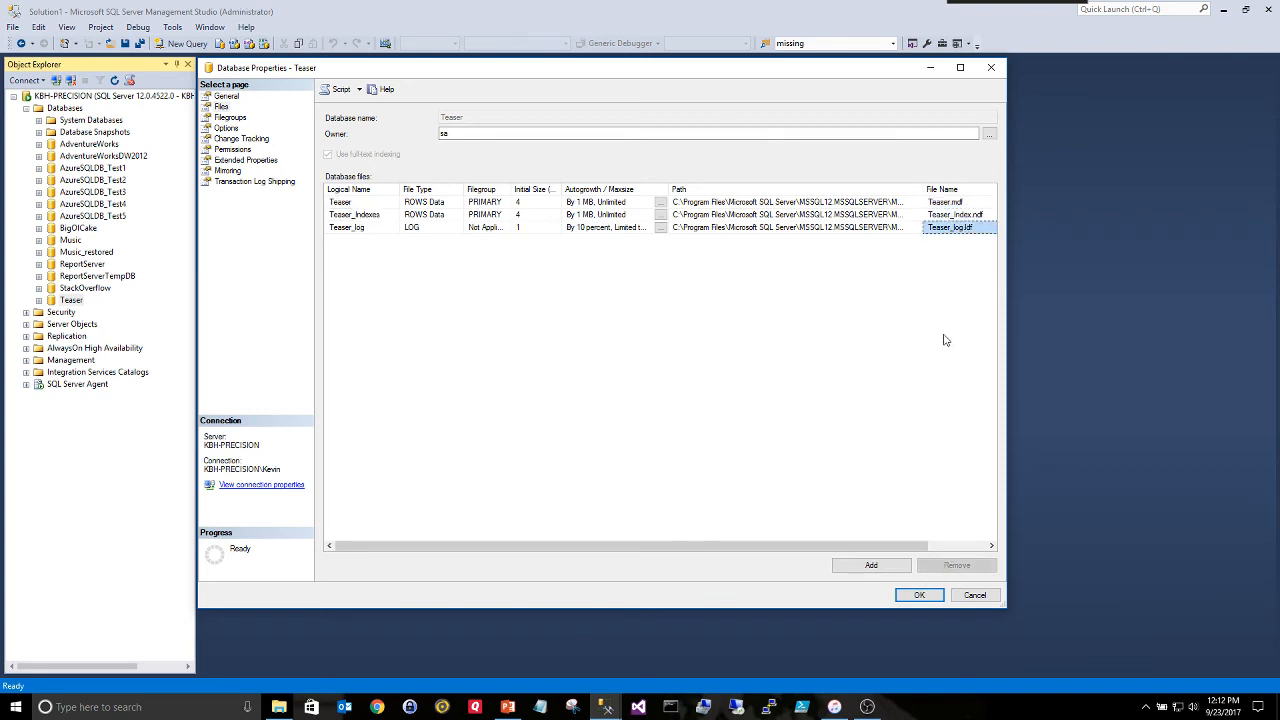
{"action": "mouse_move", "coordinate": [764, 410]}
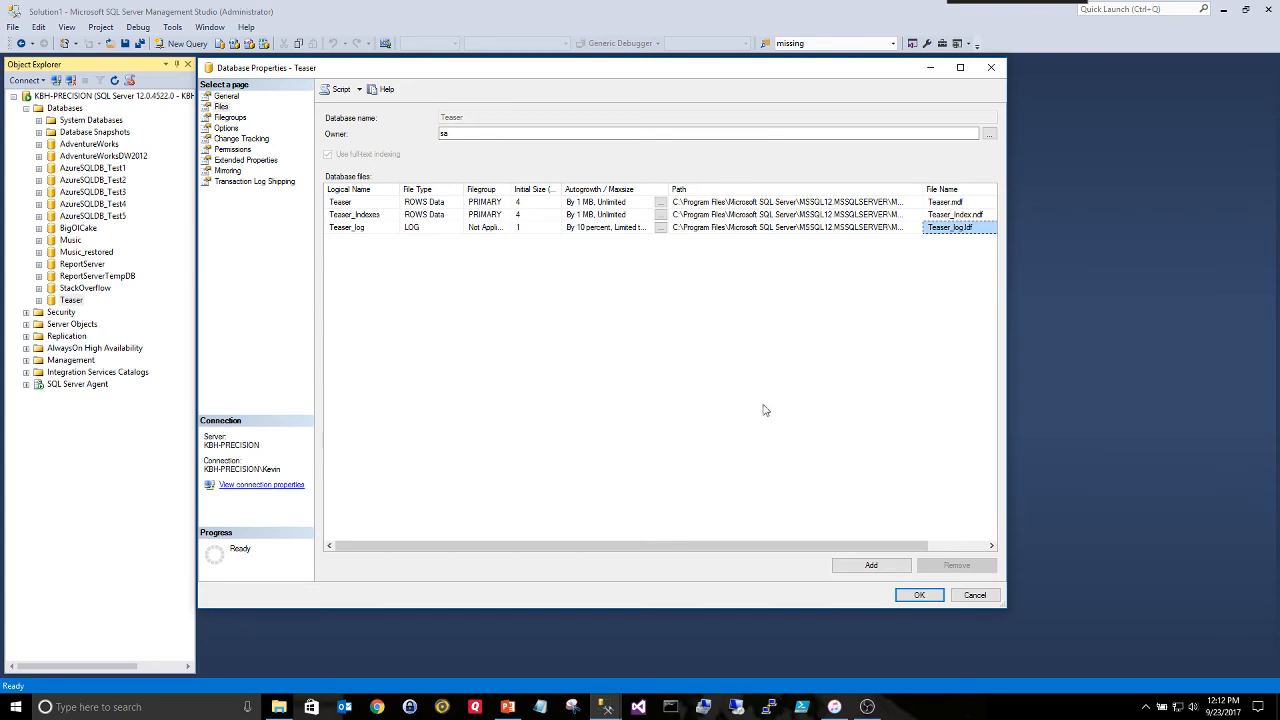
{"action": "mouse_move", "coordinate": [592, 236]}
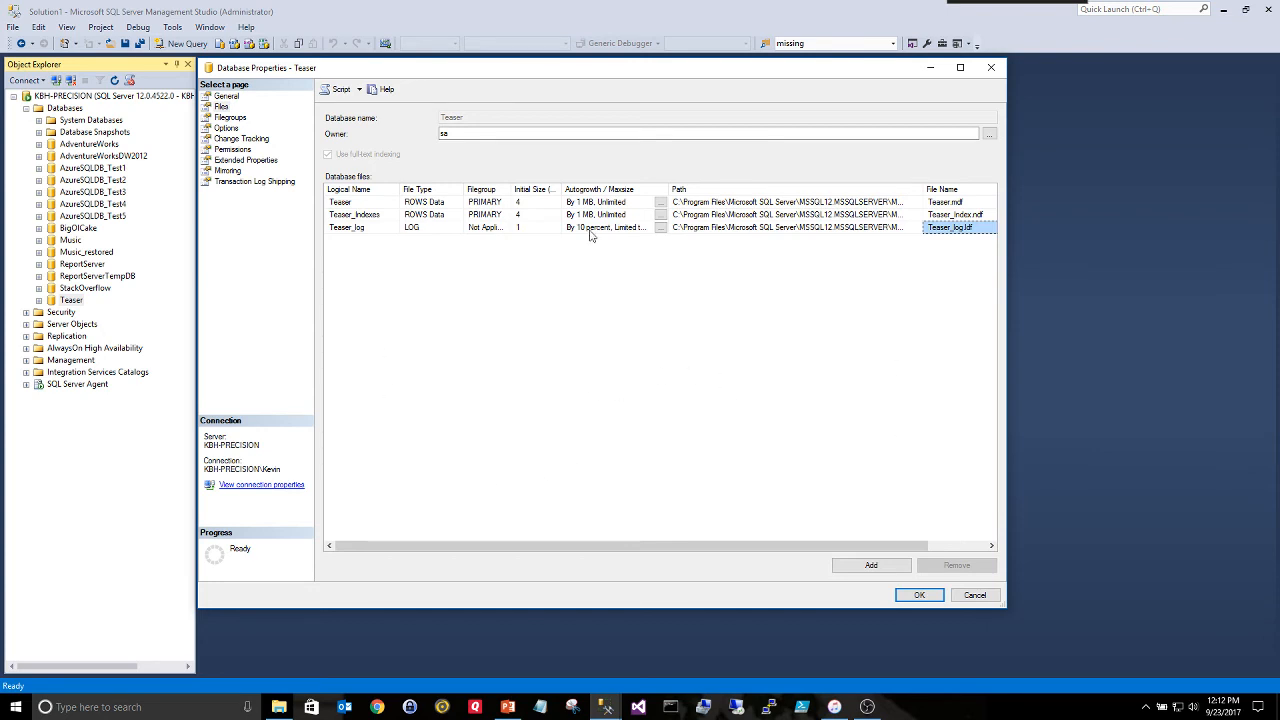
{"action": "mouse_move", "coordinate": [676, 464]}
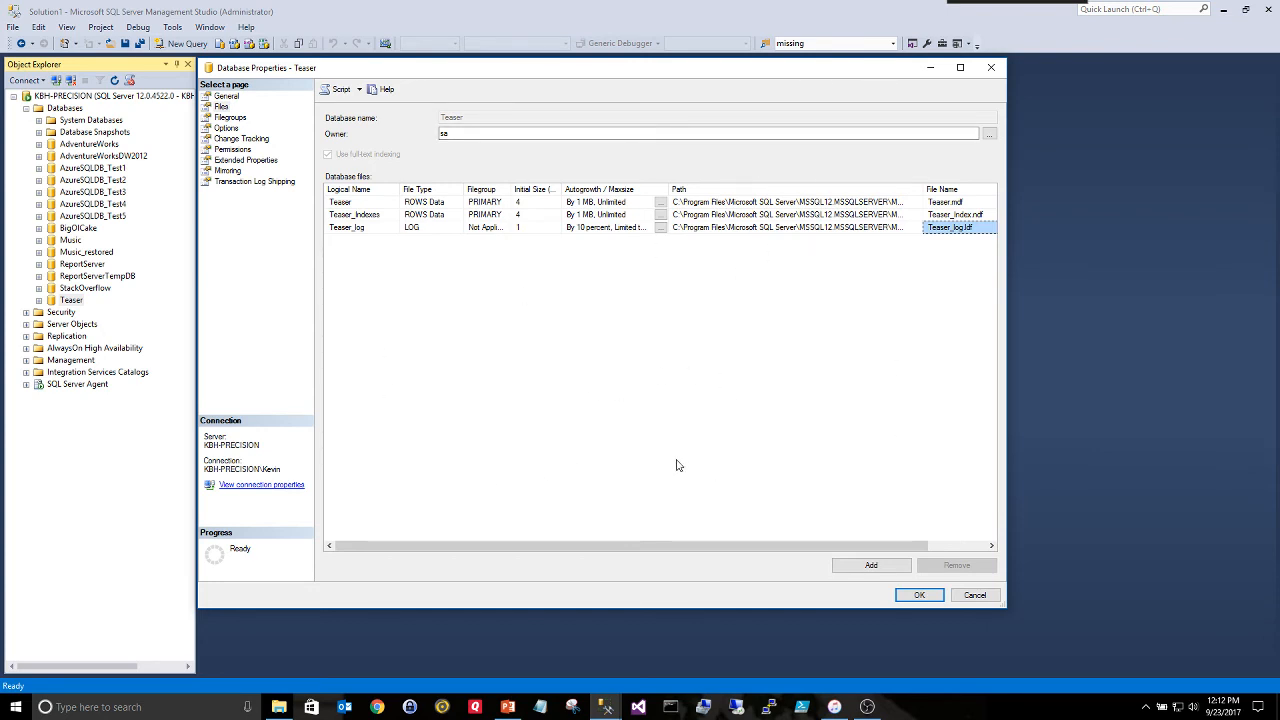
{"action": "mouse_move", "coordinate": [304, 324]}
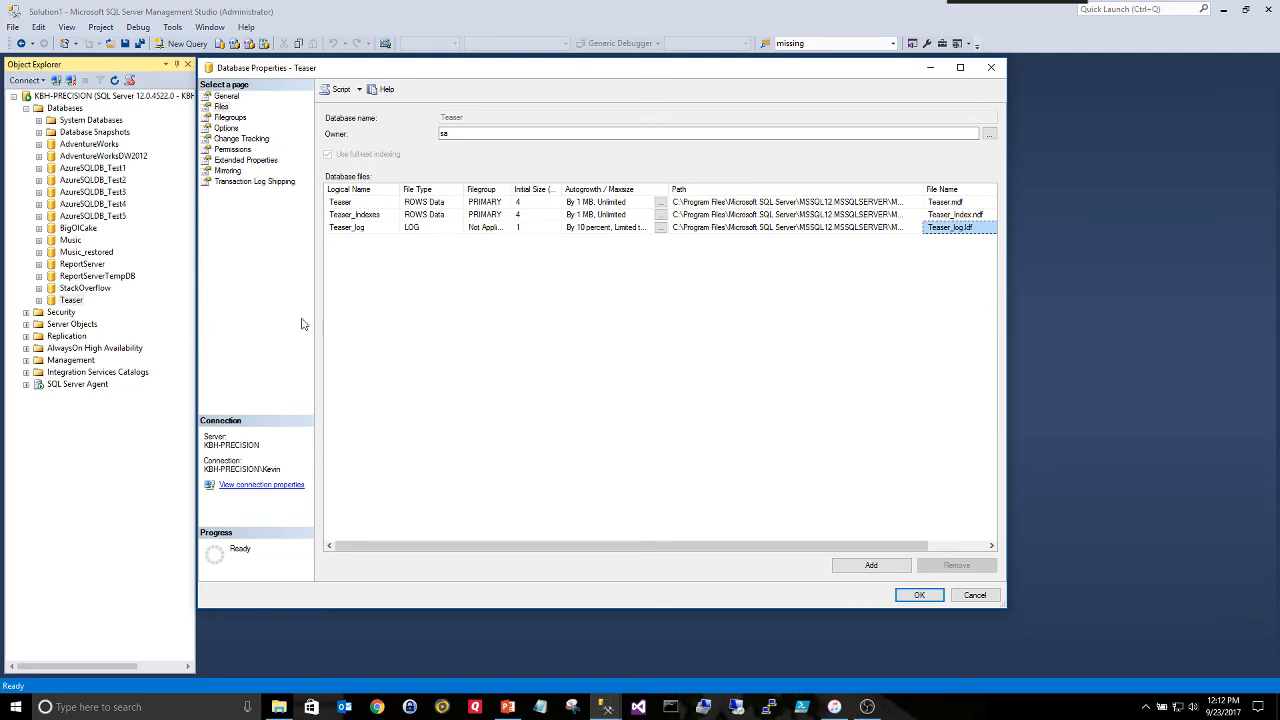
{"action": "left_click", "coordinate": [432, 228]}
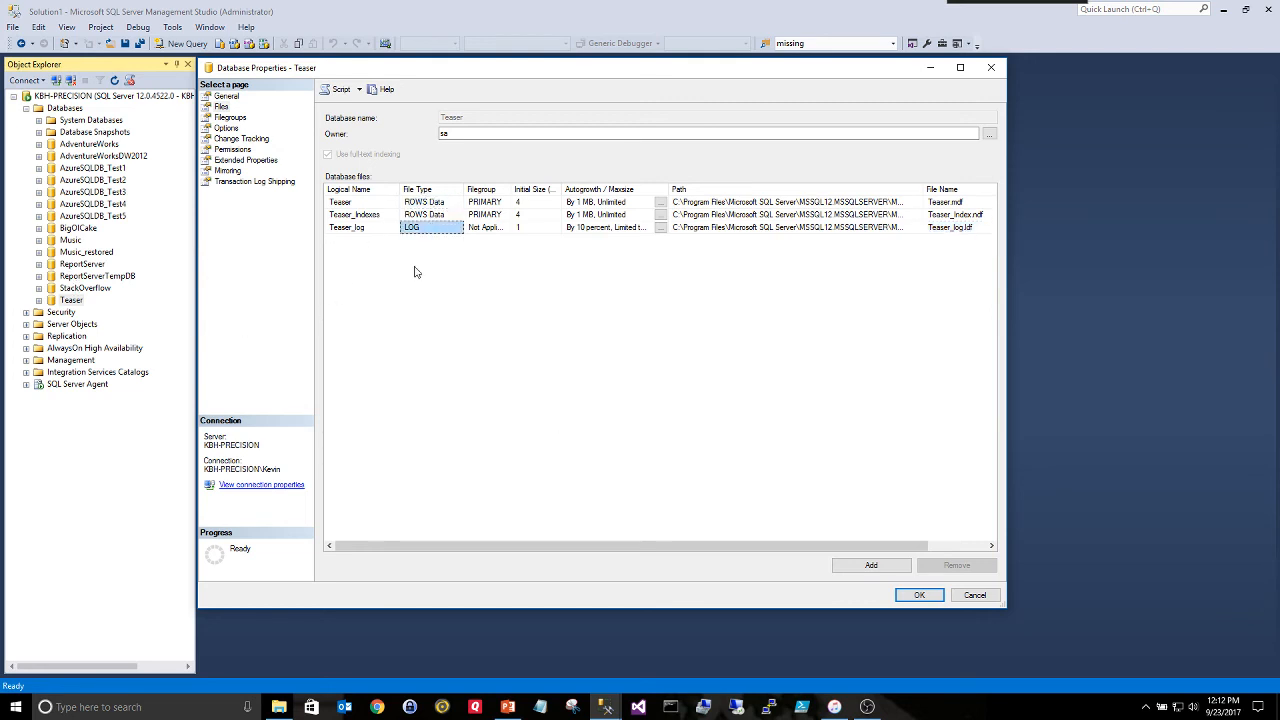
{"action": "mouse_move", "coordinate": [680, 512]}
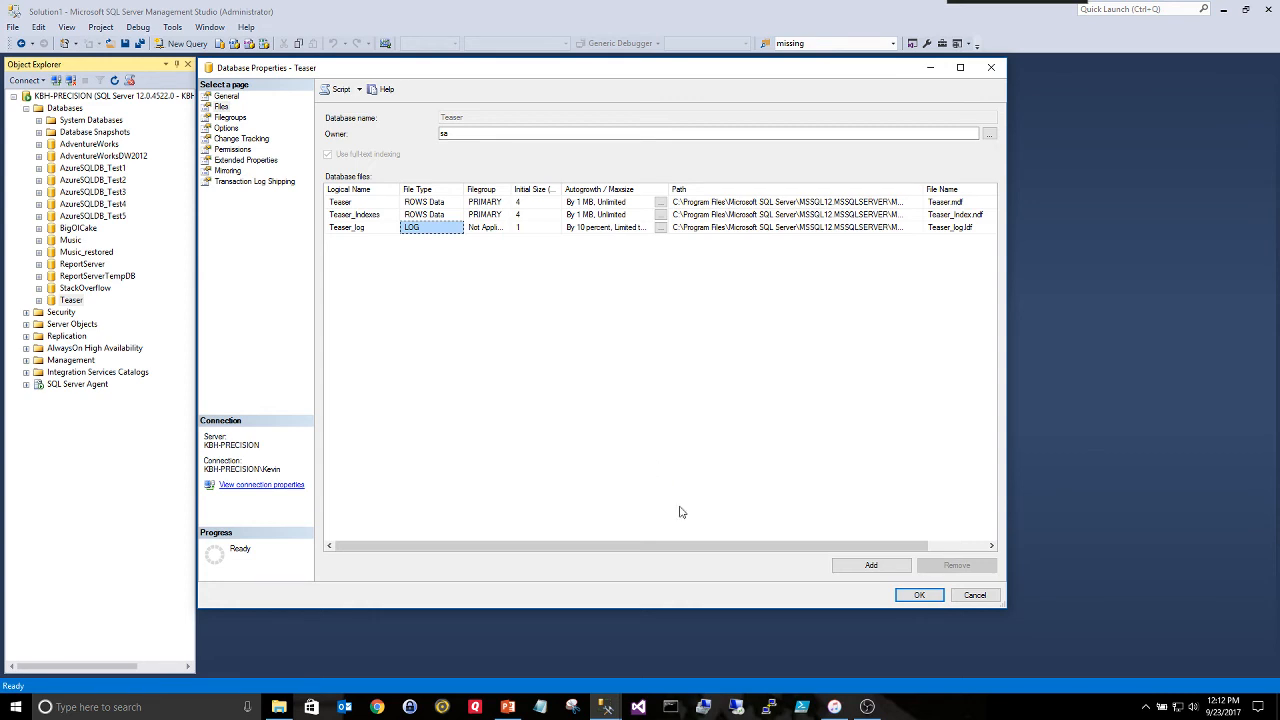
{"action": "mouse_move", "coordinate": [472, 234]}
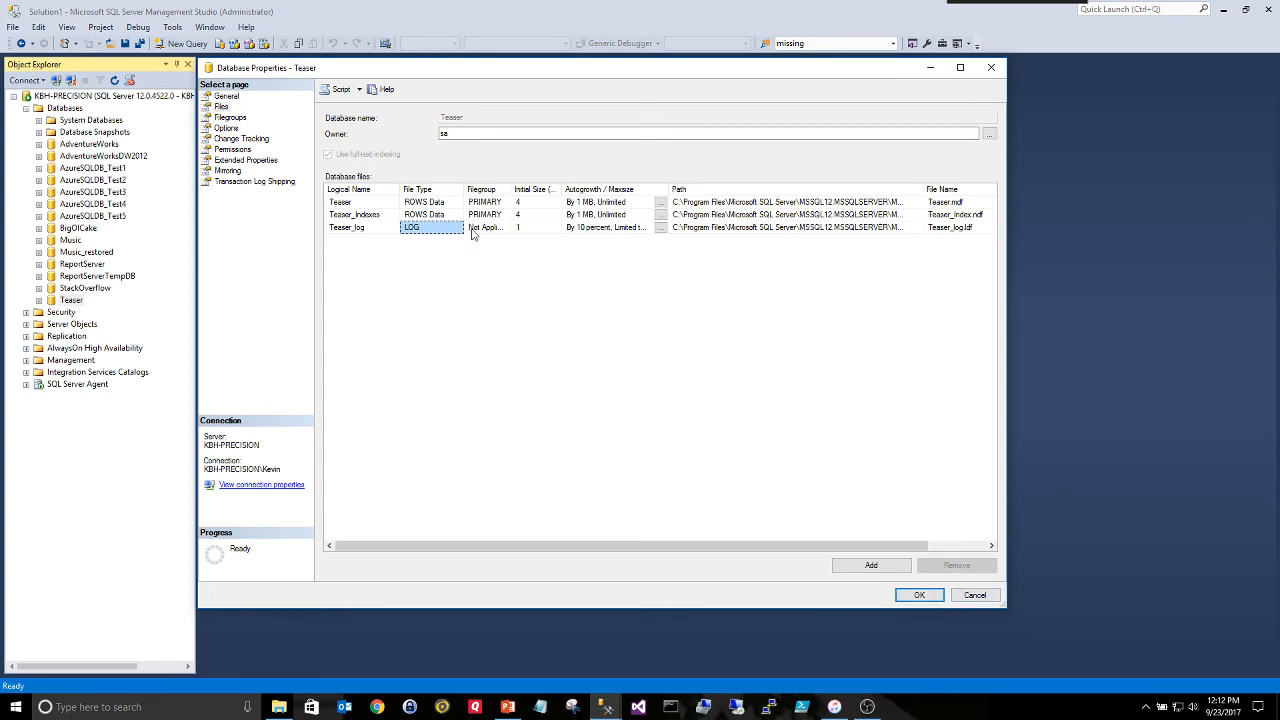
{"action": "mouse_move", "coordinate": [616, 240]}
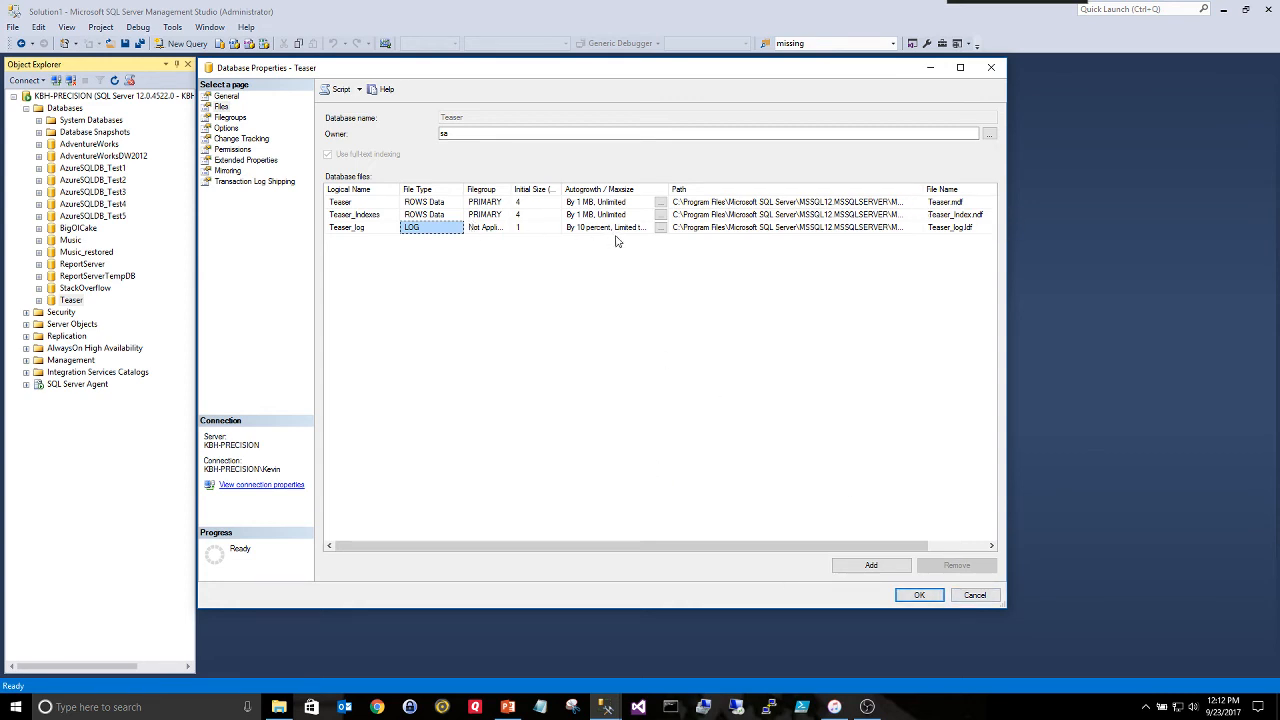
{"action": "mouse_move", "coordinate": [604, 288]}
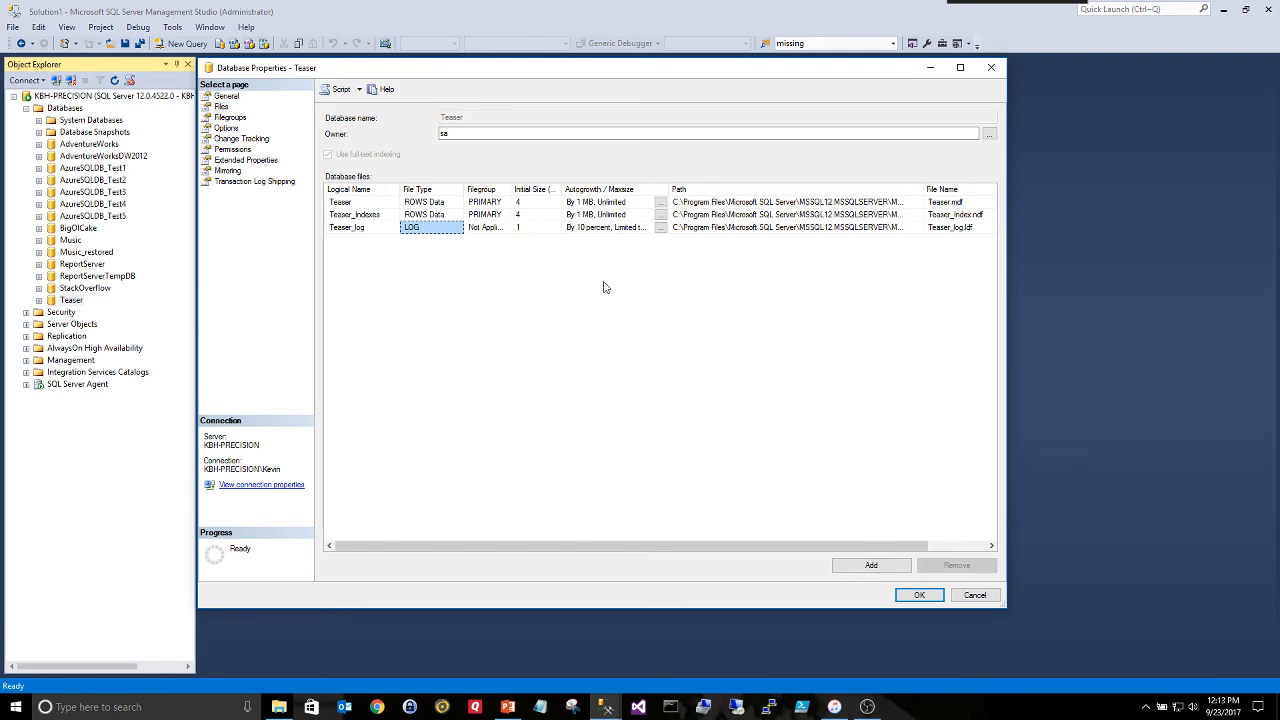
{"action": "mouse_move", "coordinate": [644, 530]}
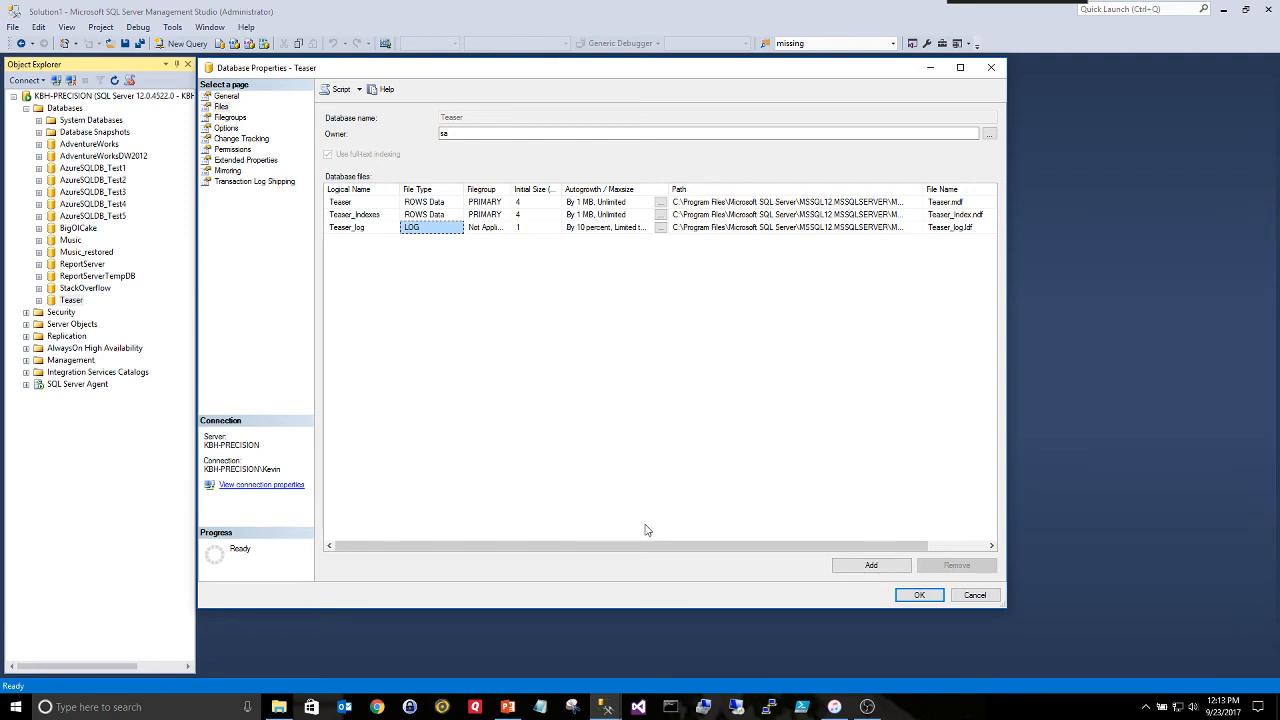
{"action": "mouse_move", "coordinate": [674, 504]}
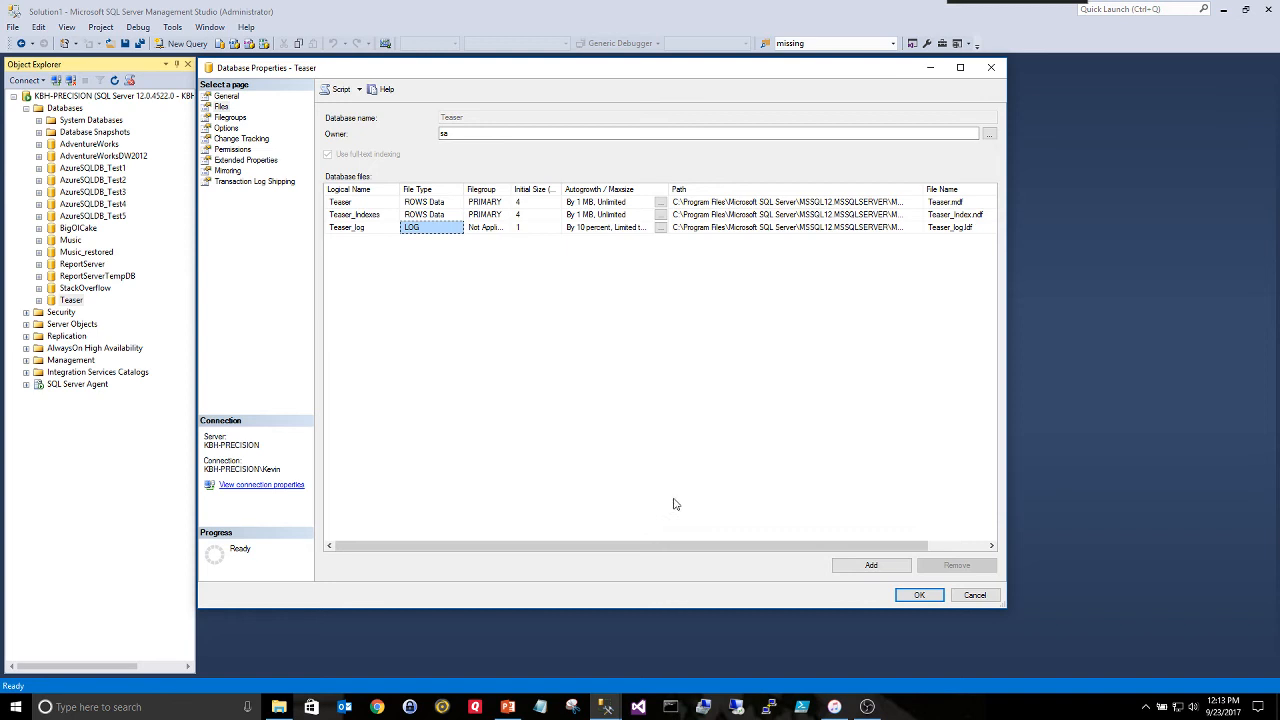
{"action": "mouse_move", "coordinate": [280, 708]}
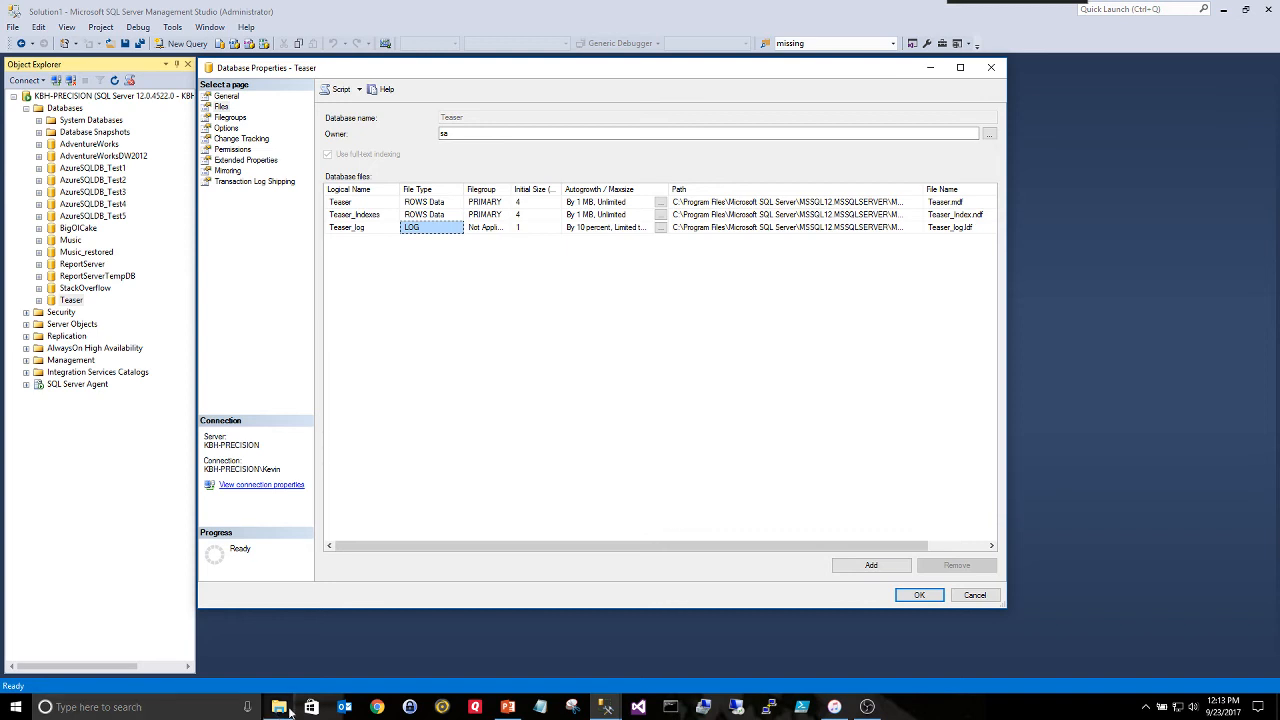
{"action": "left_click", "coordinate": [788, 226]}
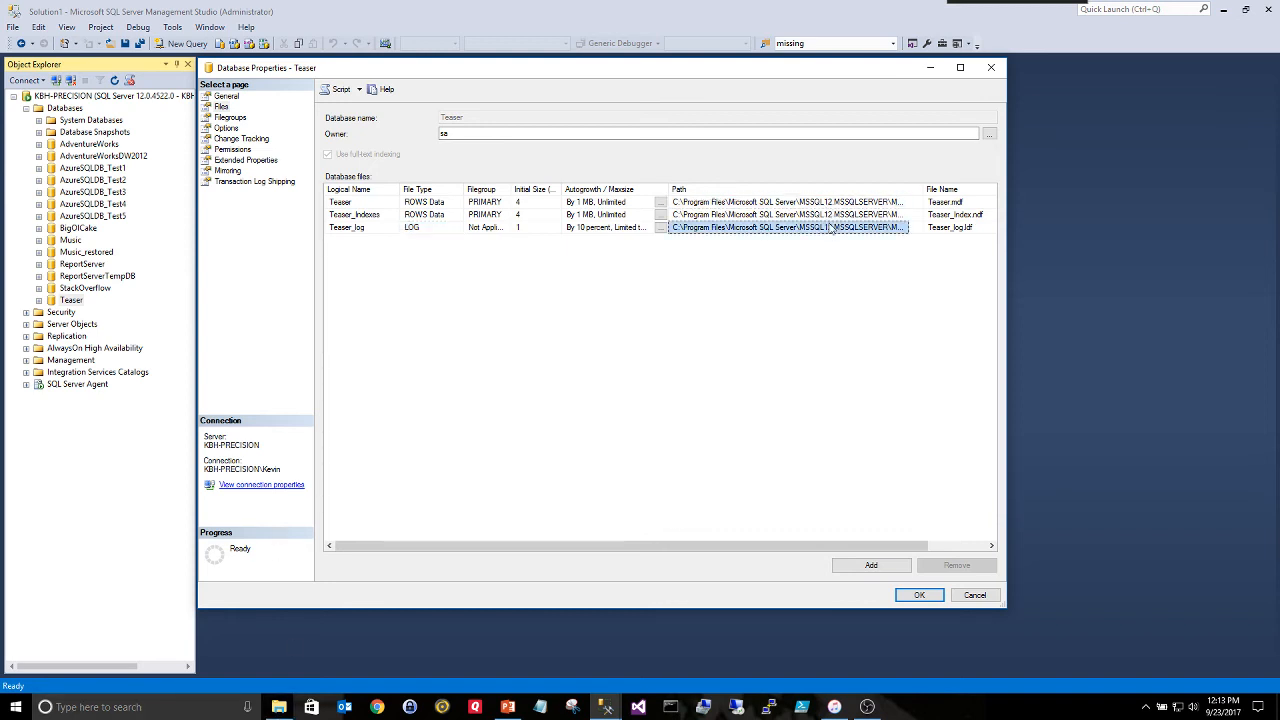
{"action": "left_click", "coordinate": [788, 214]}
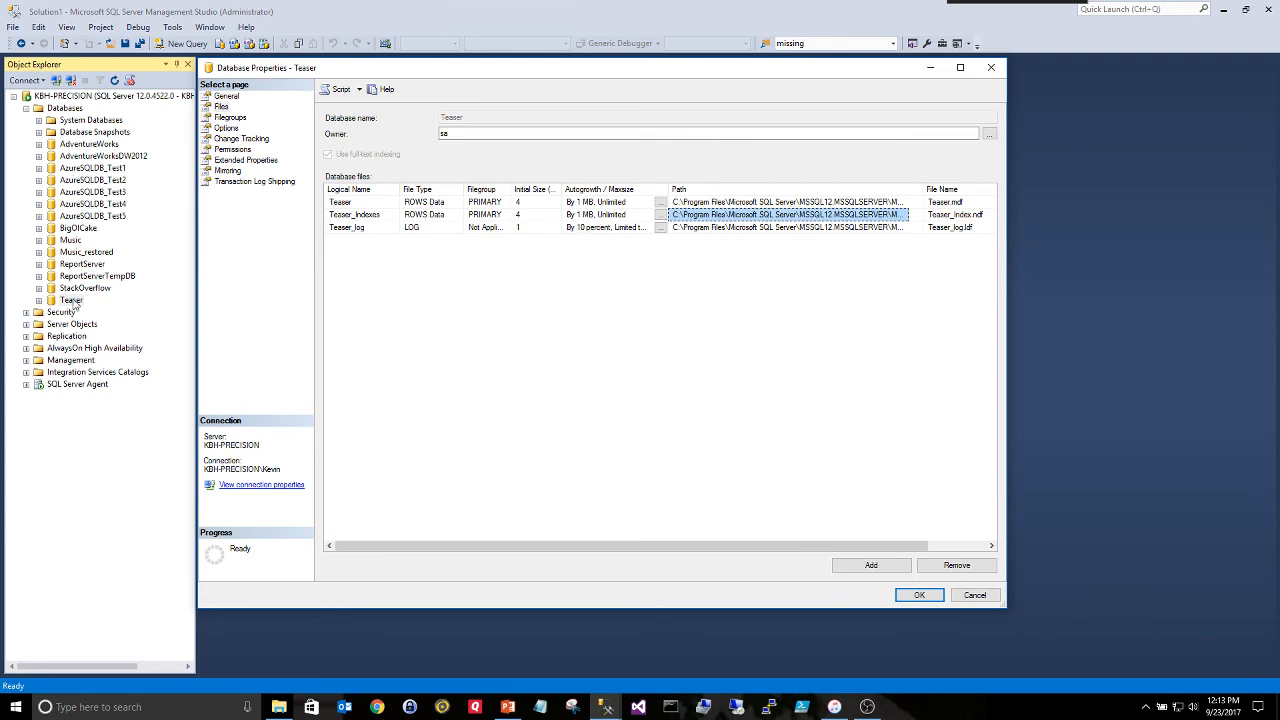
{"action": "mouse_move", "coordinate": [892, 244]}
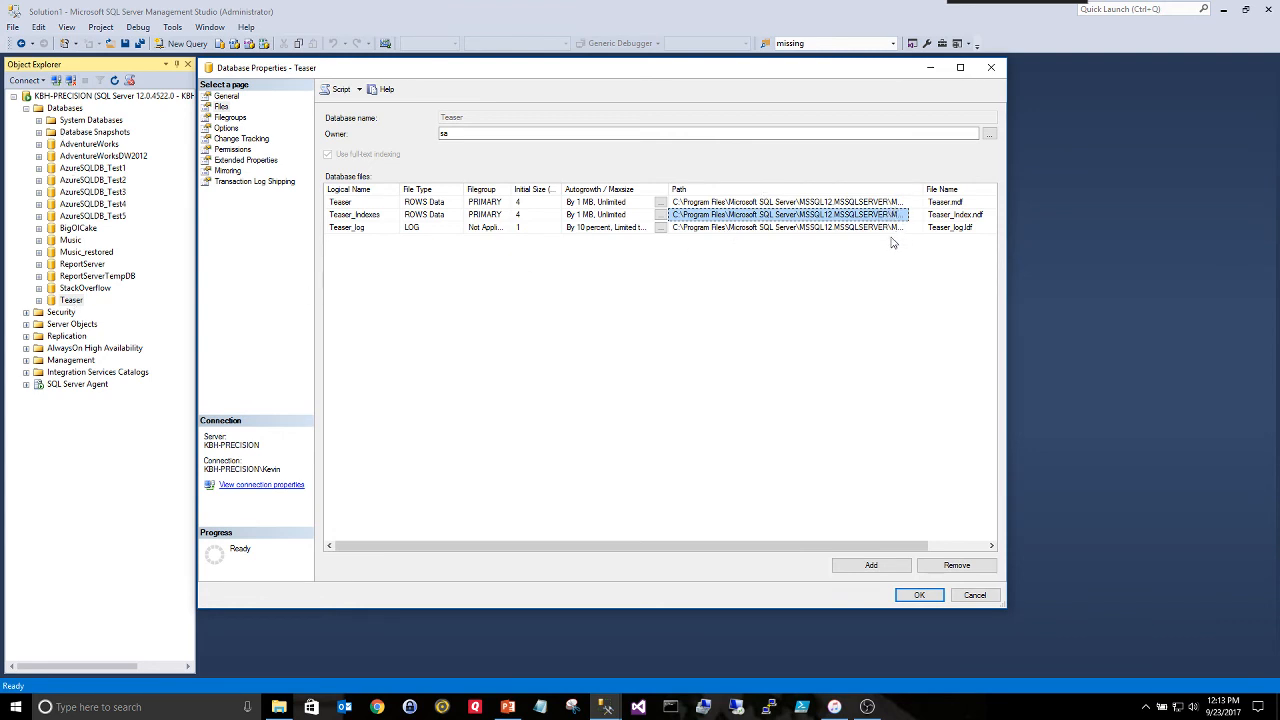
{"action": "mouse_move", "coordinate": [616, 338]}
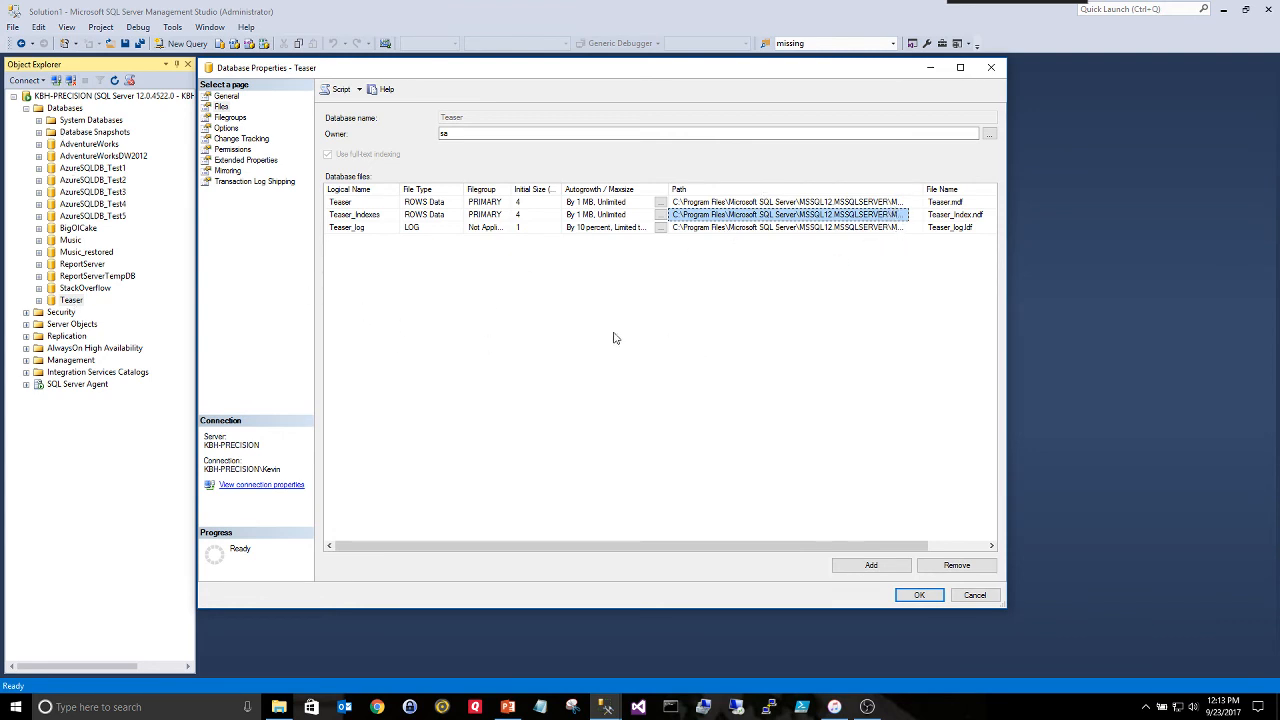
Close the properties and run Select * from master..sysdatabases in a new query window
{"action": "left_click", "coordinate": [974, 596]}
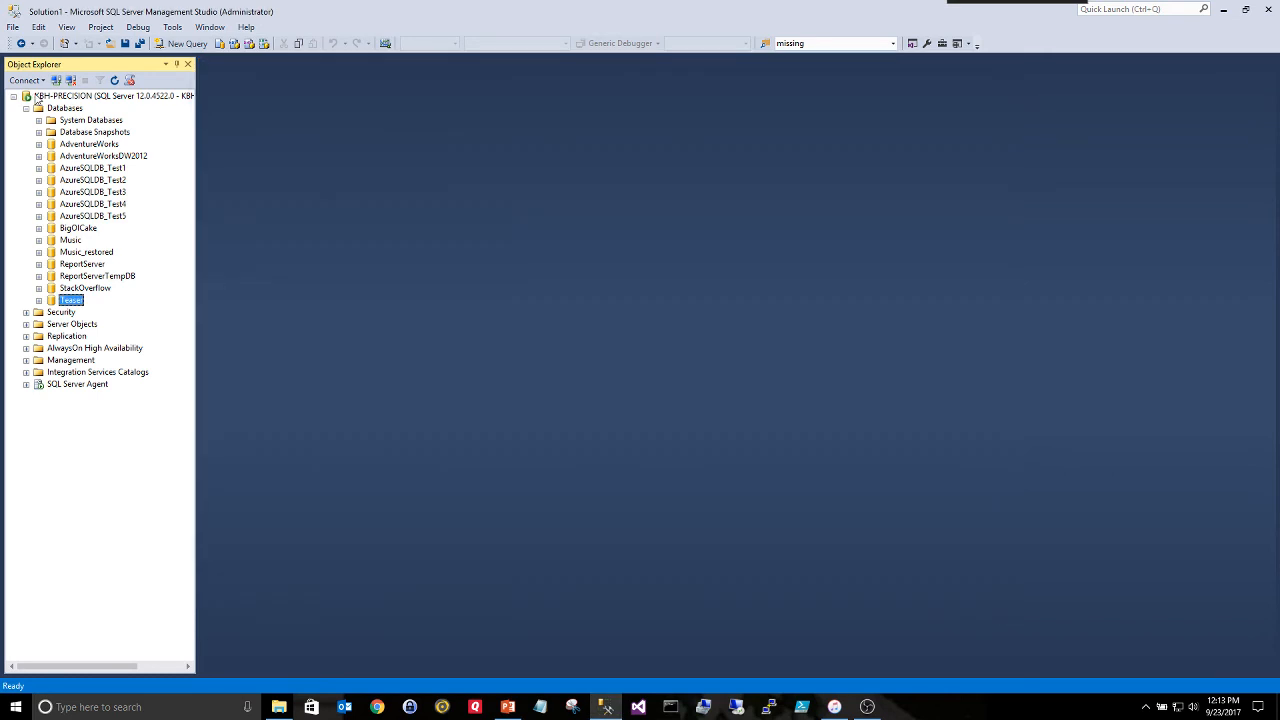
{"action": "mouse_move", "coordinate": [250, 204]}
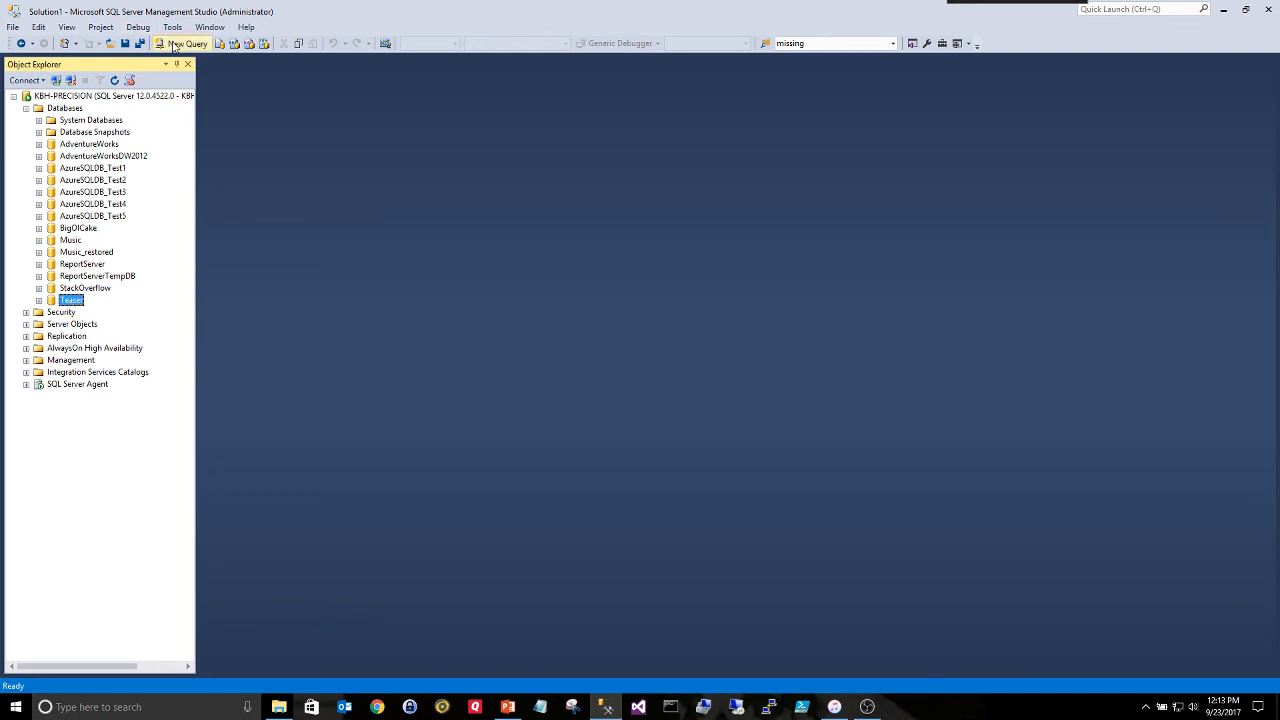
{"action": "left_click", "coordinate": [184, 44]}
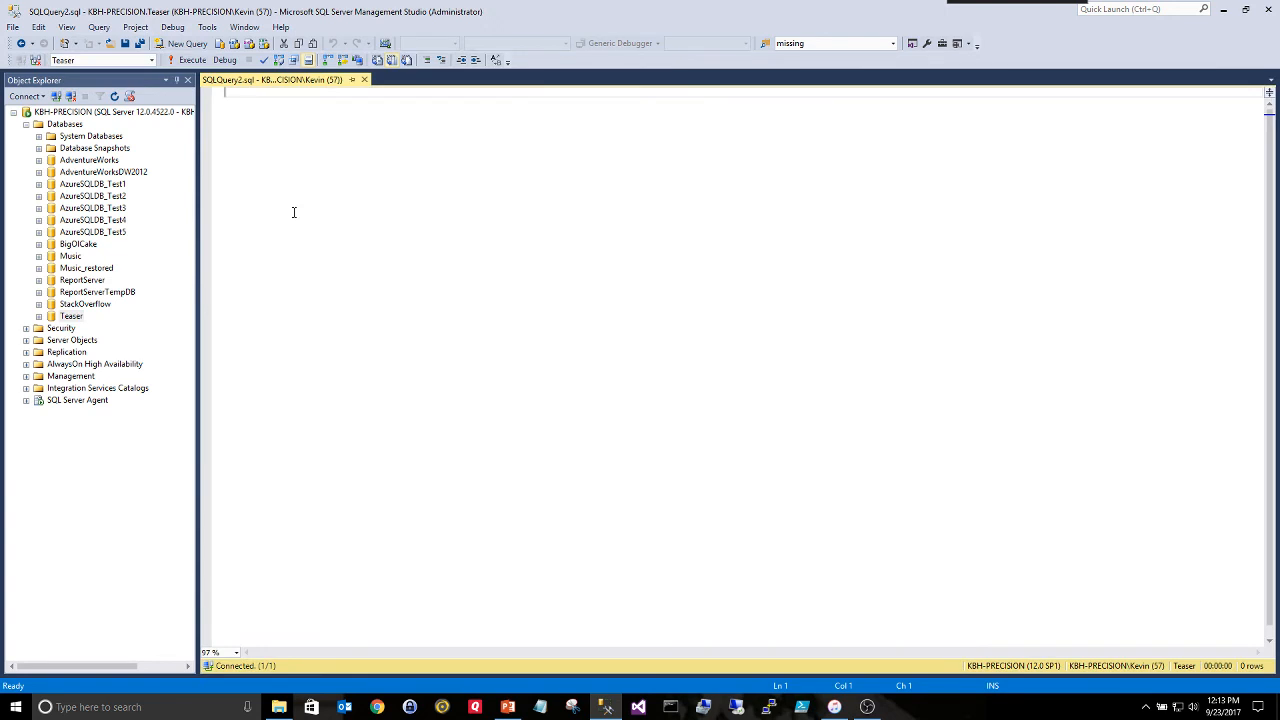
{"action": "type", "text": "Seelc"}
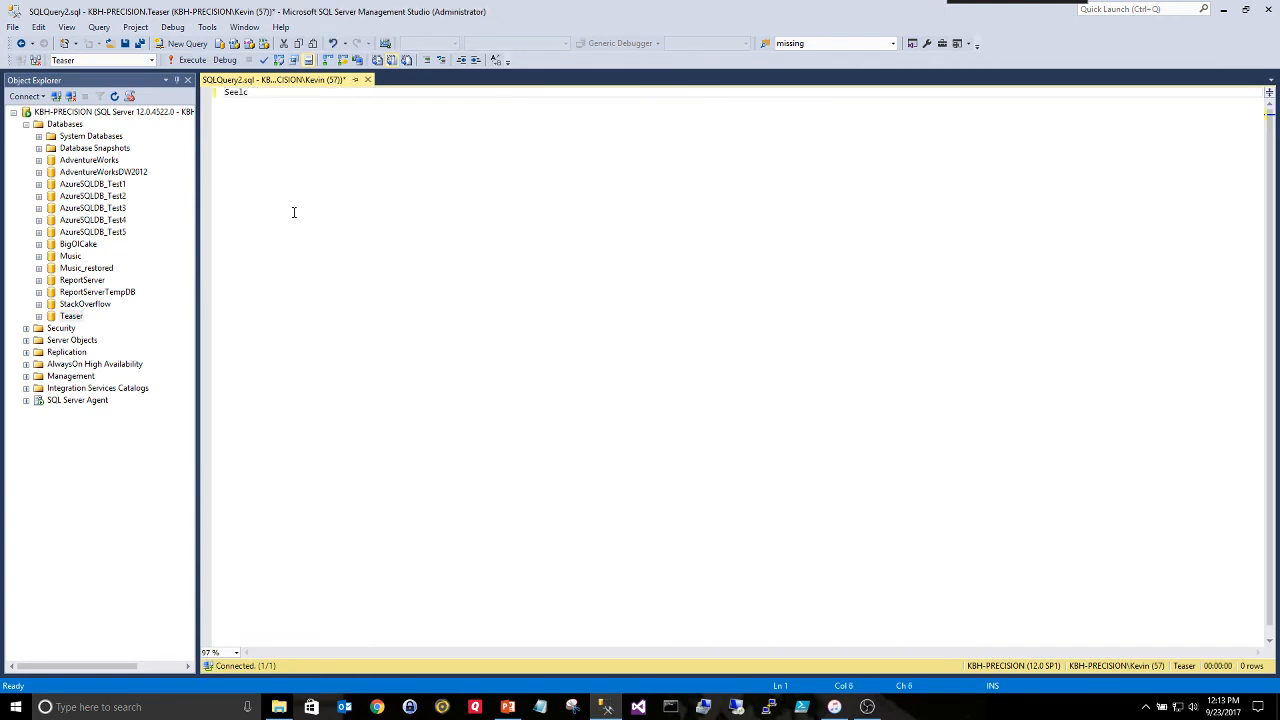
{"action": "type", "text": "Select * from master..sysdatabases"}
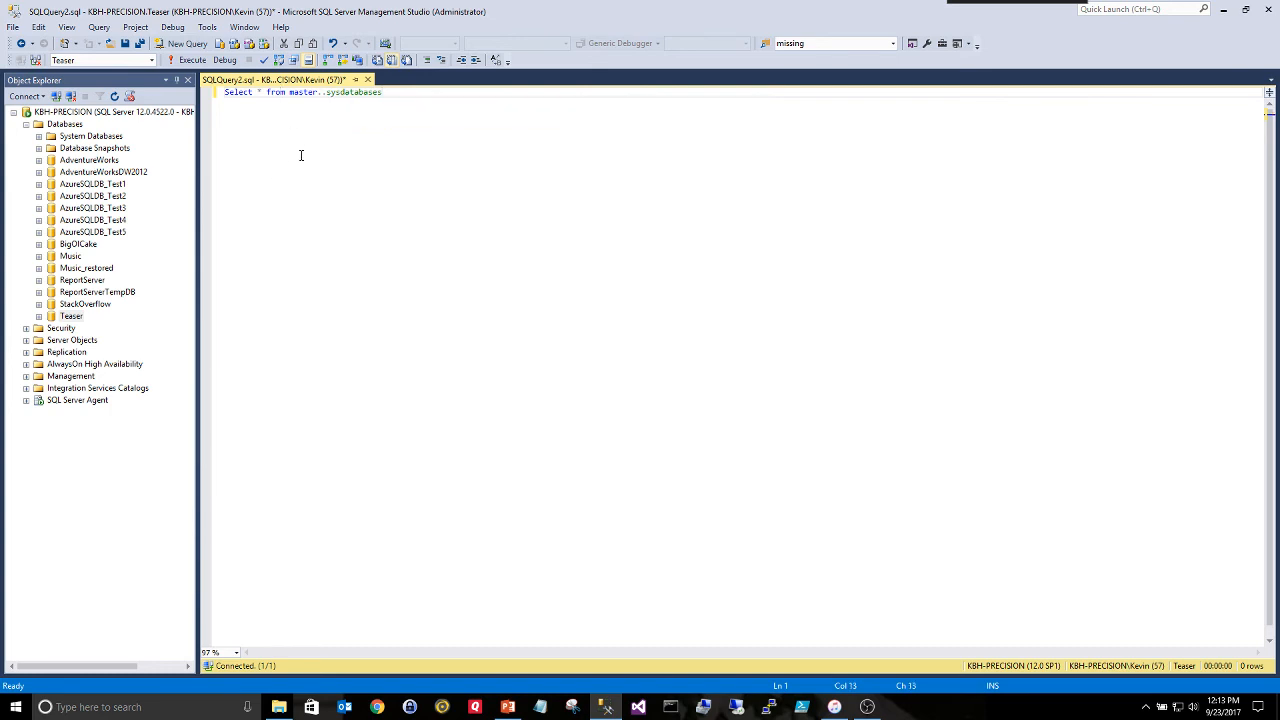
{"action": "mouse_move", "coordinate": [316, 154]}
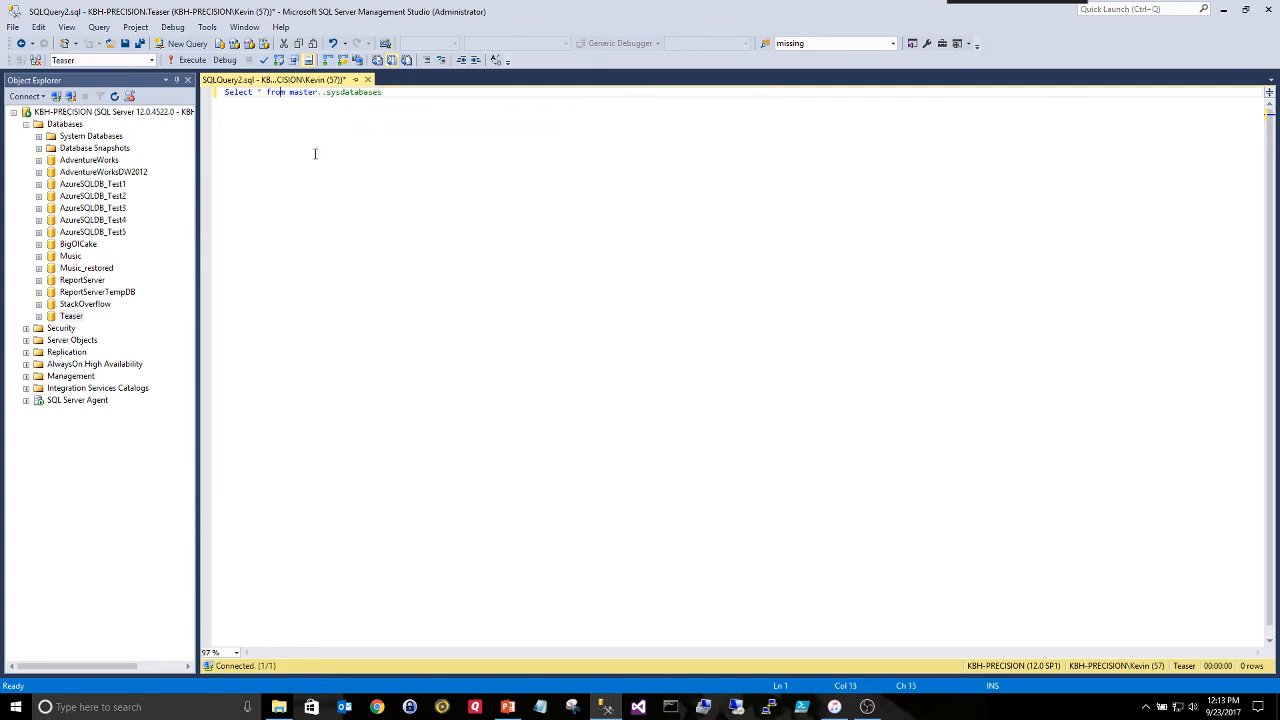
{"action": "left_click", "coordinate": [192, 60]}
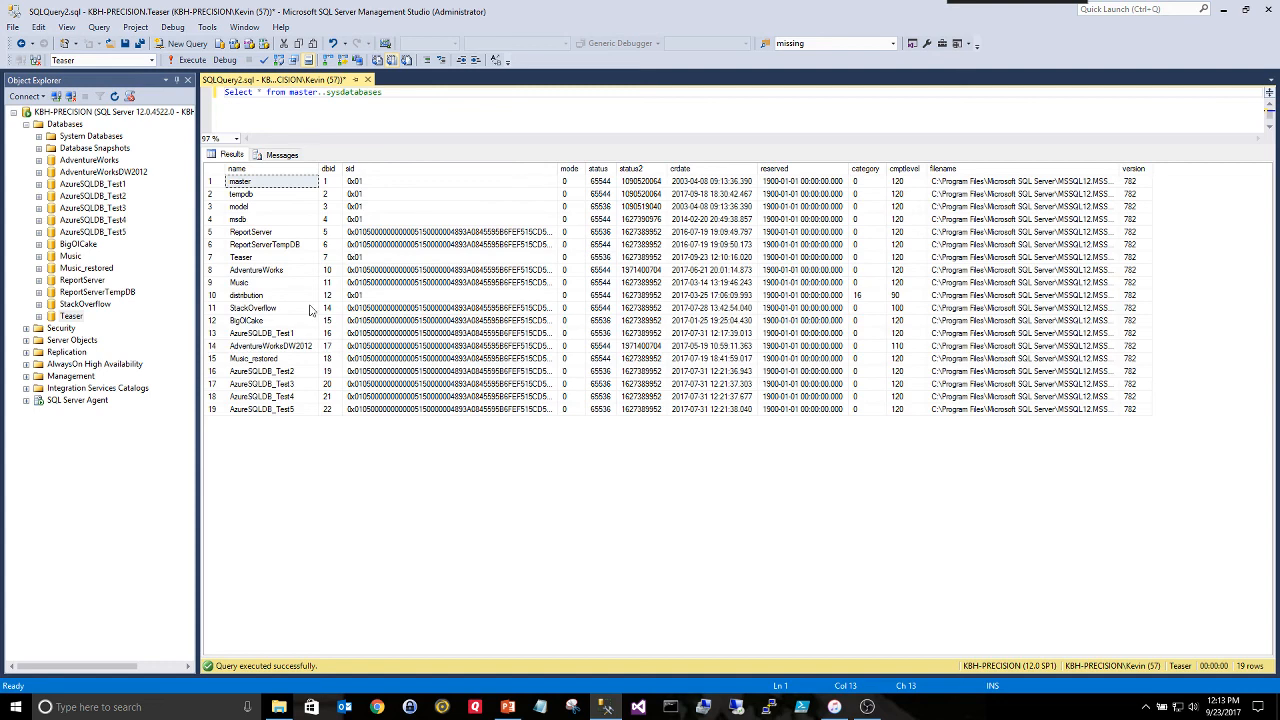
{"action": "left_click", "coordinate": [240, 256]}
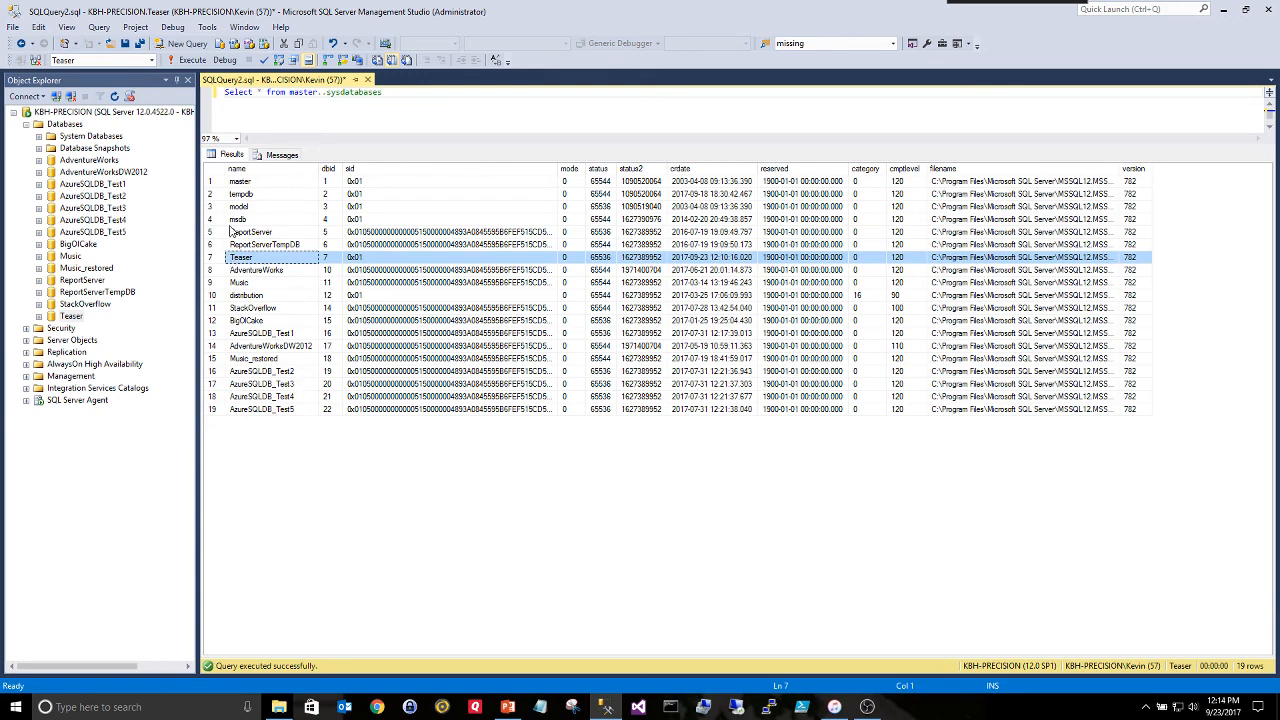
{"action": "left_click", "coordinate": [238, 180]}
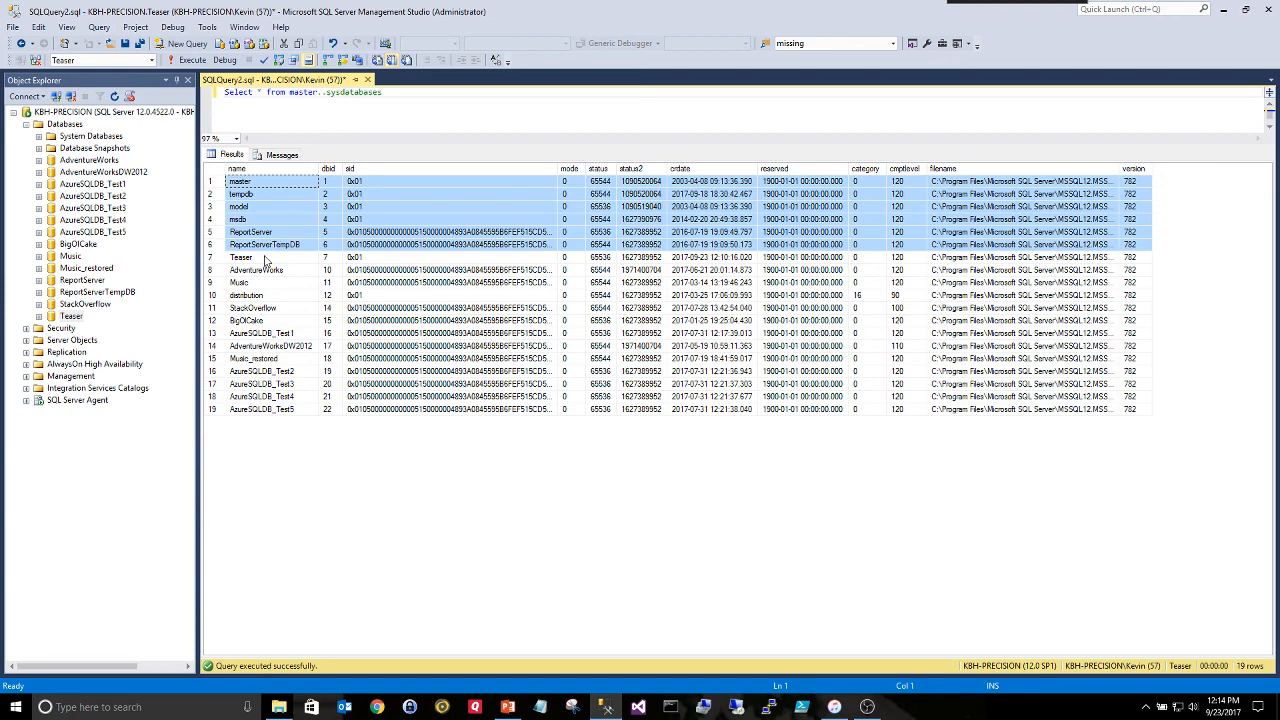
{"action": "left_click", "coordinate": [264, 408]}
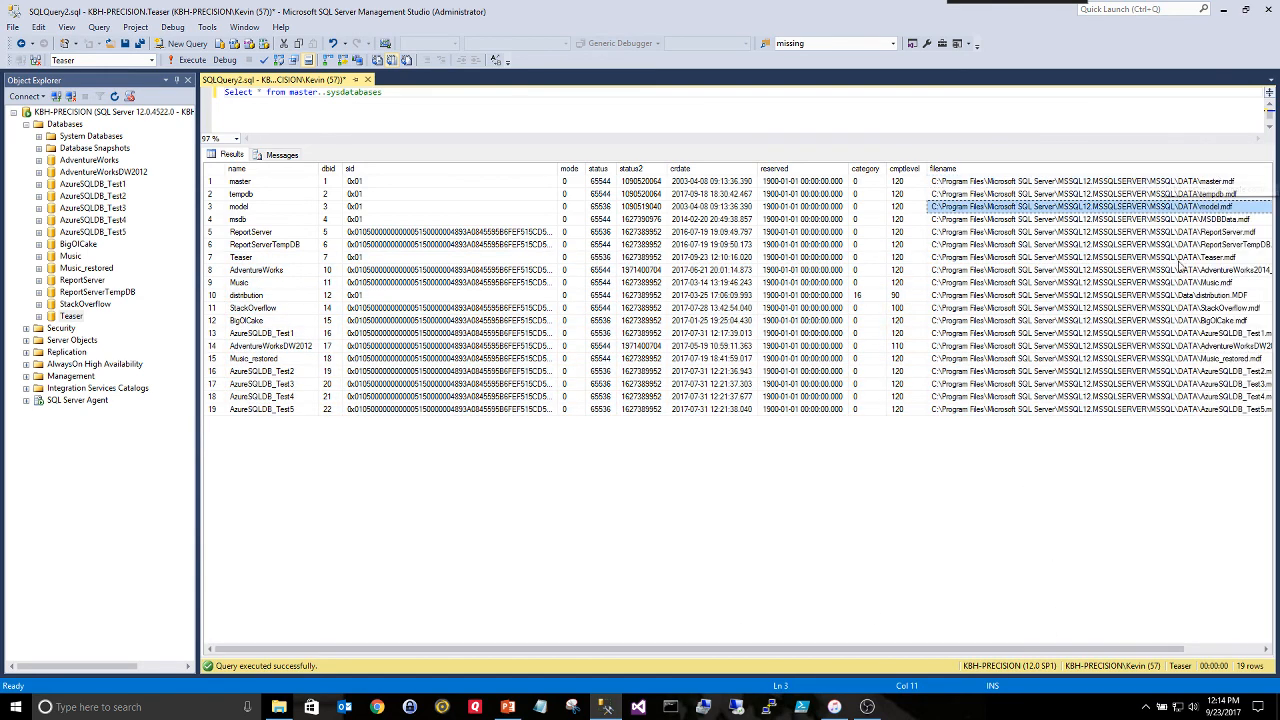
{"action": "scroll", "scroll_direction": "right", "scroll_amount": 3}
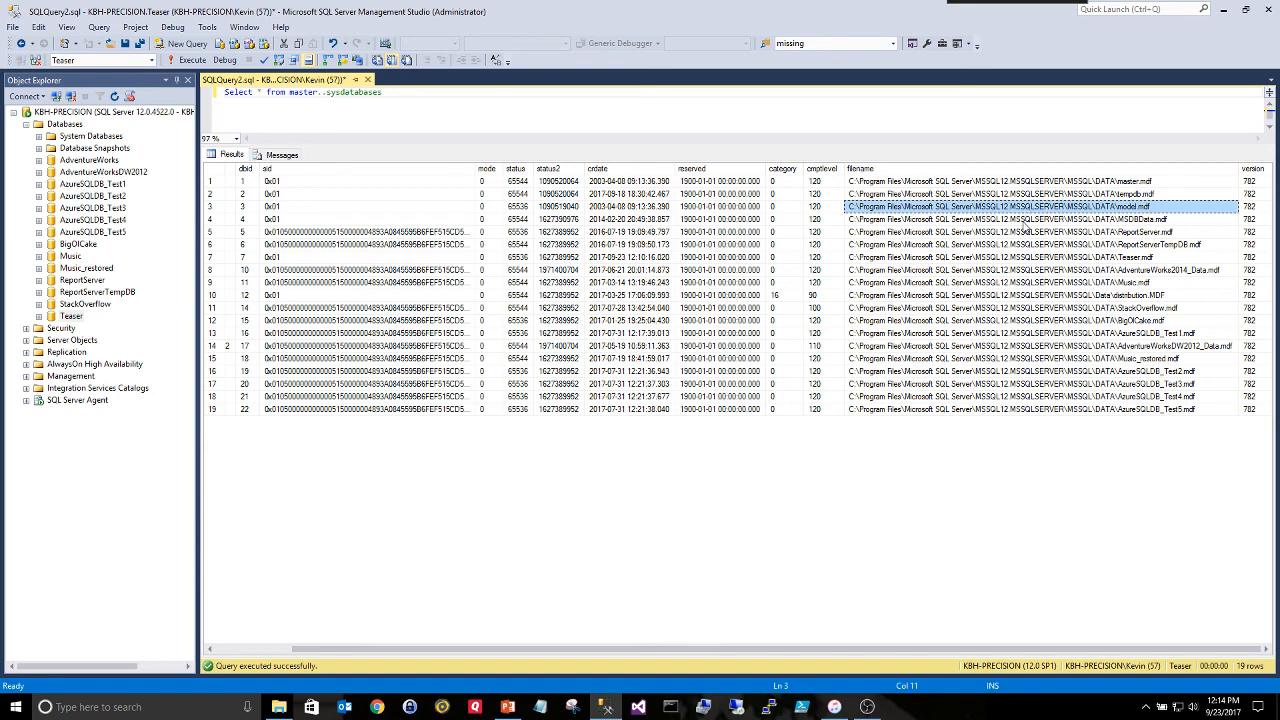
{"action": "mouse_move", "coordinate": [1004, 230]}
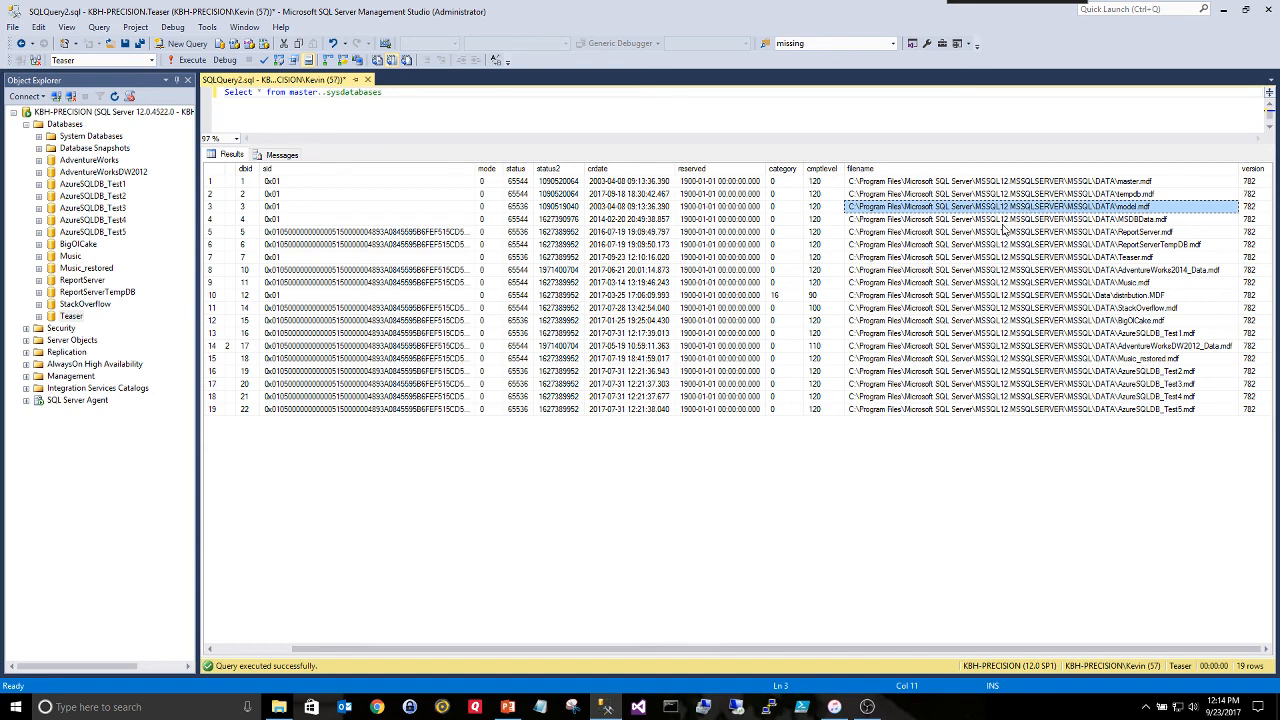
{"action": "mouse_move", "coordinate": [460, 312]}
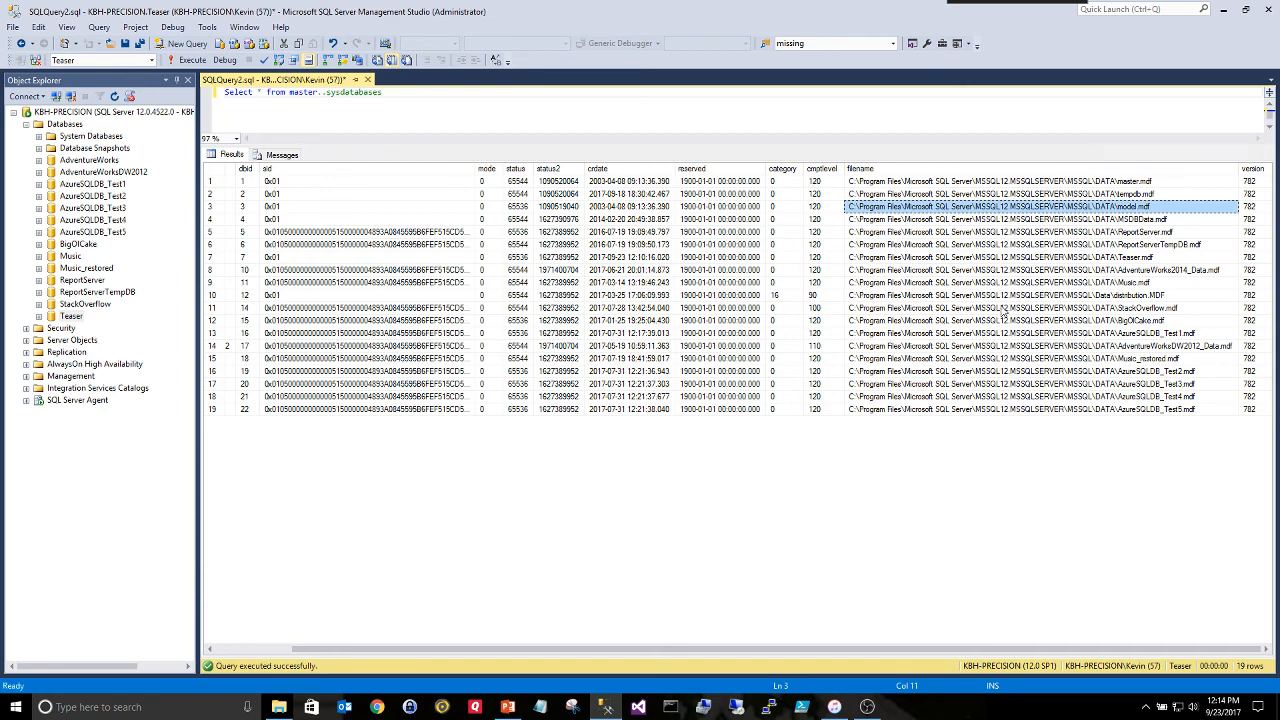
{"action": "mouse_move", "coordinate": [476, 660]}
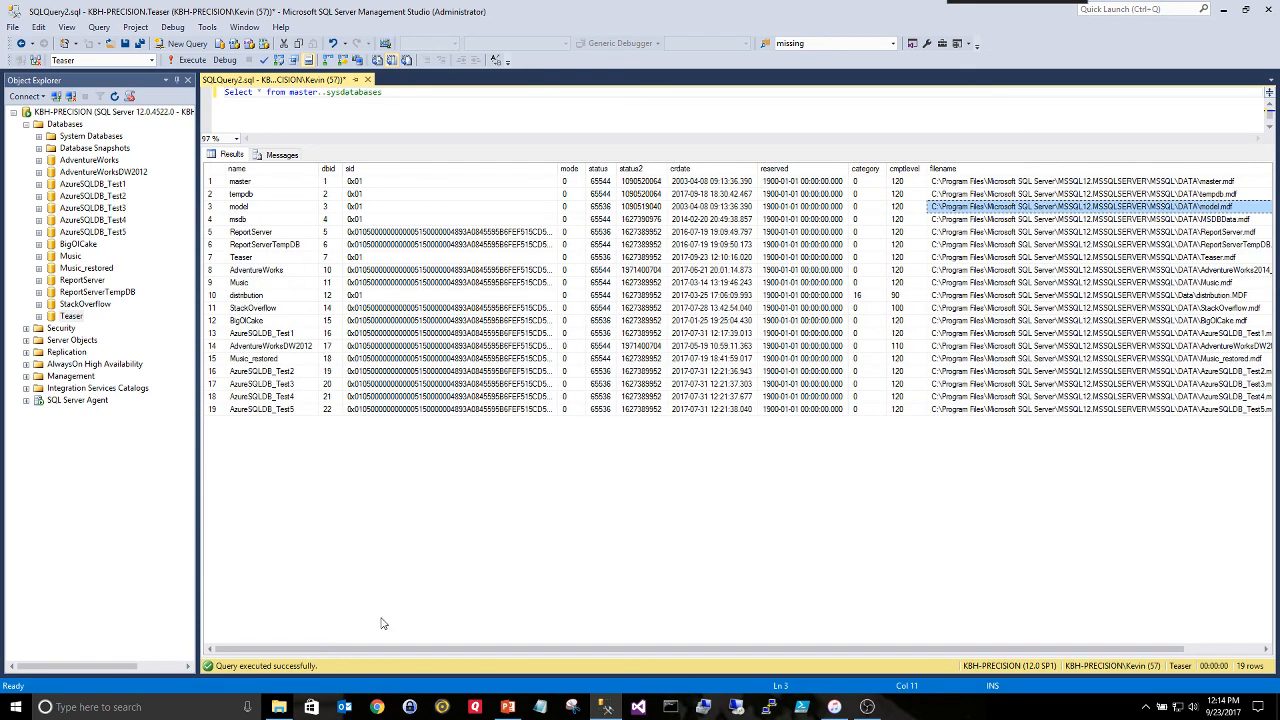
{"action": "mouse_move", "coordinate": [732, 548]}
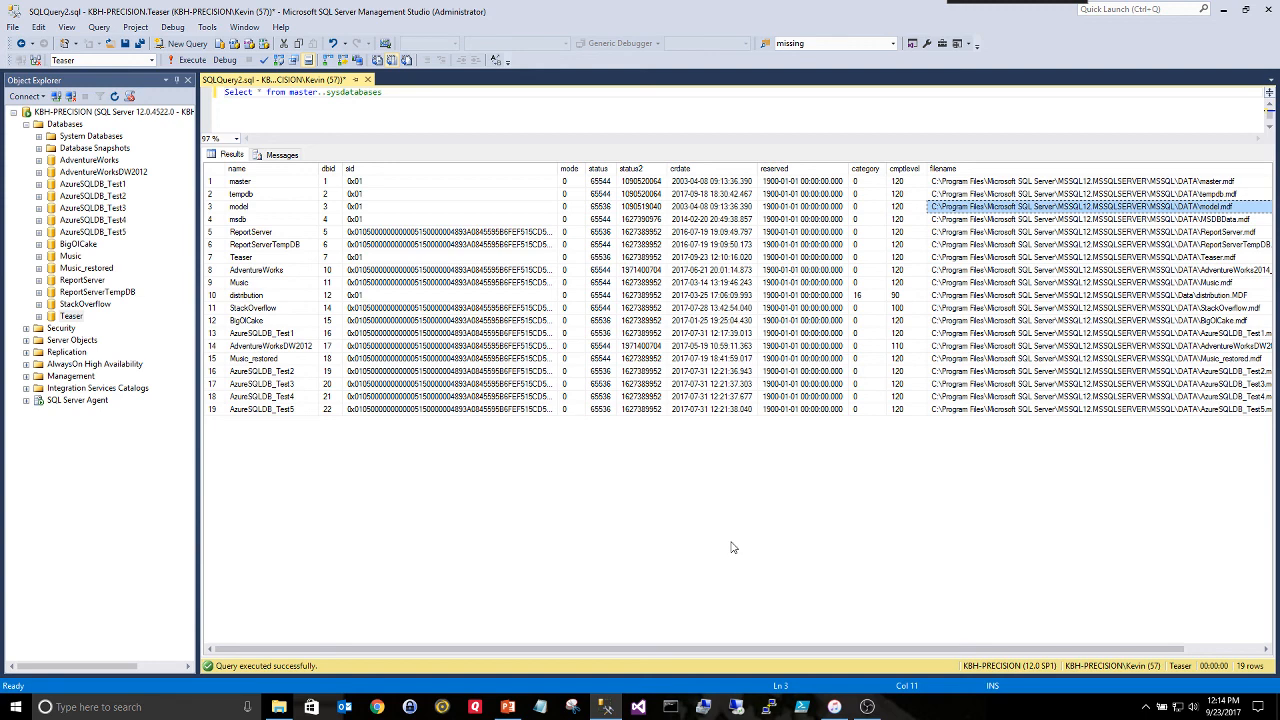
{"action": "mouse_move", "coordinate": [1058, 236]}
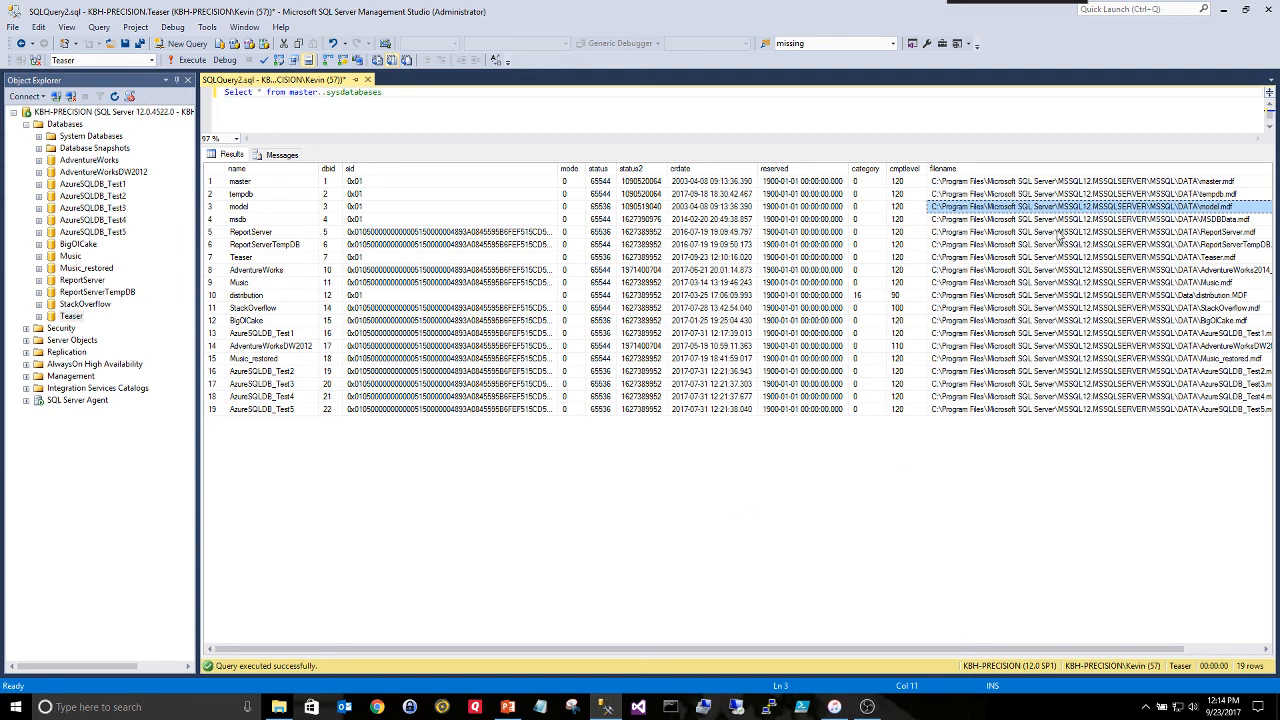
{"action": "left_click", "coordinate": [1080, 256]}
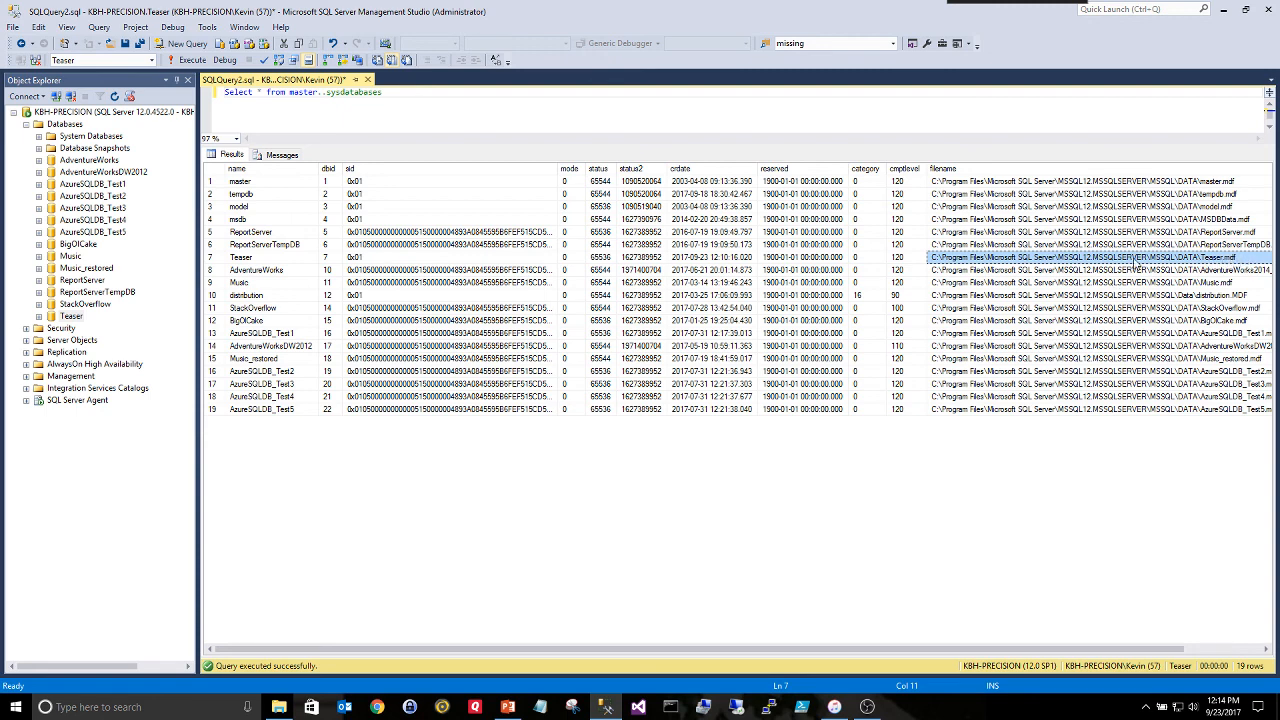
{"action": "mouse_move", "coordinate": [816, 358]}
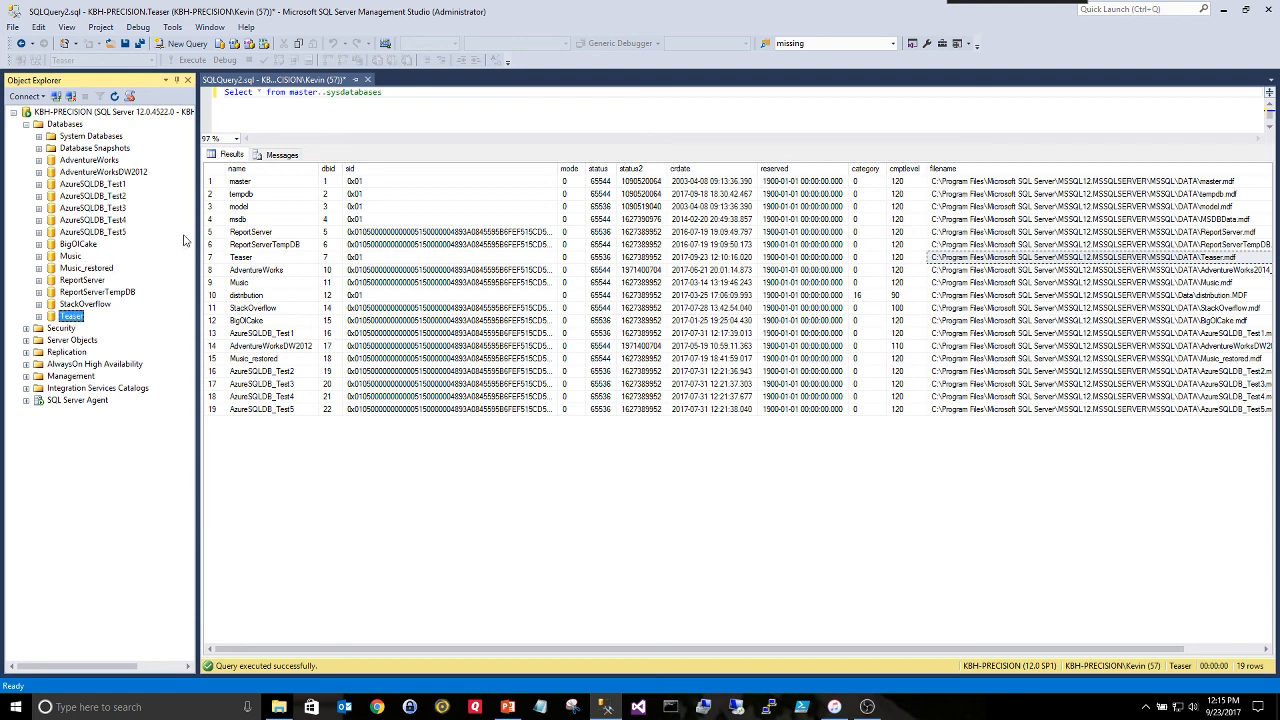
{"action": "mouse_move", "coordinate": [368, 496]}
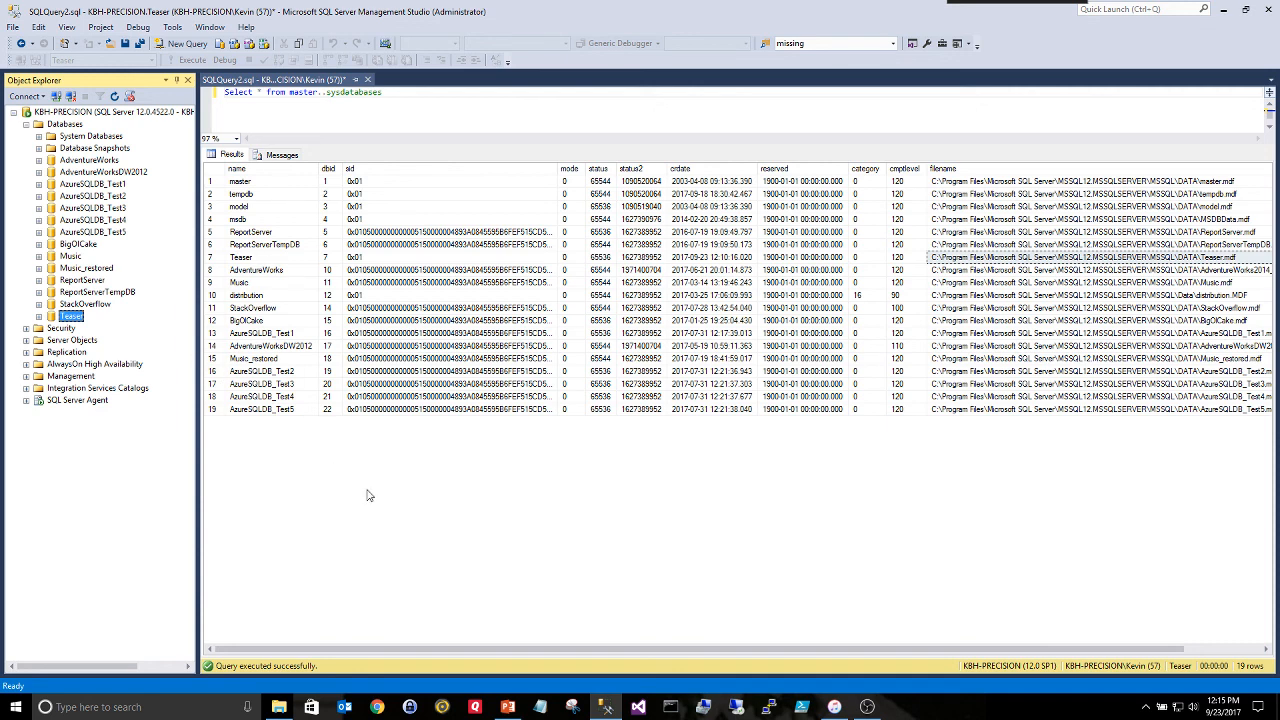
{"action": "mouse_move", "coordinate": [276, 546]}
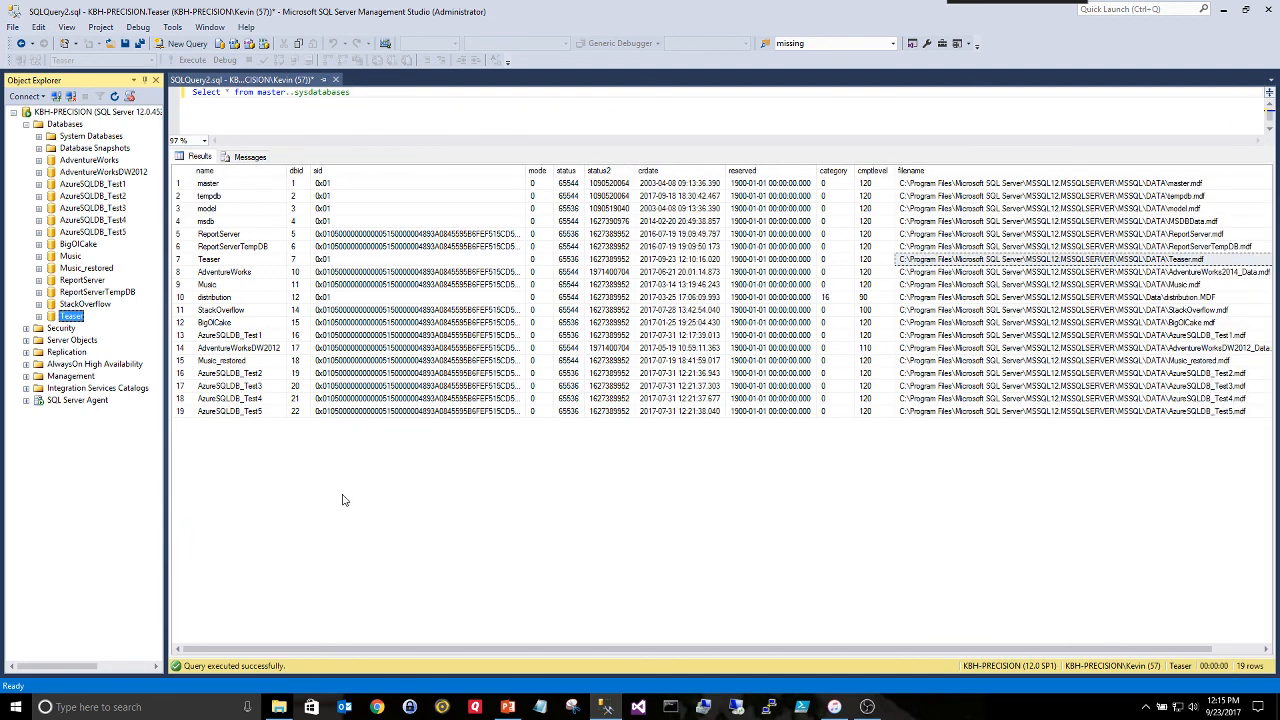
{"action": "mouse_move", "coordinate": [332, 506]}
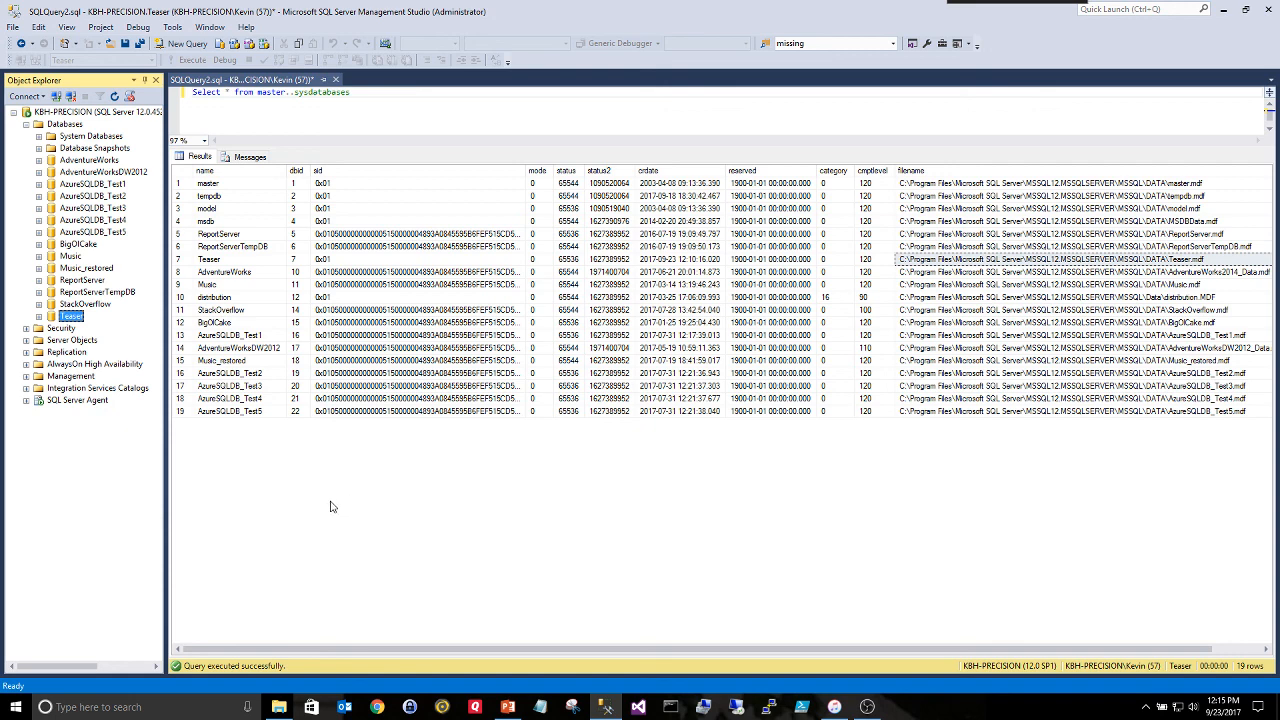
{"action": "mouse_move", "coordinate": [408, 510]}
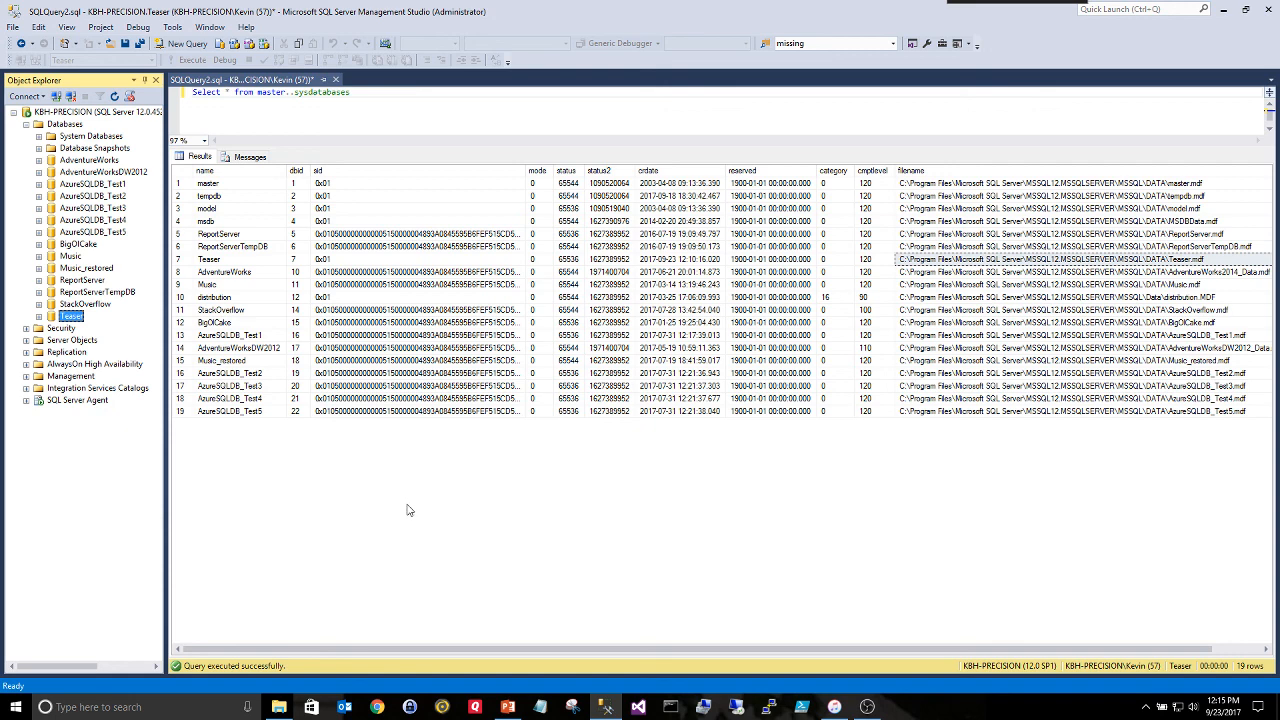